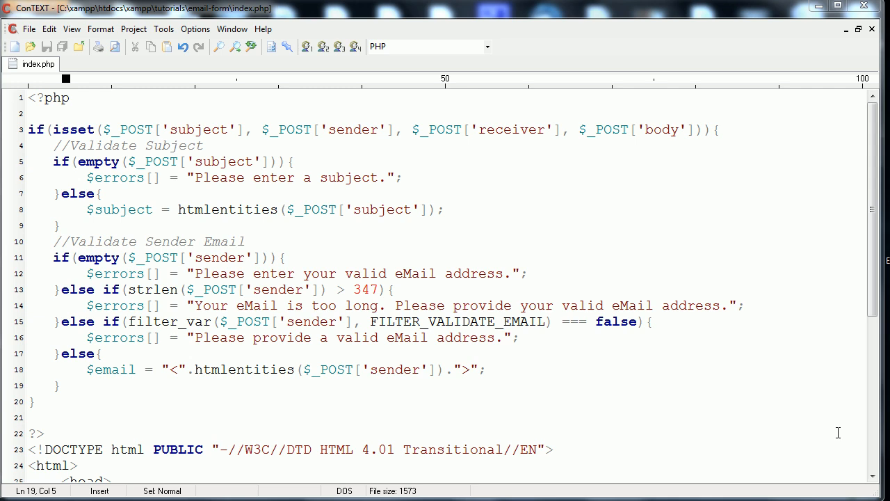
pyautogui.moveTo(40, 239)
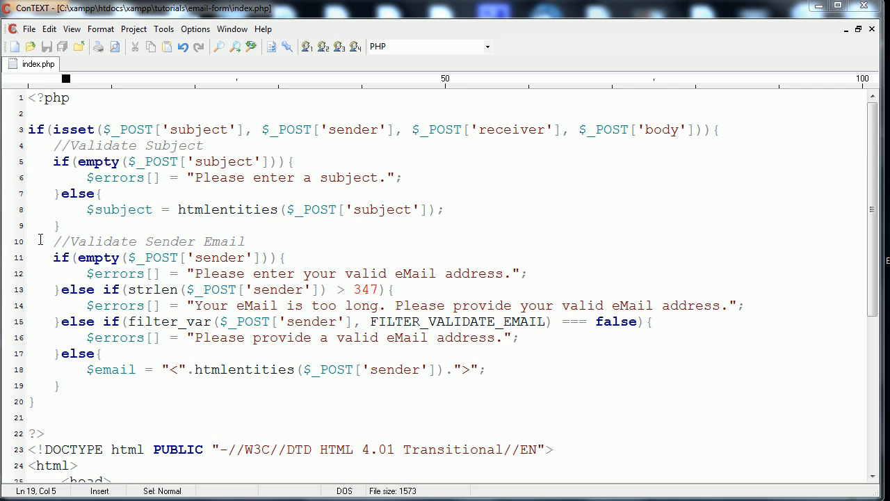
# Select the whole //Validate Sender Email block for copying.
pyautogui.moveTo(53, 242); pyautogui.dragTo(220, 242)
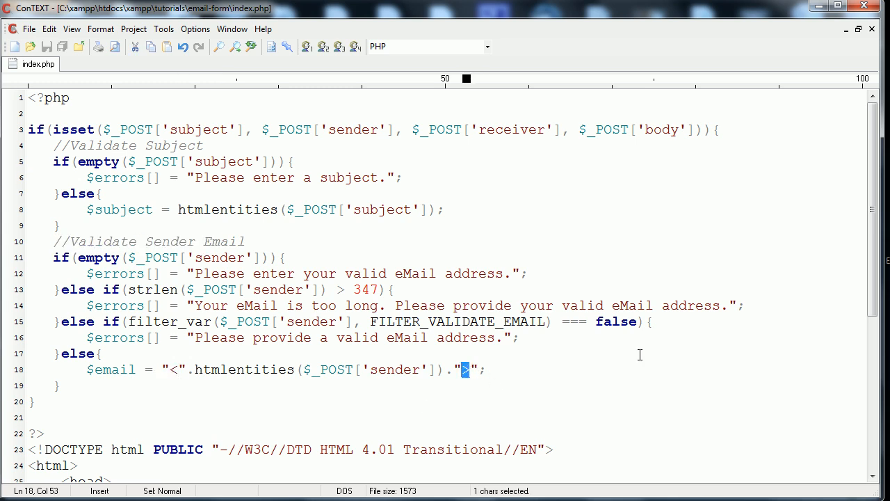
pyautogui.moveTo(631, 368)
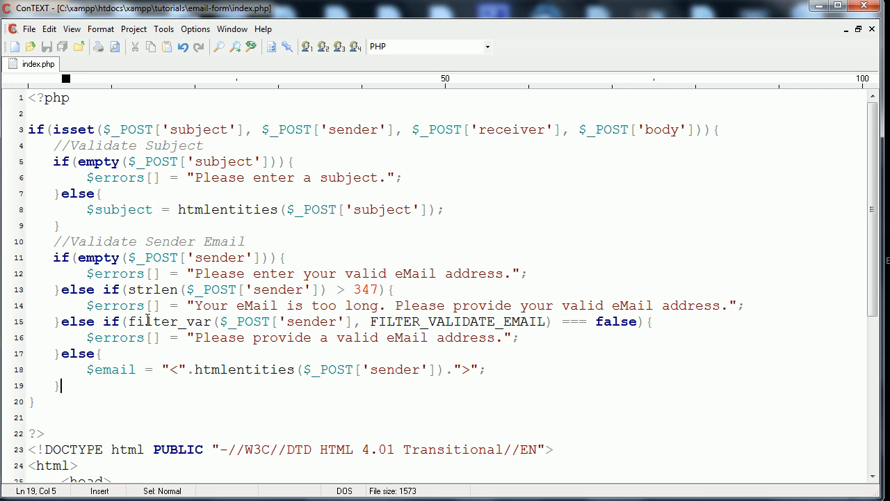
pyautogui.moveTo(14, 269)
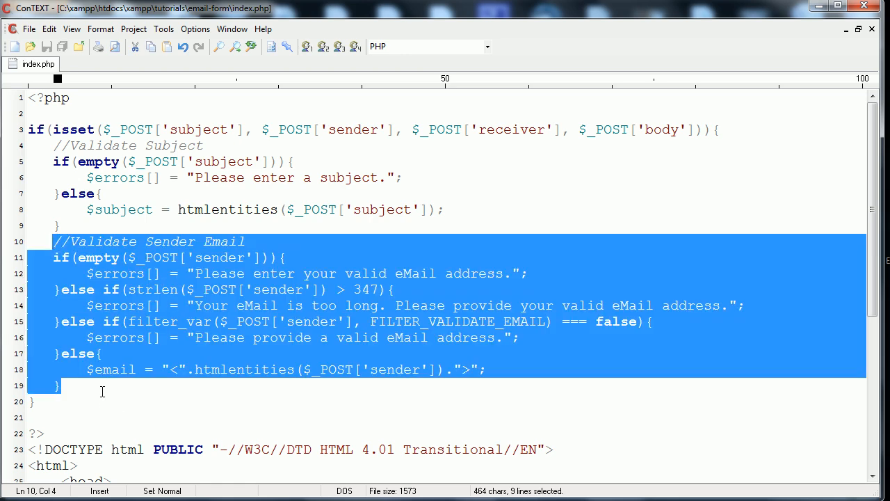
# Paste a copy of the sender block and rename its comment and field to receiver.
pyautogui.press('ctrl+v')
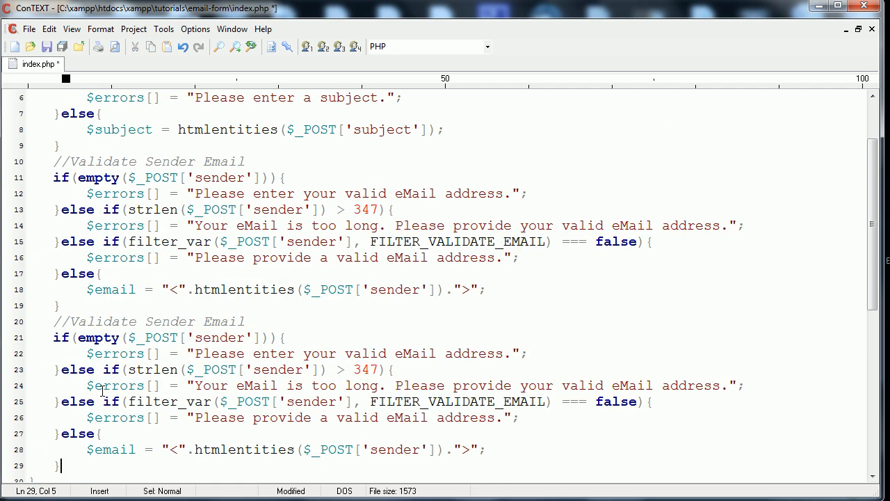
pyautogui.click(196, 320)
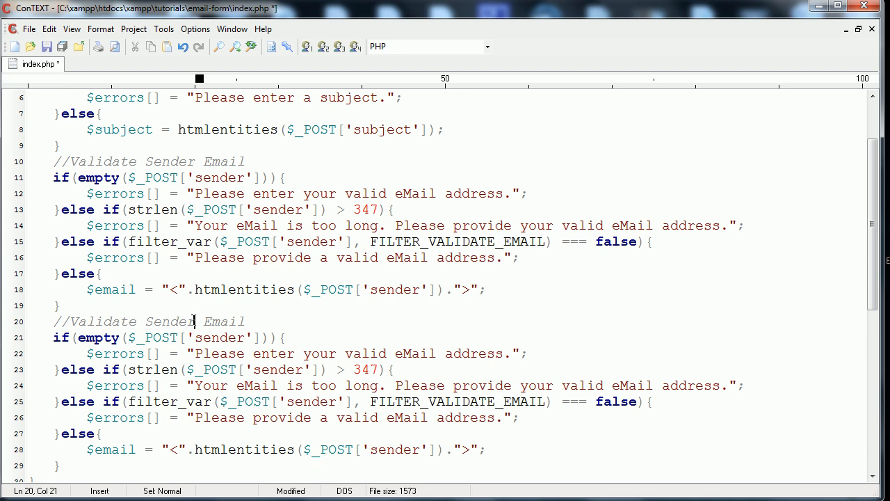
pyautogui.doubleClick(168, 320)
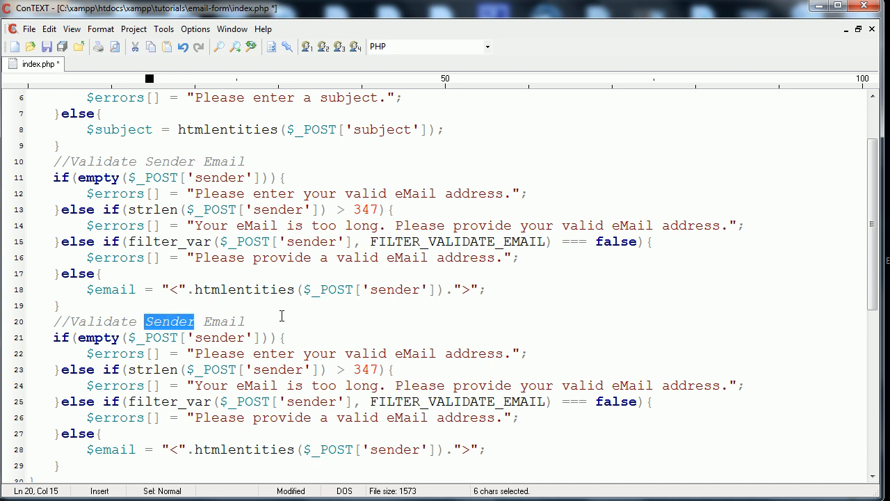
pyautogui.write('Recei')
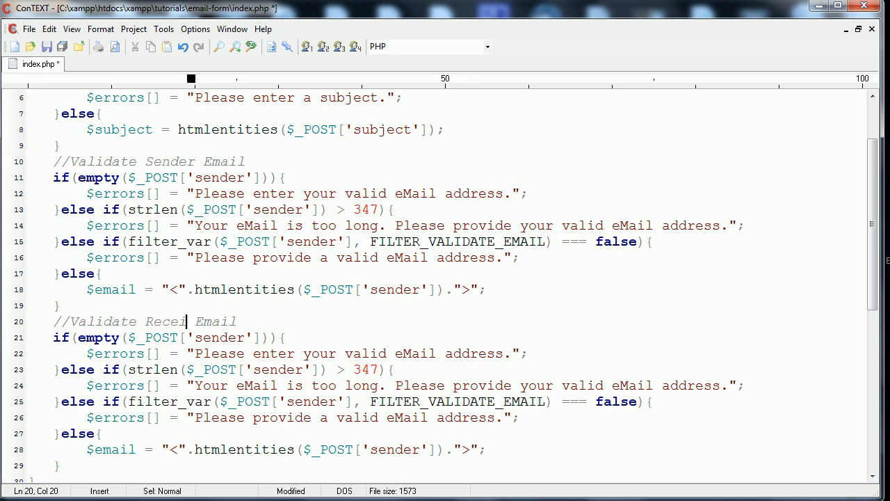
pyautogui.write('ver')
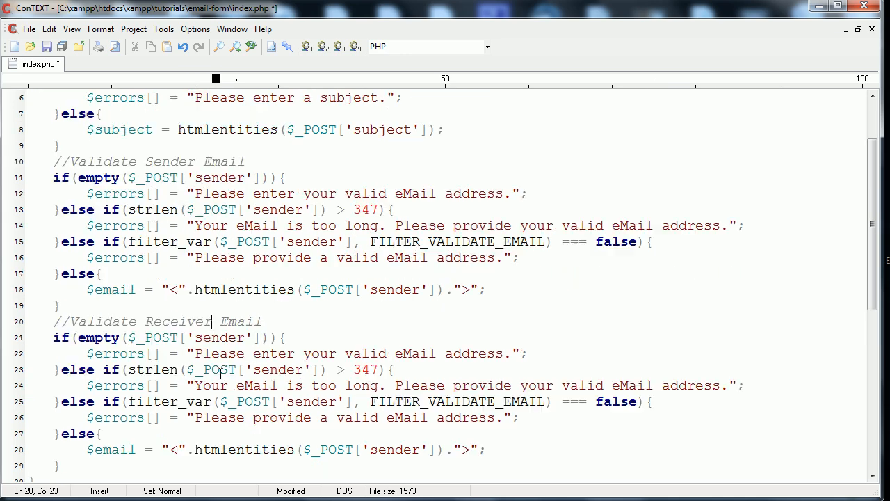
pyautogui.write('re')
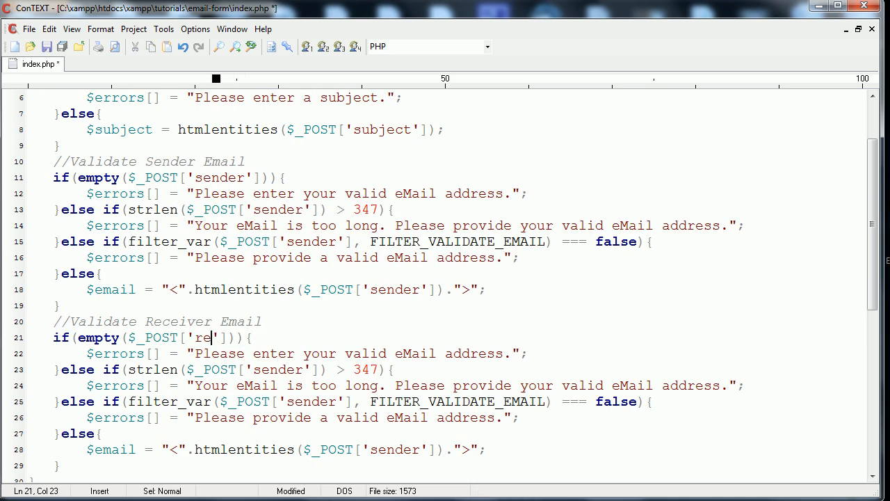
pyautogui.write('ceiver')
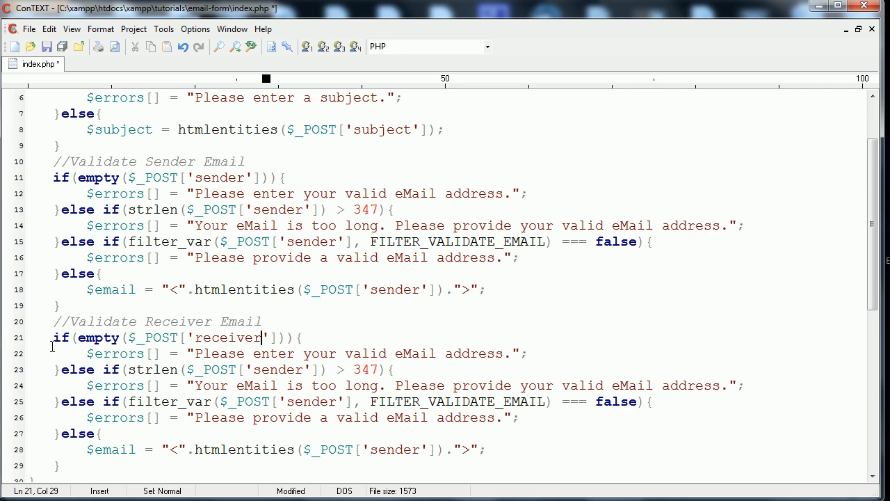
# Reword the empty-field error to ask for an email for the receiving contact.
pyautogui.doubleClick(319, 306)
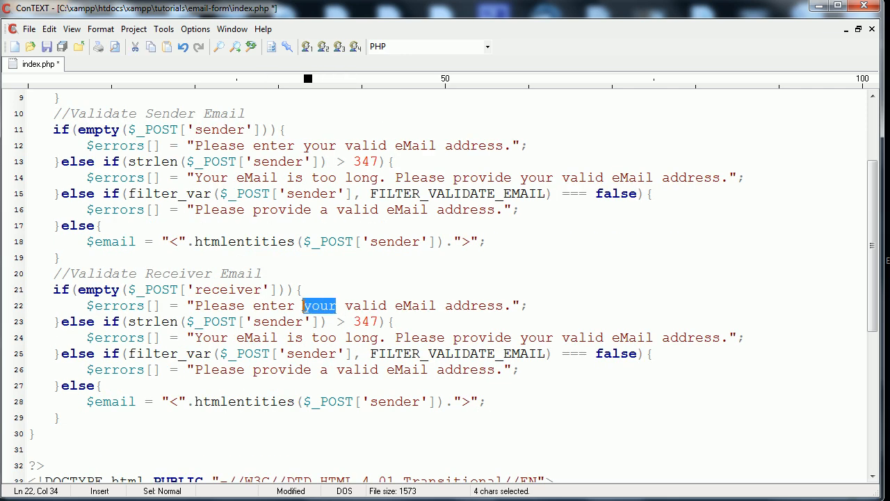
pyautogui.write('a')
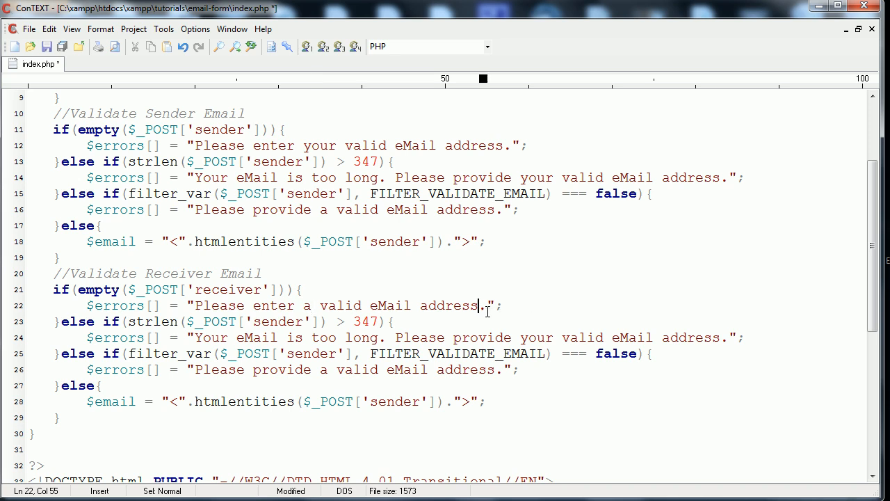
pyautogui.write('for the re')
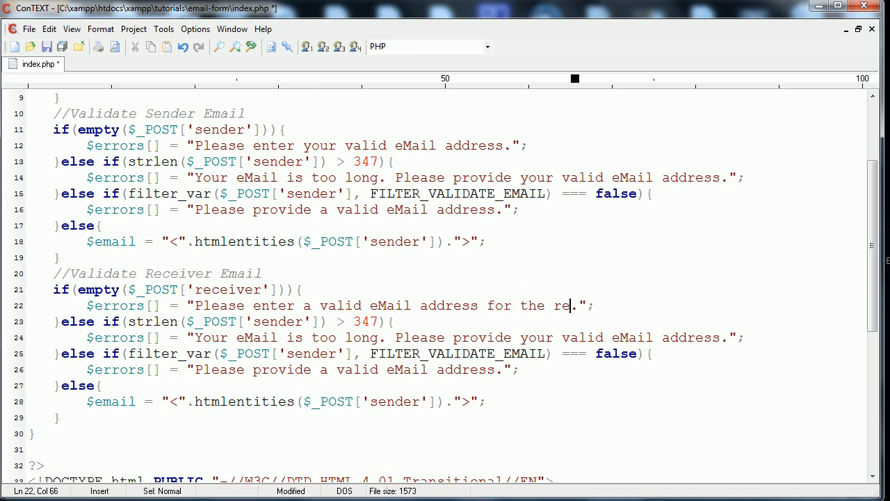
pyautogui.write('ceiving')
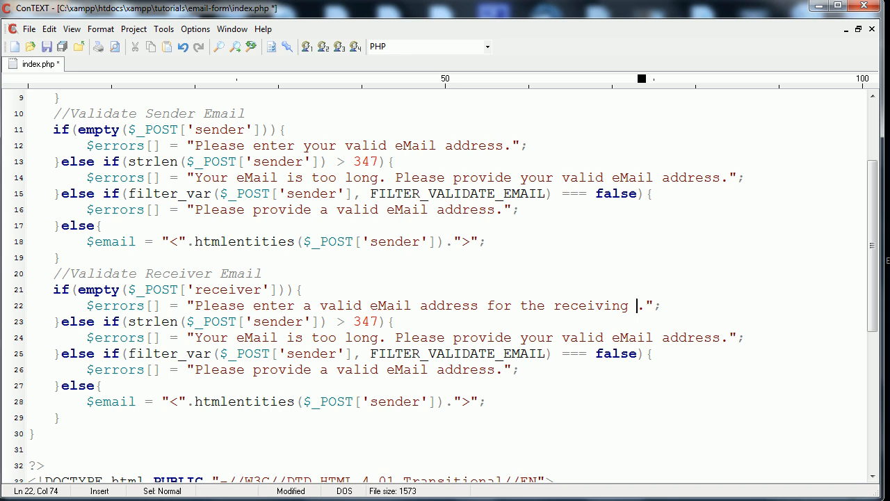
pyautogui.write('contact')
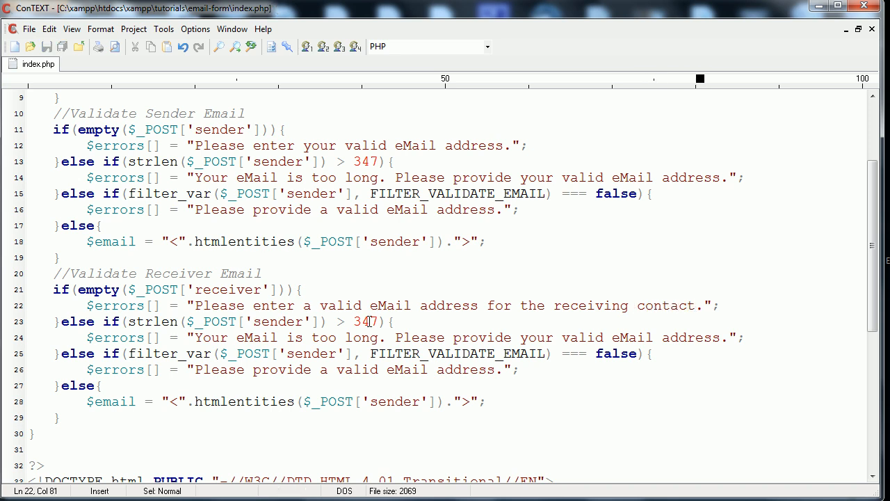
# Make the length check read the receiver field and reword its too-long message.
pyautogui.doubleClick(276, 322)
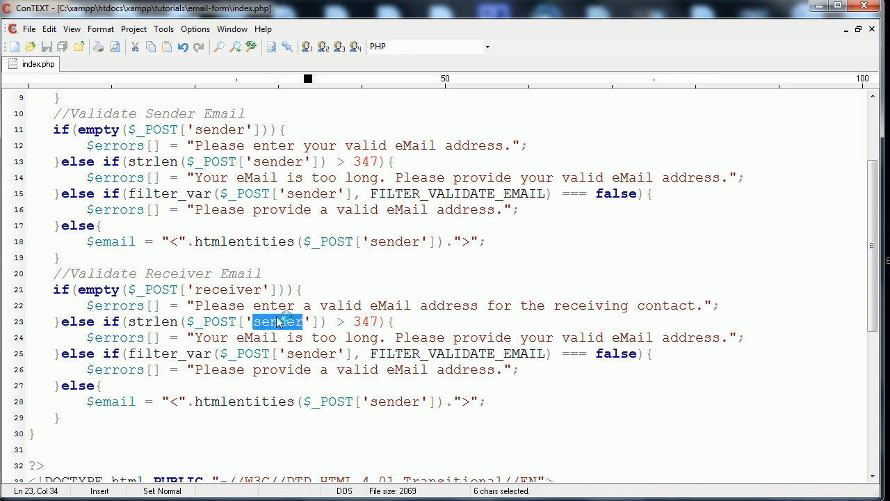
pyautogui.write('receiver')
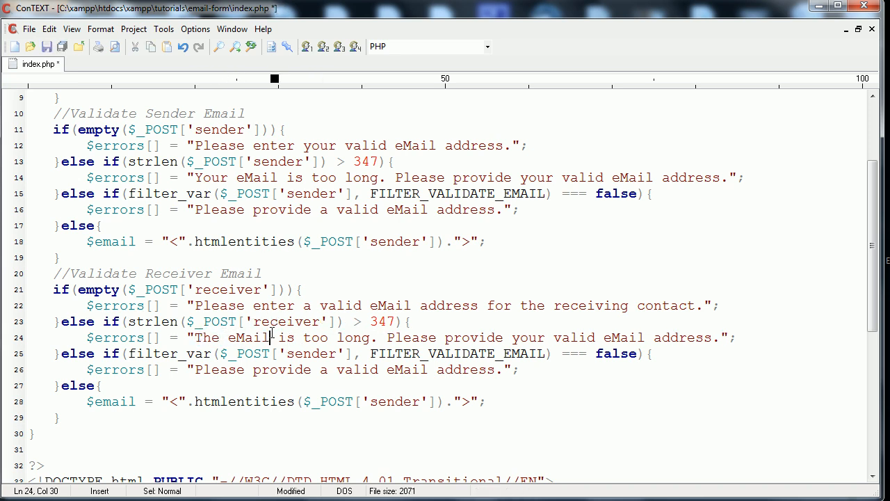
pyautogui.write('you entered')
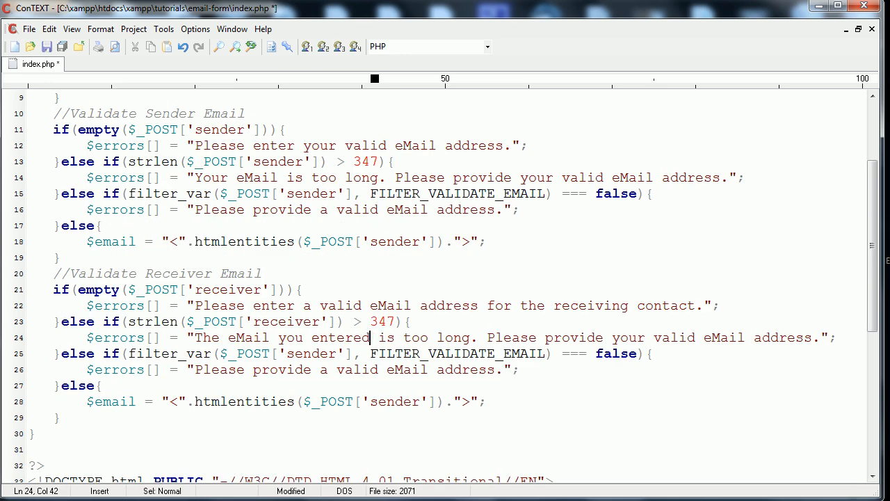
pyautogui.write('for the receiver')
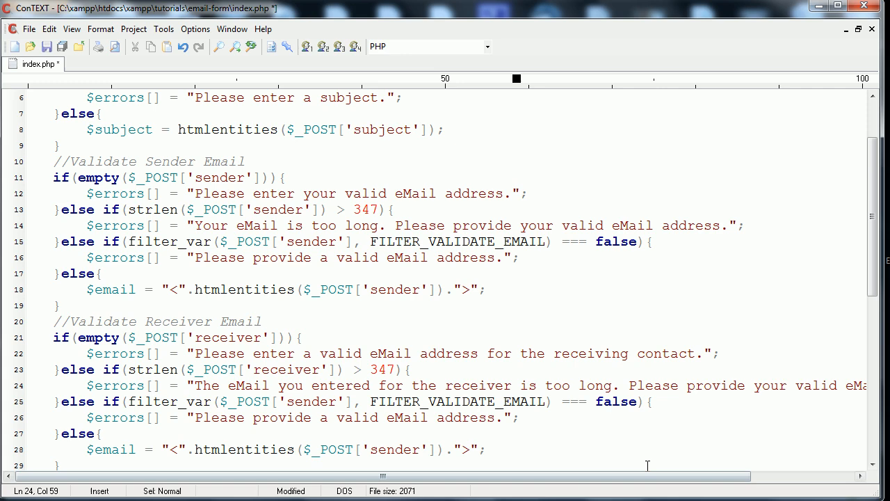
# Point the format check and the $to line at the receiver field with a receiver message.
pyautogui.hscroll(3)
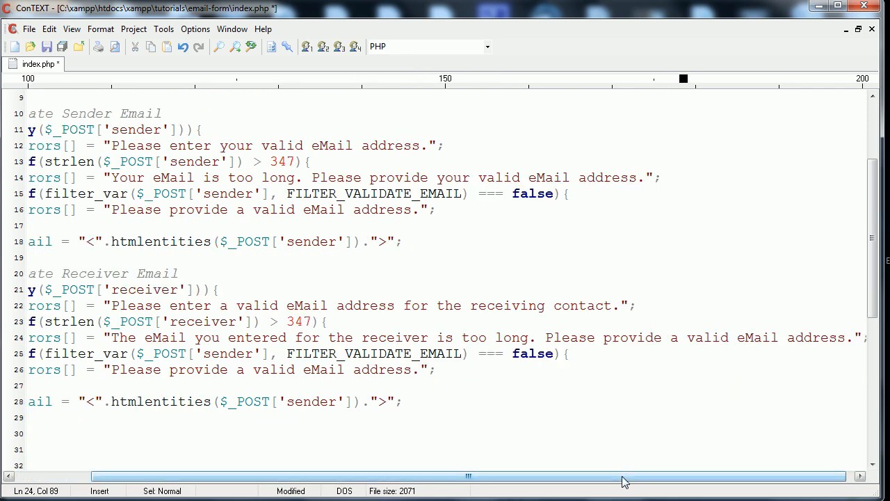
pyautogui.hscroll(-3)
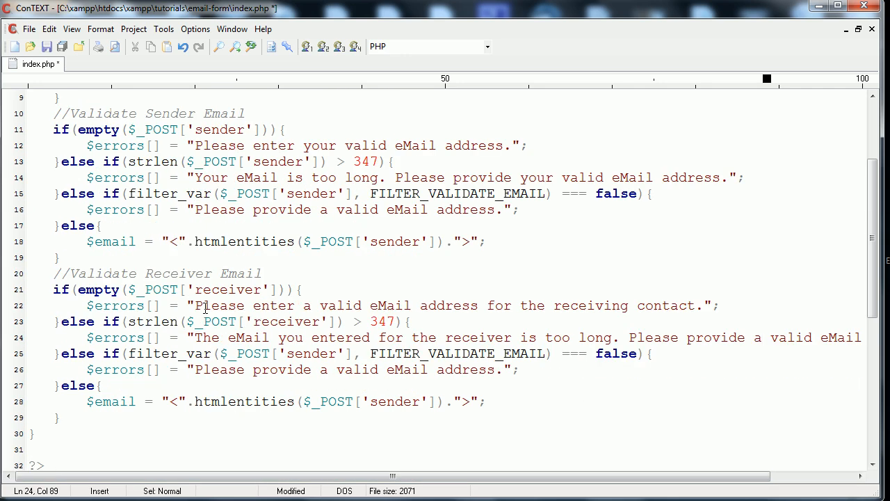
pyautogui.scroll(-3)
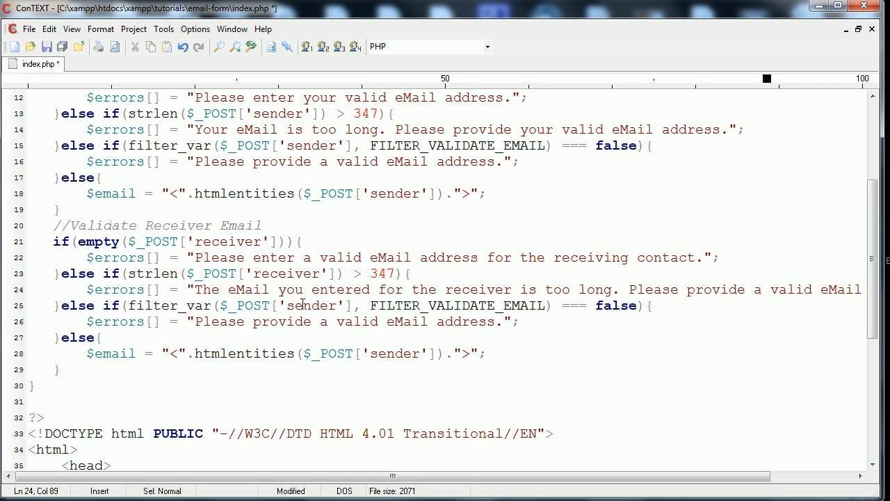
pyautogui.write('rece')
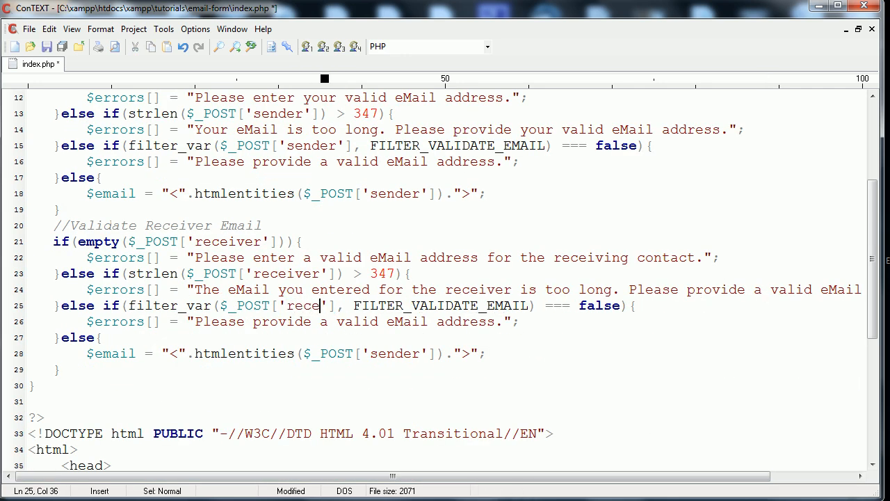
pyautogui.write('iver')
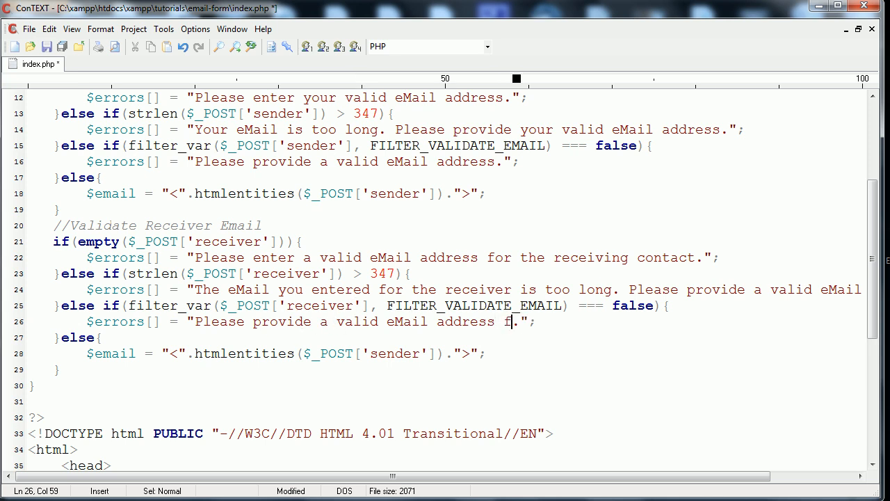
pyautogui.write('or the receiving conta')
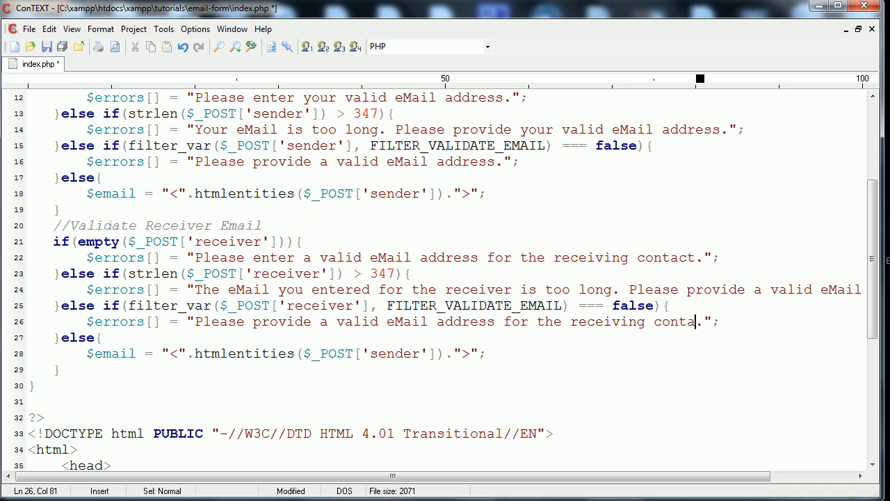
pyautogui.write('ct')
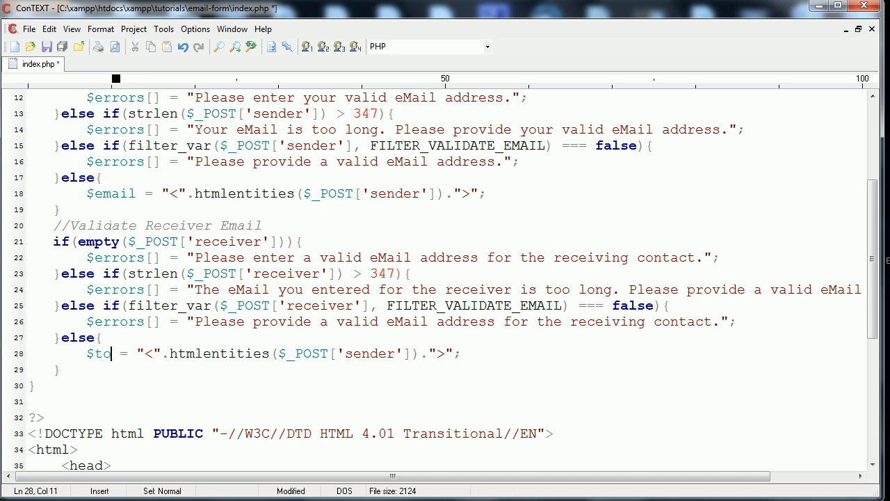
pyautogui.moveTo(221, 331)
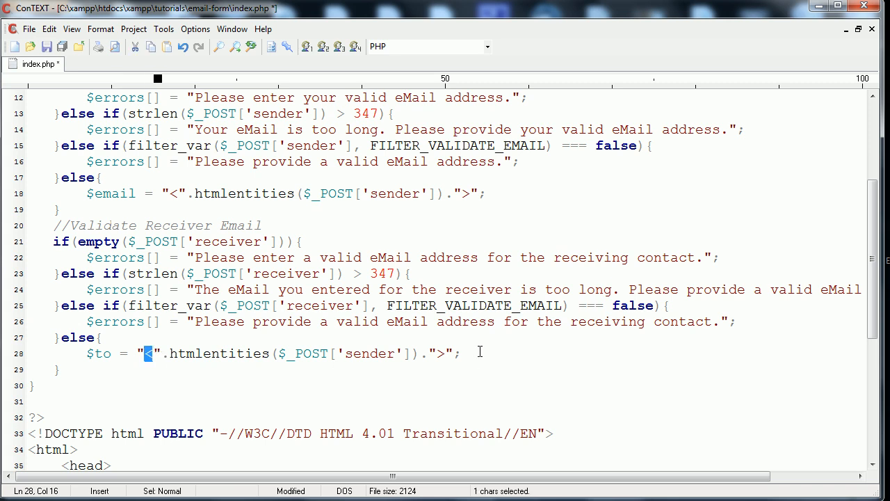
pyautogui.doubleClick(370, 353)
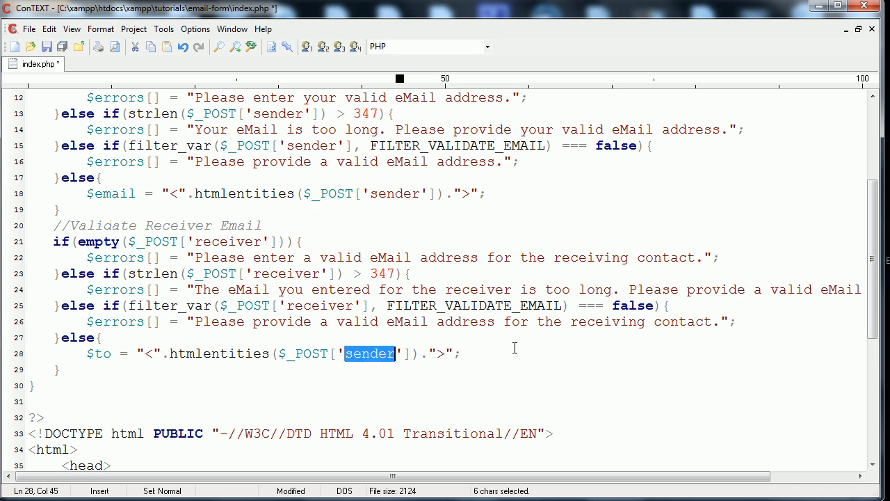
pyautogui.write('receiver')
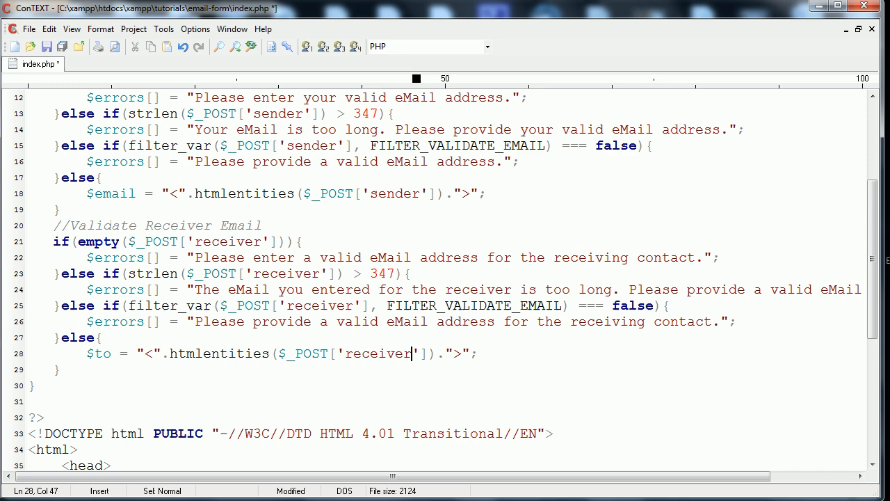
# Add a //Validate The Message Body comment below the receiver block.
pyautogui.scroll(3)
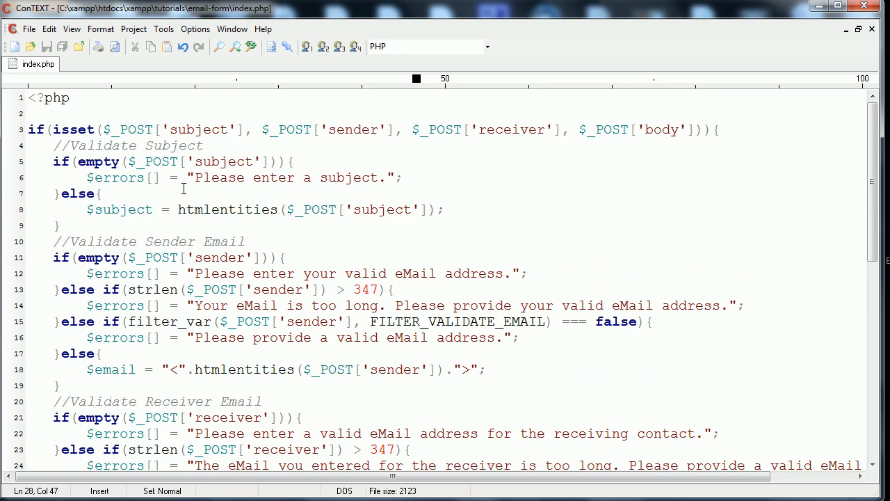
pyautogui.scroll(-3)
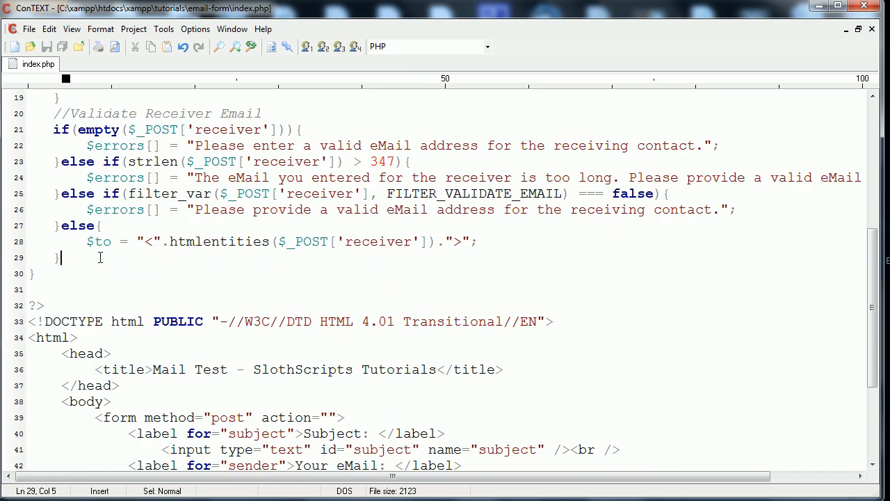
pyautogui.press('Return')
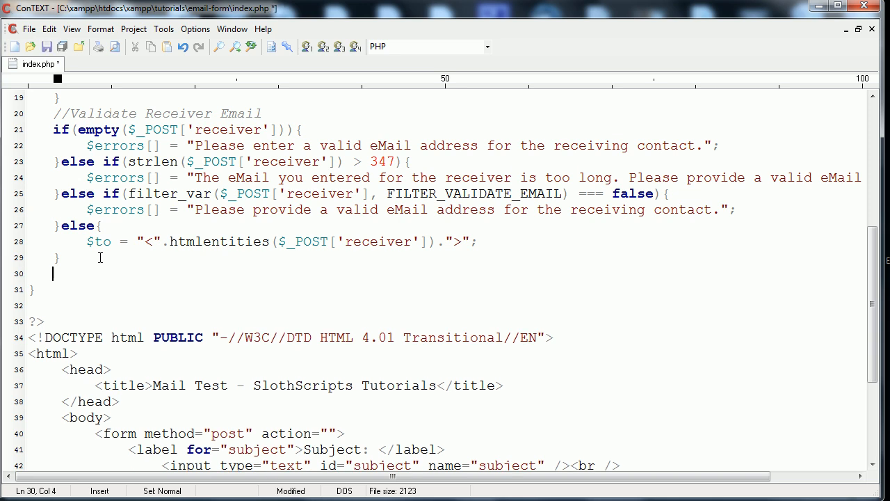
pyautogui.write('//Val')
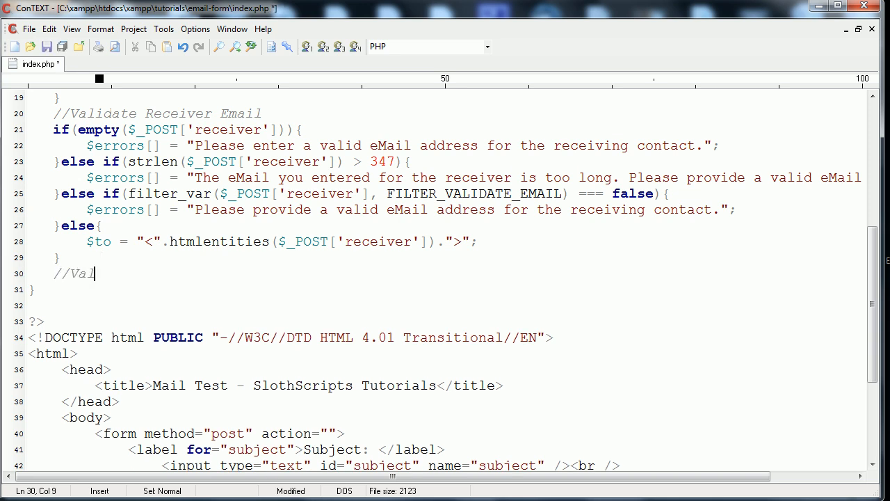
pyautogui.write('idate')
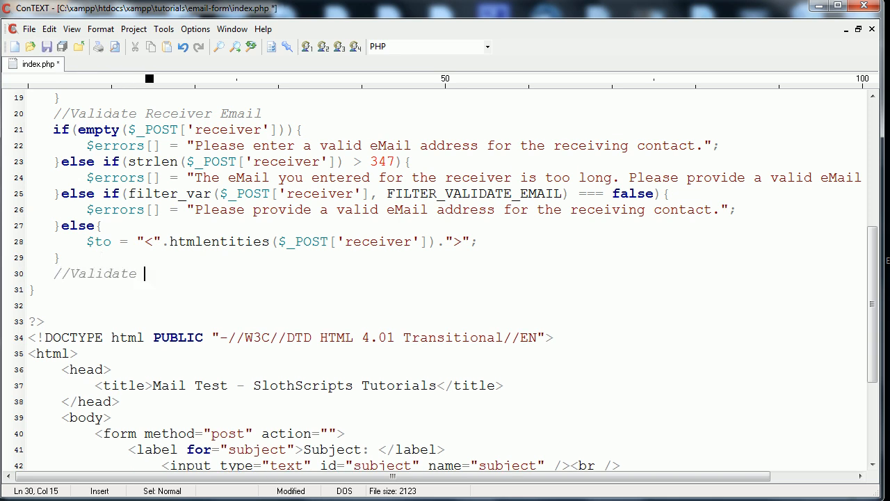
pyautogui.write('The Mes')
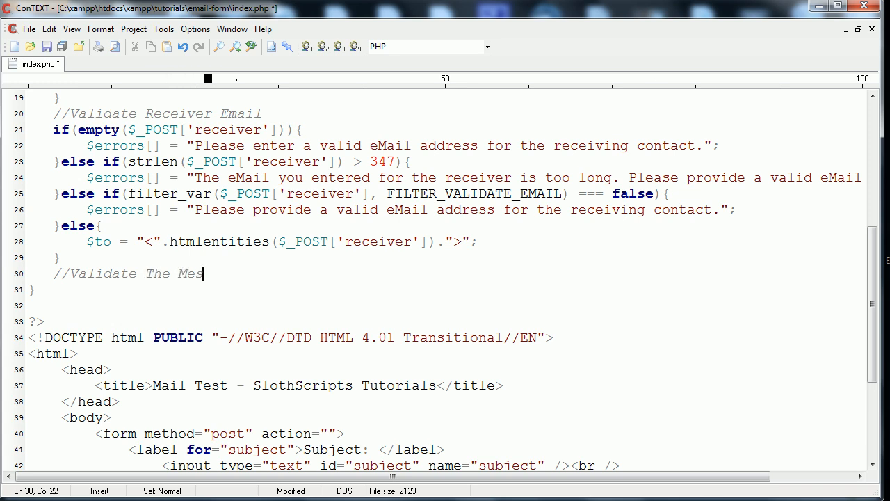
pyautogui.write('sage Body')
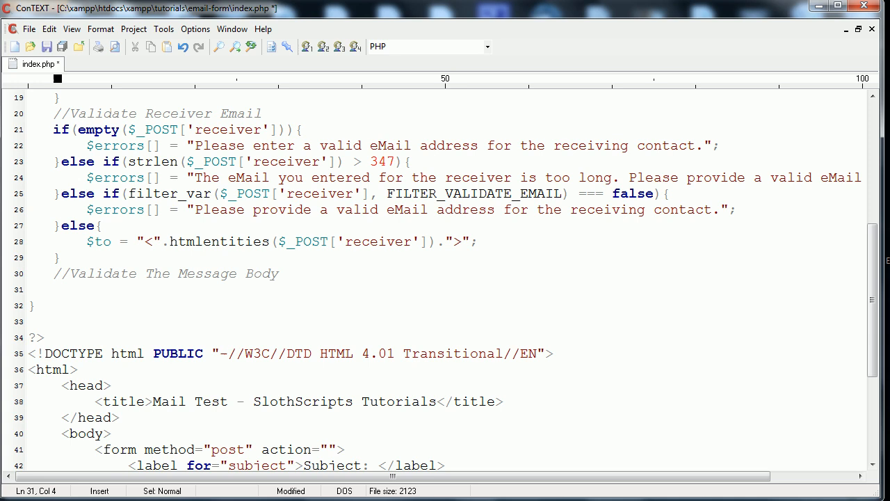
# Add if(empty($_POST['body'])) pushing "Please enter a message." onto $errors.
pyautogui.write('if(empty')
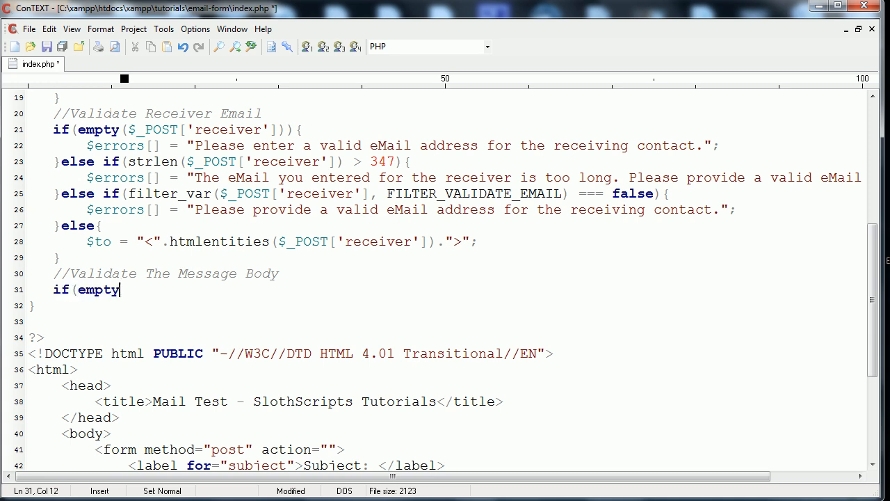
pyautogui.write('($_POST[')
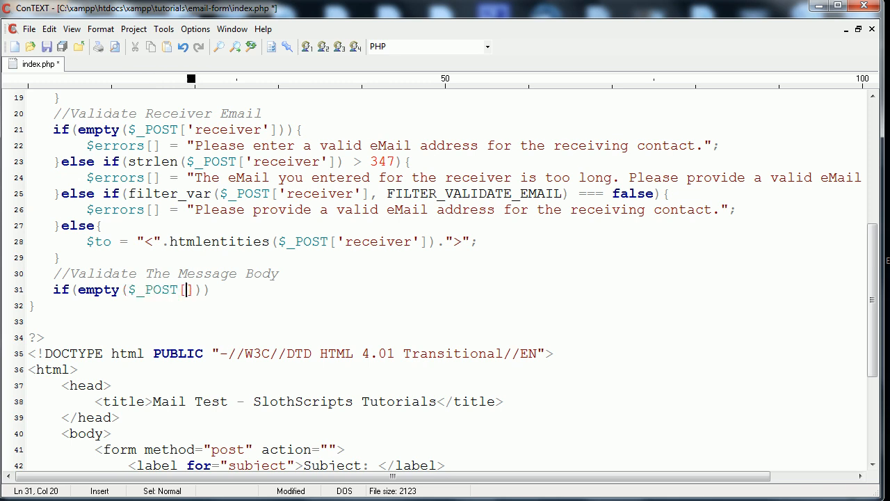
pyautogui.write("'body'")
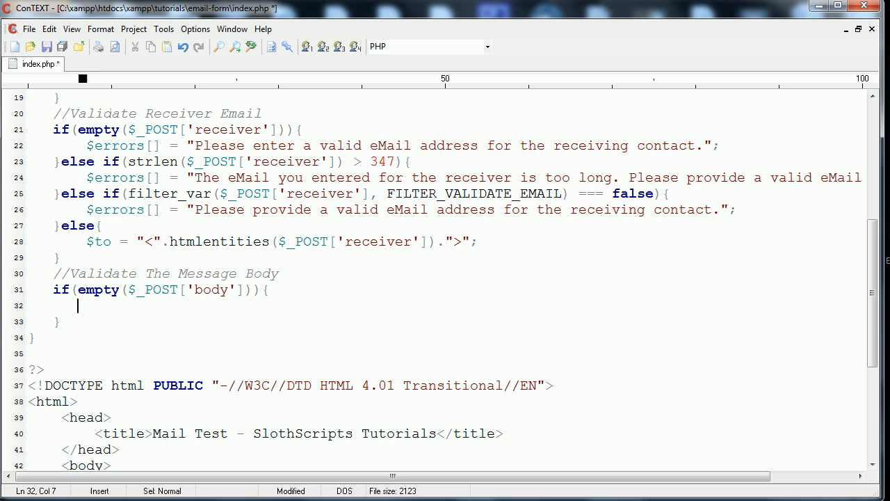
pyautogui.write('$error')
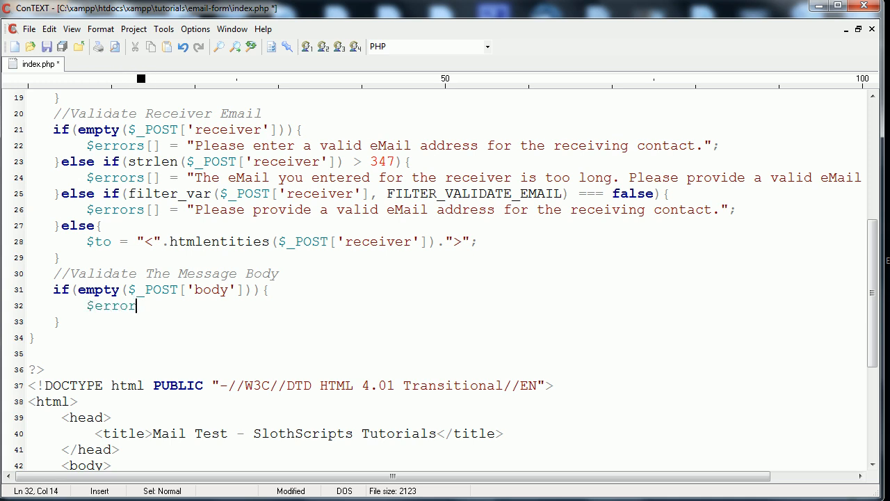
pyautogui.write('s[] = "";')
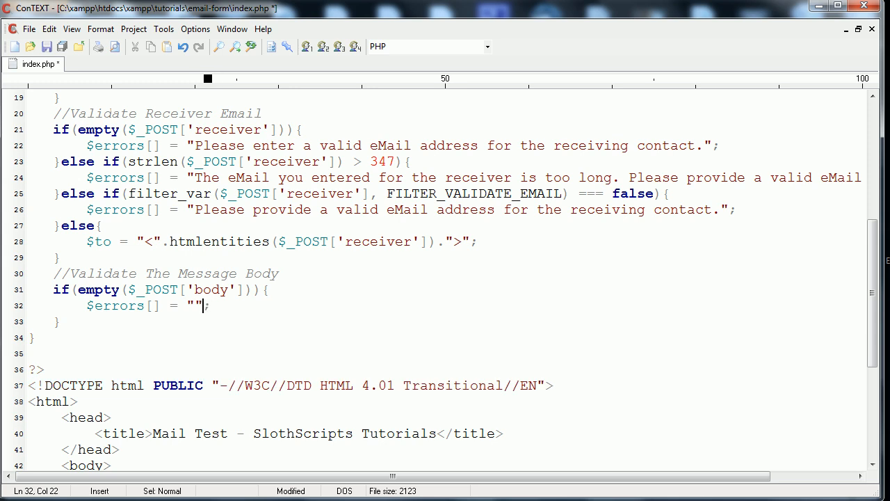
pyautogui.press('Left')
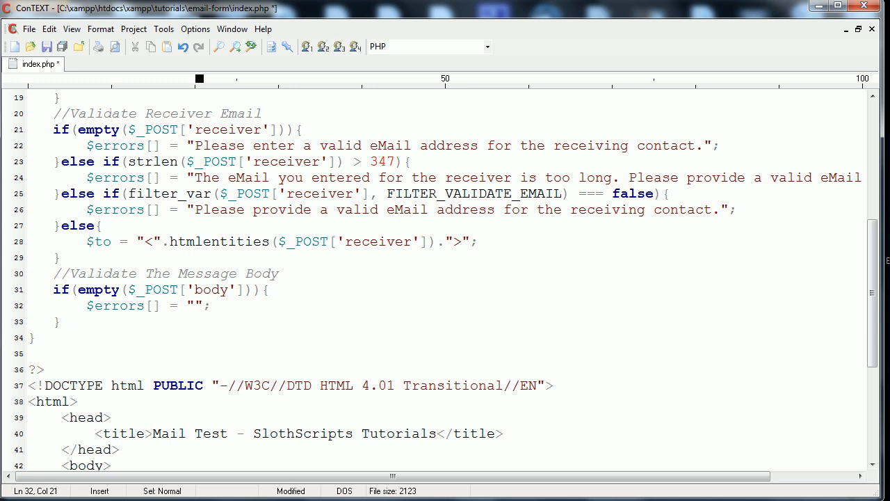
pyautogui.write('Please enter a')
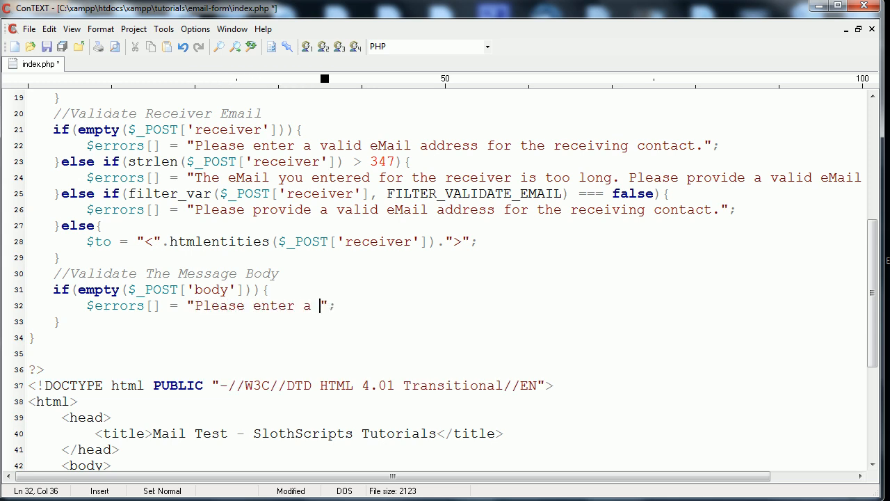
pyautogui.write('message')
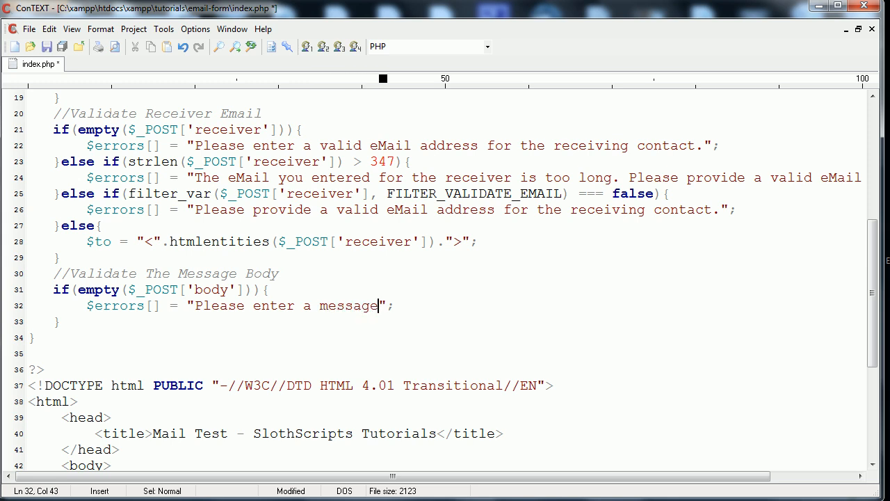
pyautogui.write('.')
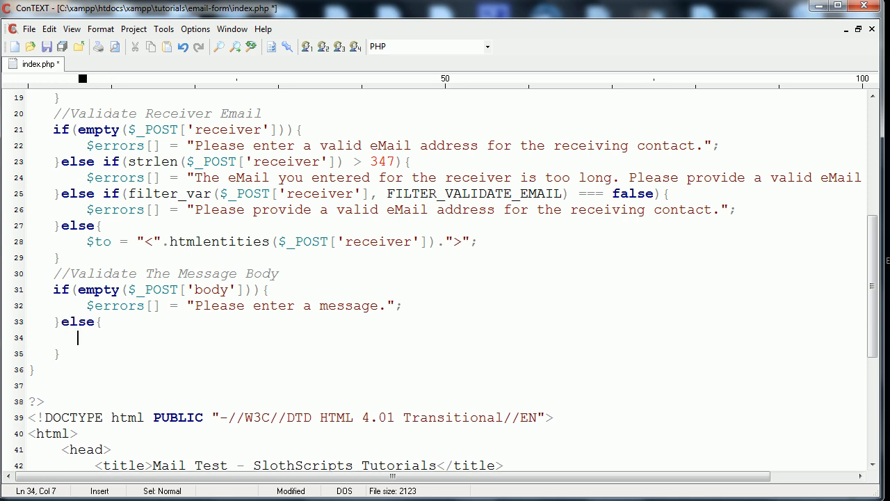
# In the else branch store $body = htmlentities($_POST['body']), replacing a mistaken errors line.
pyautogui.write('$errors[] = "')
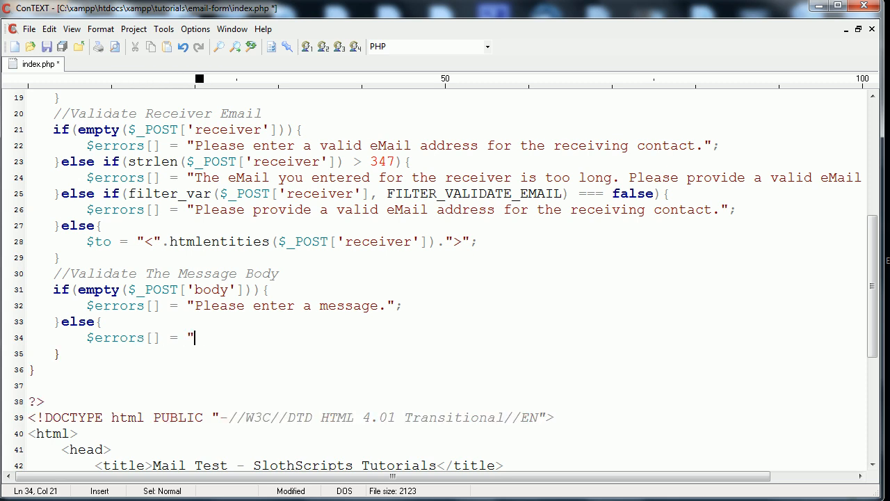
pyautogui.moveTo(195, 338); pyautogui.dragTo(91, 338)
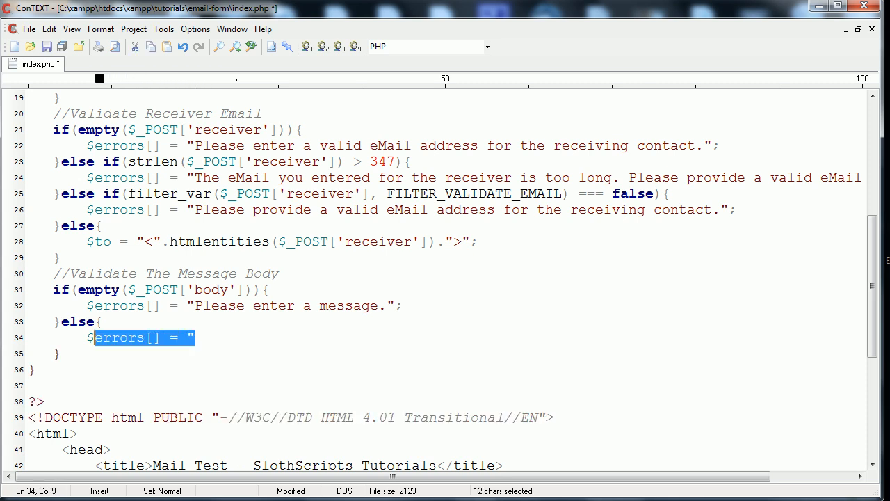
pyautogui.press('Delete')
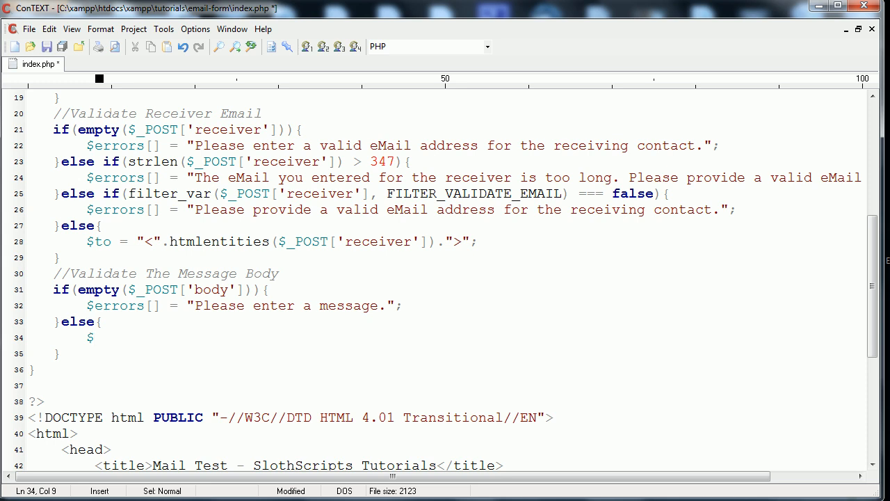
pyautogui.write('bo')
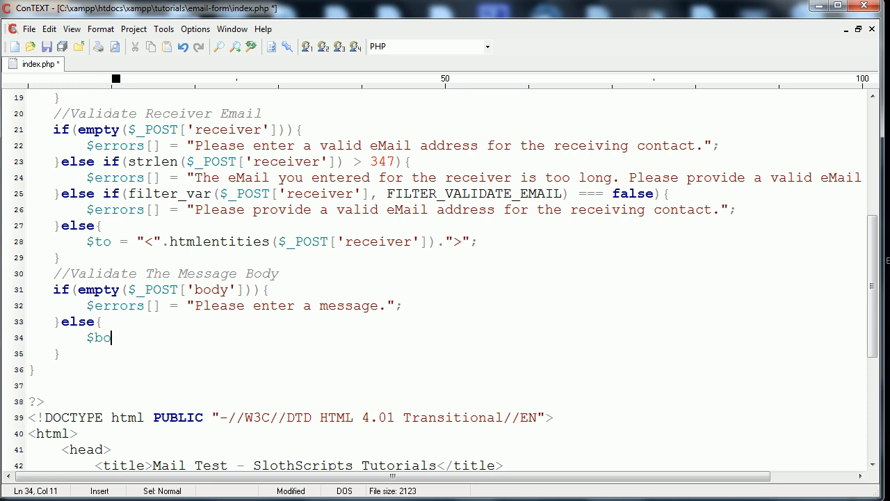
pyautogui.write('dy =')
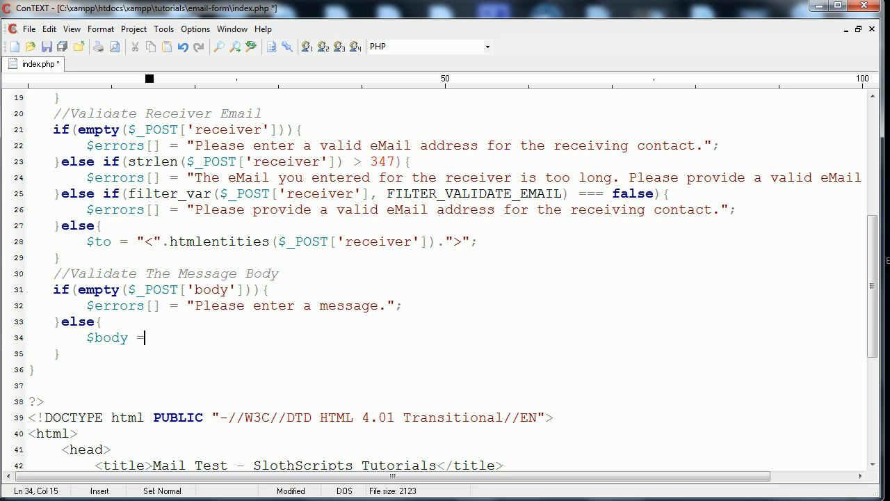
pyautogui.write('""')
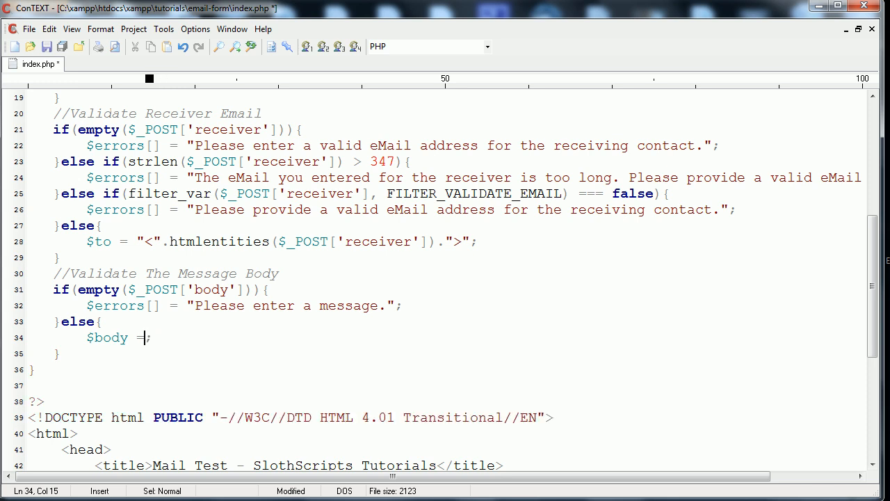
pyautogui.write('htmlentities($')
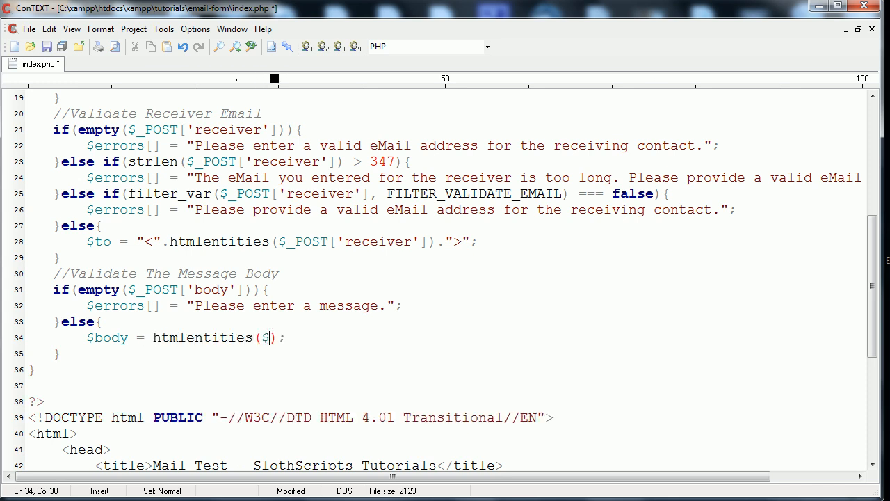
pyautogui.write("_POST['")
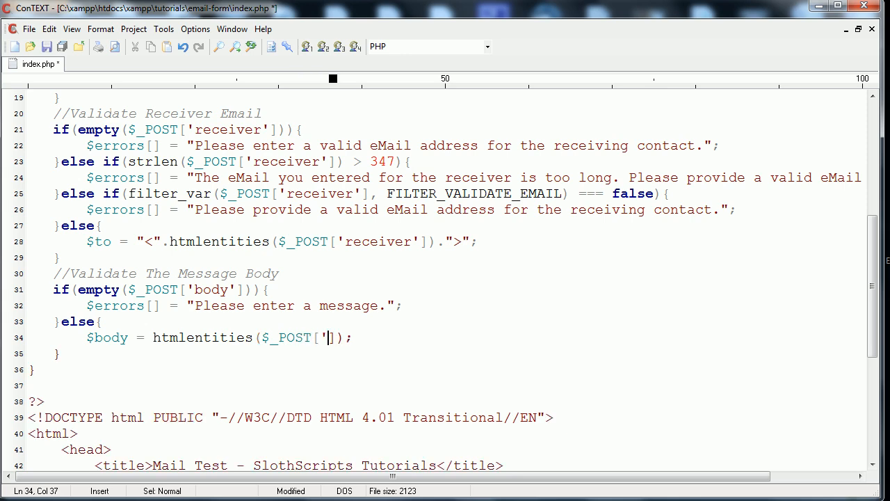
pyautogui.write('body')
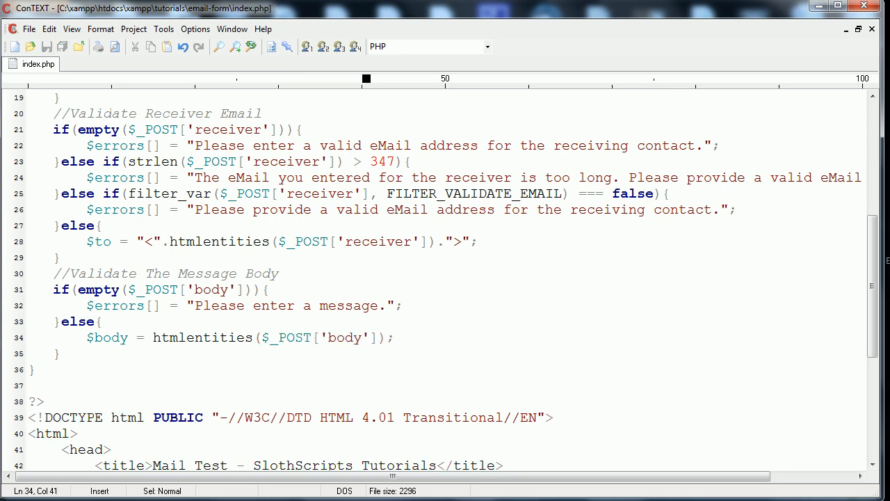
pyautogui.scroll(3)
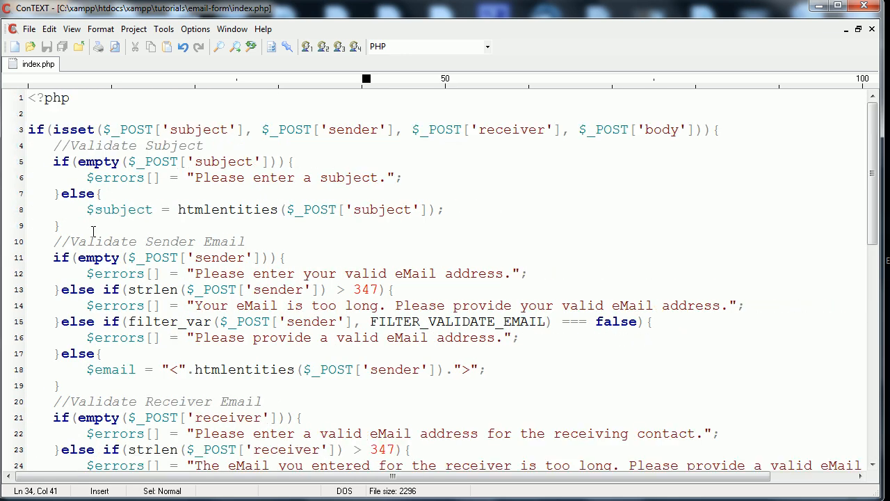
pyautogui.click(120, 178)
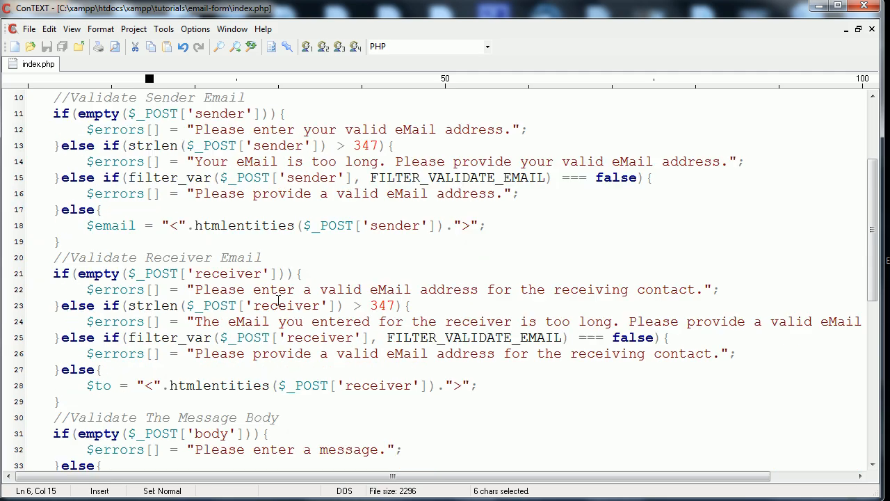
pyautogui.scroll(-3)
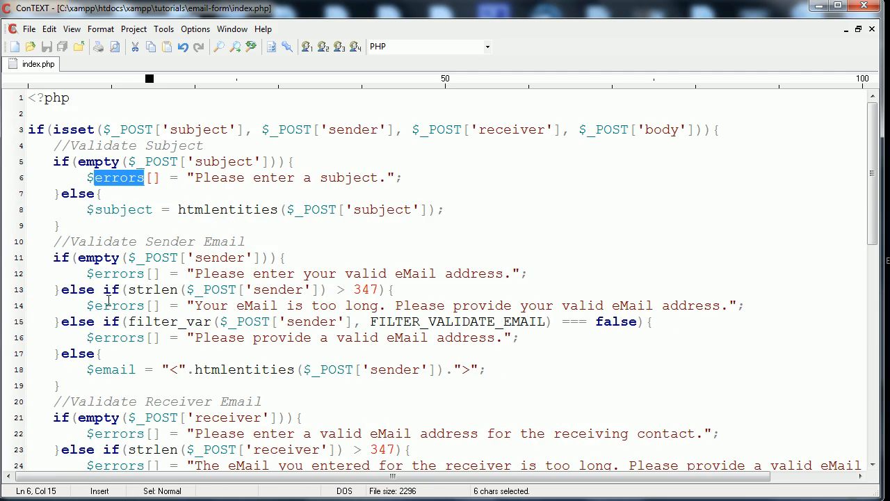
pyautogui.scroll(-3)
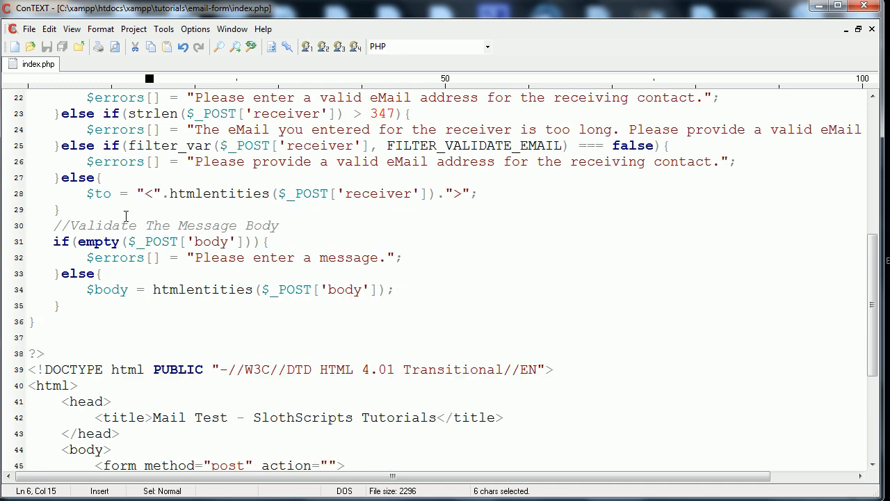
pyautogui.click(61, 306)
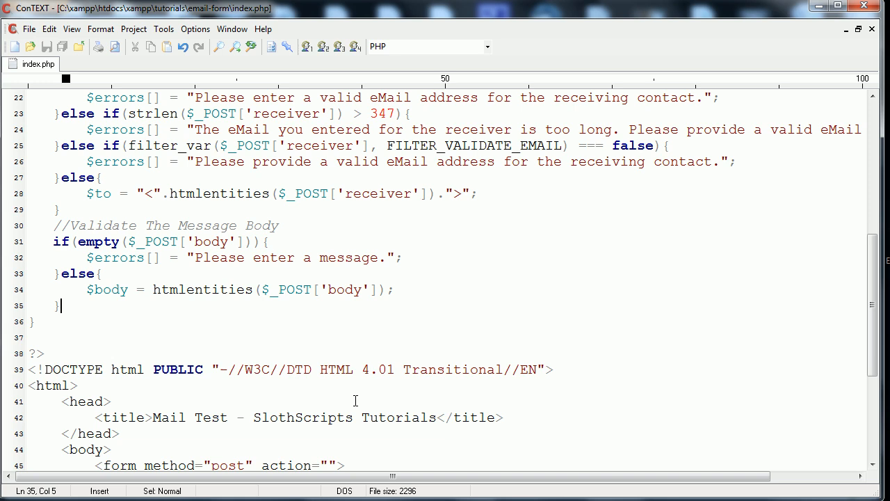
# Start an if(empty($errors)) block below the validations.
pyautogui.press('Return')
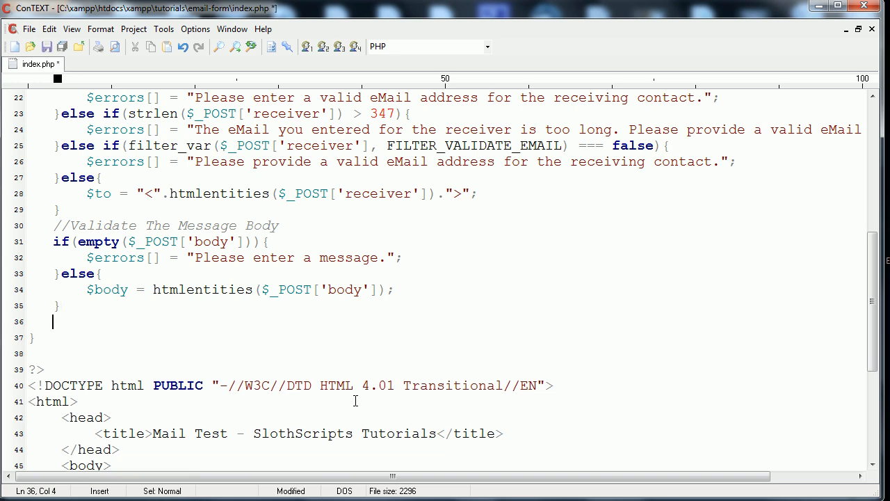
pyautogui.write('if')
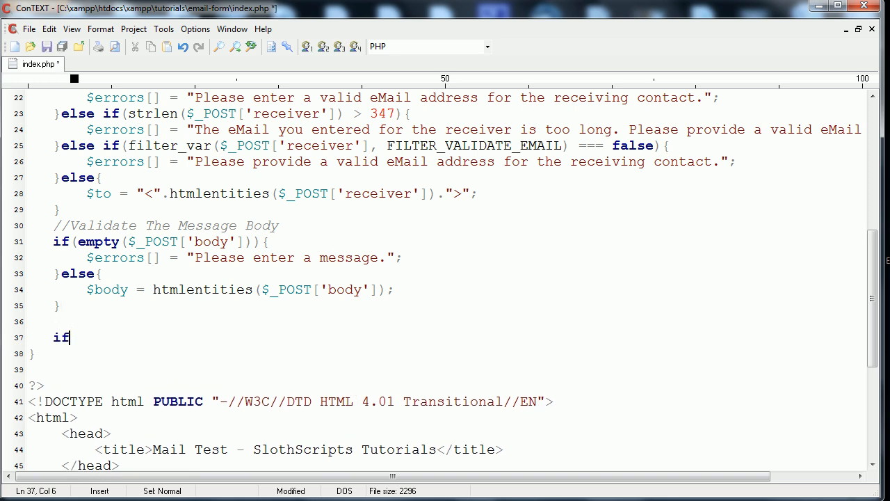
pyautogui.write('(empty()')
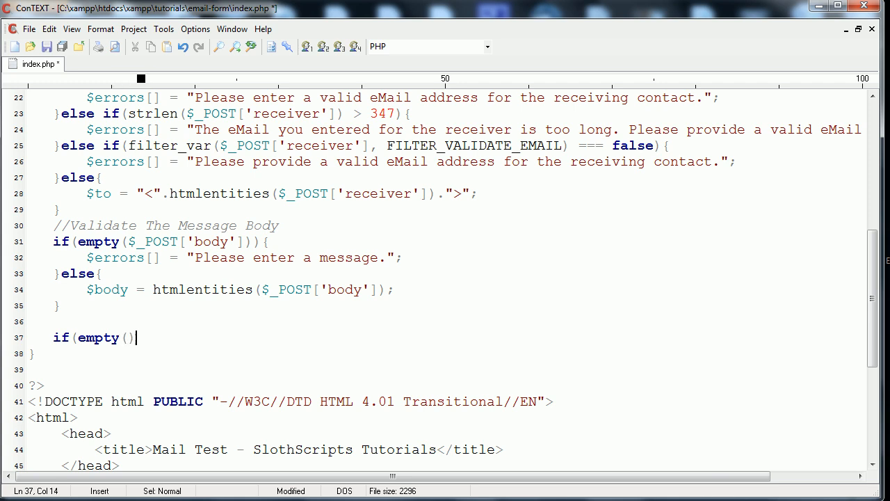
pyautogui.write('$errors')
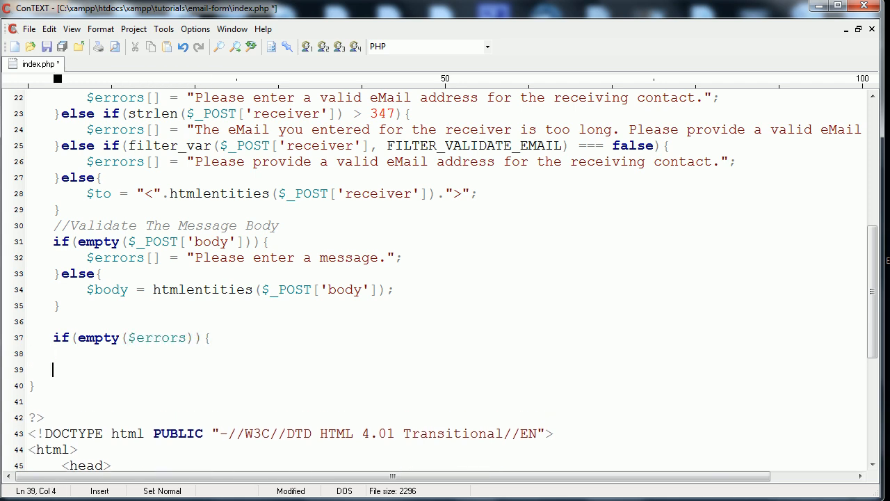
# Inside it call mail() with $to as the first argument.
pyautogui.click(142, 353)
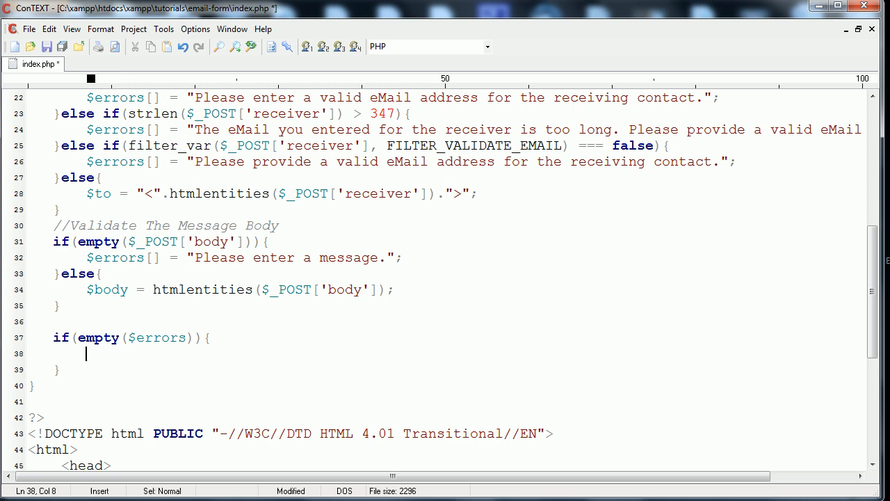
pyautogui.write('ma')
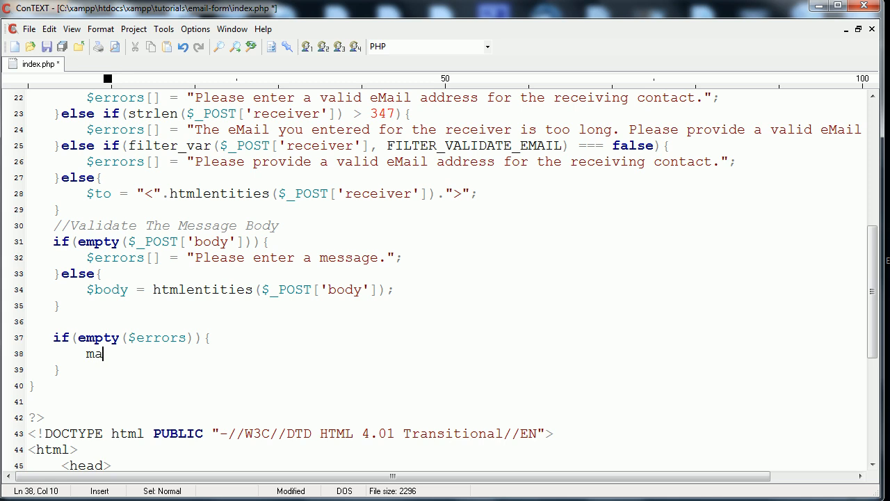
pyautogui.write('il();')
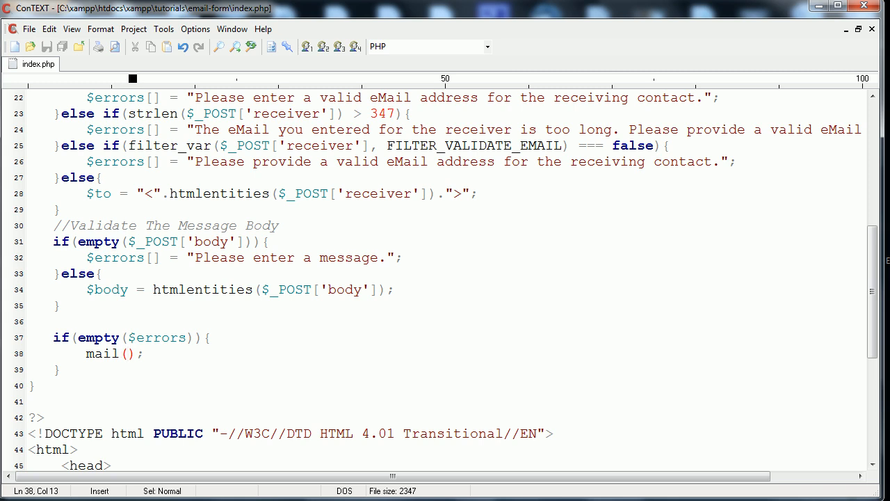
pyautogui.click(128, 353)
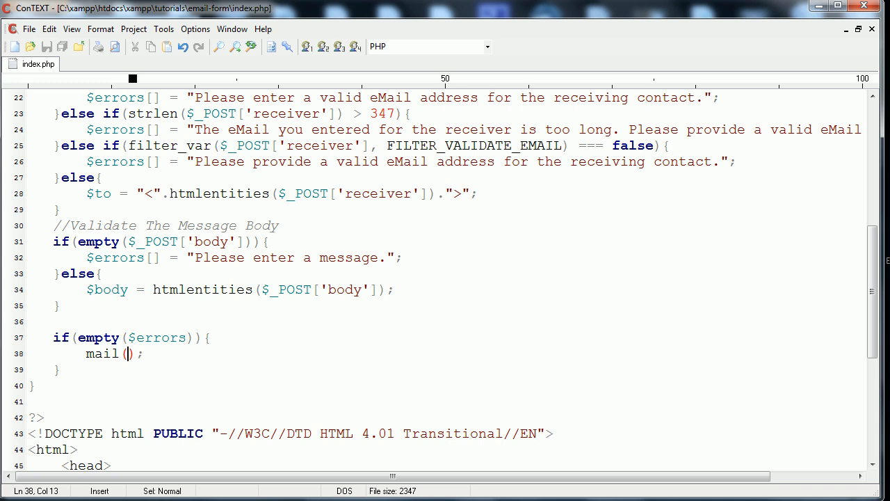
pyautogui.write('$to,')
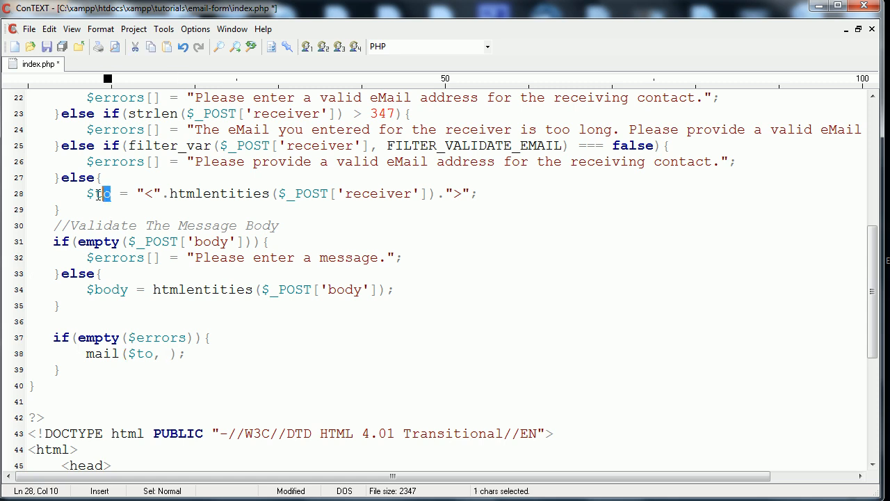
# Check the receiver line, then add $subject as mail's second argument.
pyautogui.doubleClick(378, 194)
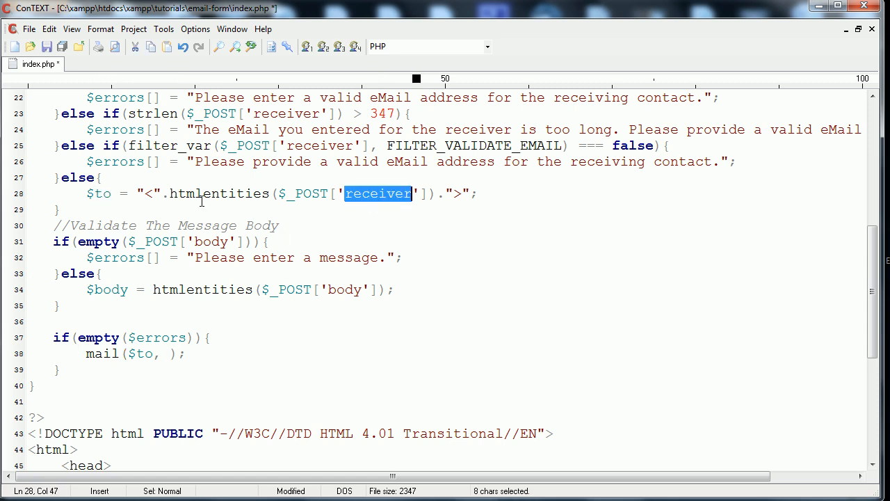
pyautogui.doubleClick(223, 193)
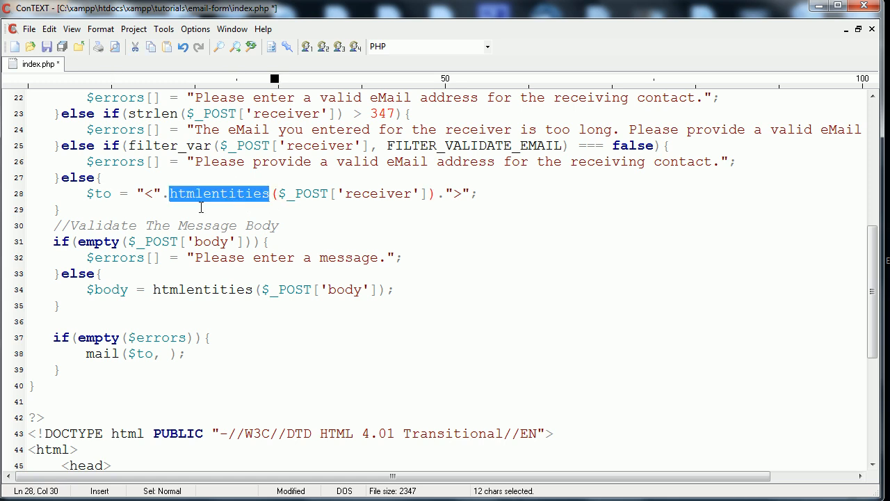
pyautogui.moveTo(328, 203)
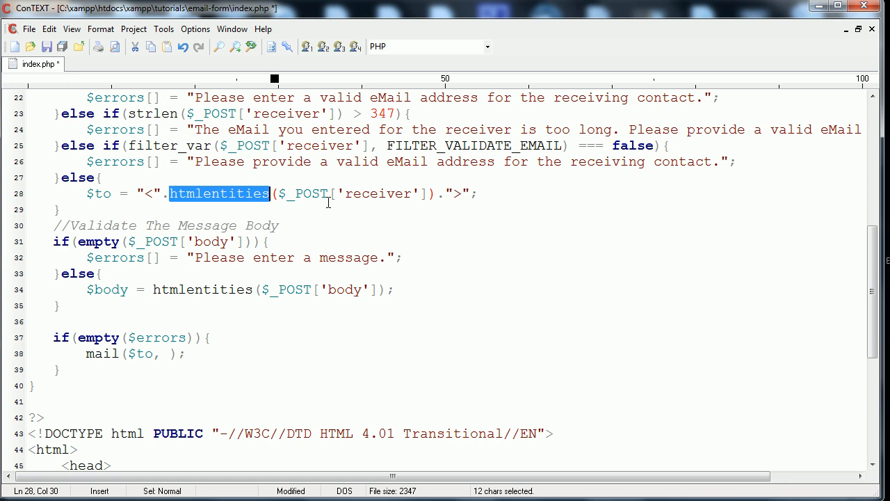
pyautogui.doubleClick(378, 193)
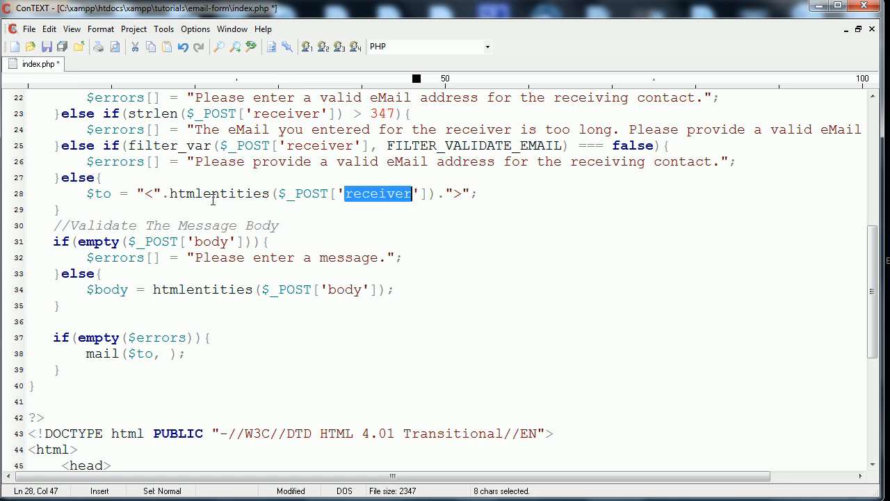
pyautogui.click(156, 194)
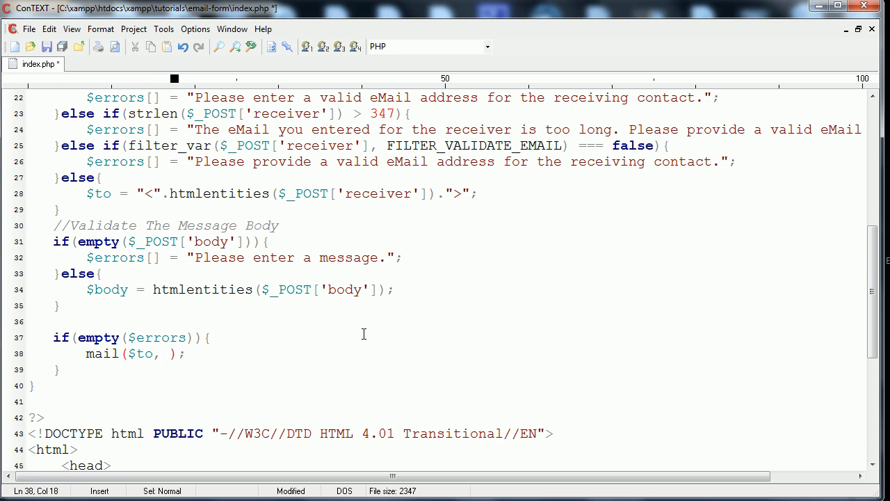
pyautogui.write('$su')
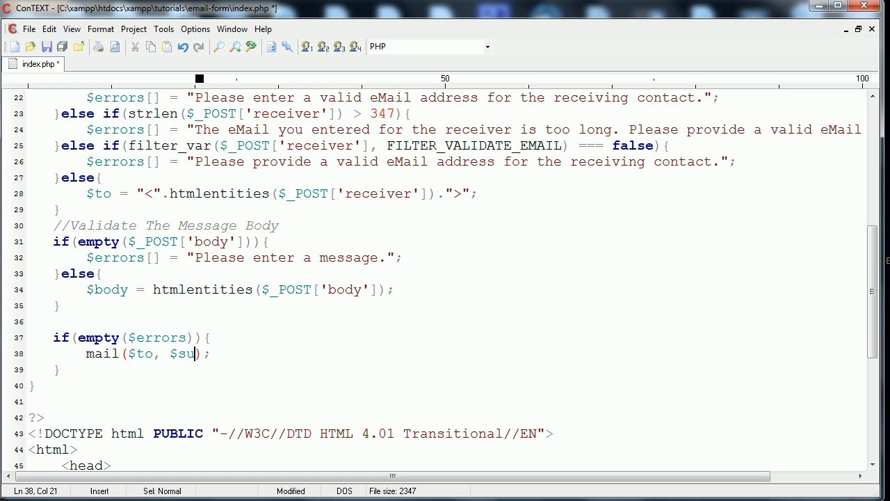
pyautogui.write('bject')
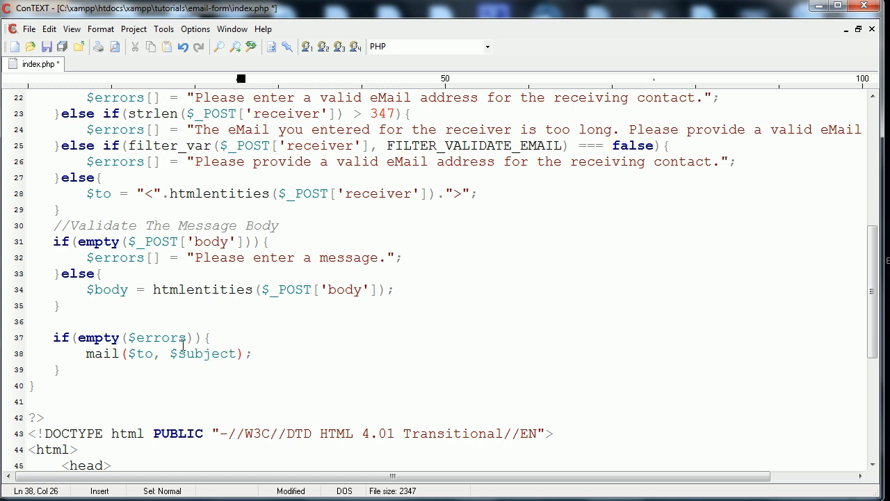
# Check the subject and body lines, then add $body as mail's third argument.
pyautogui.doubleClick(206, 353)
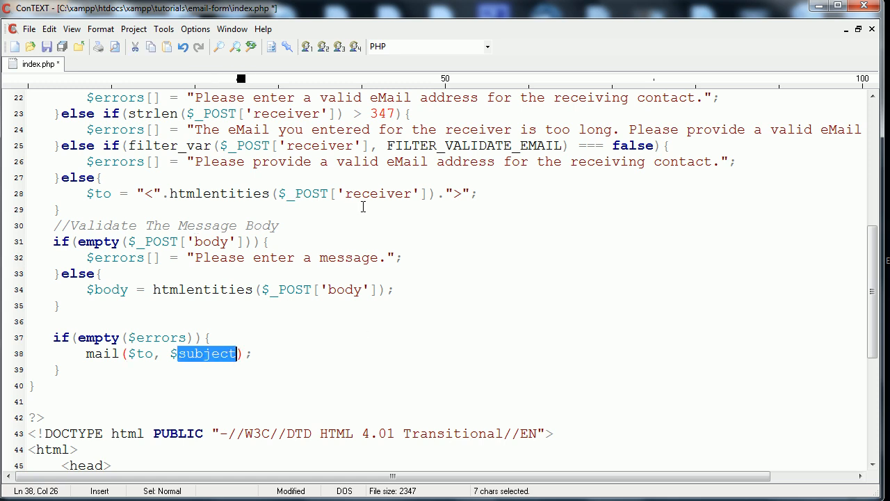
pyautogui.doubleClick(343, 289)
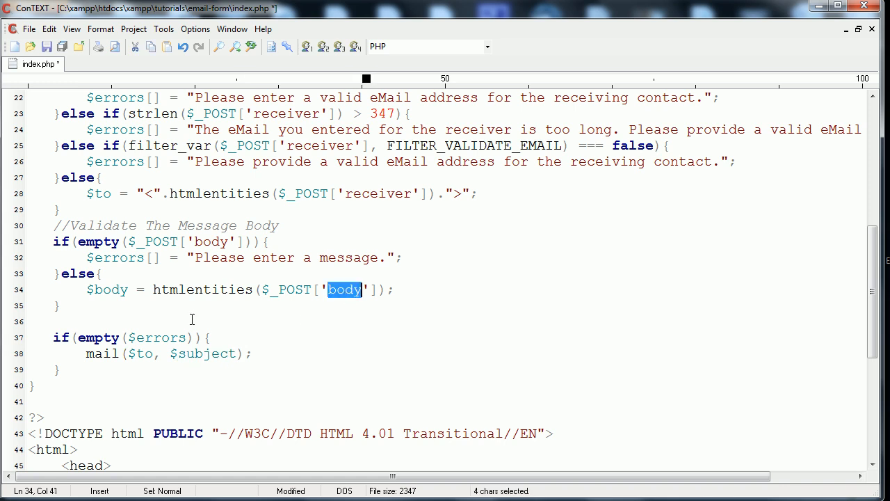
pyautogui.doubleClick(206, 353)
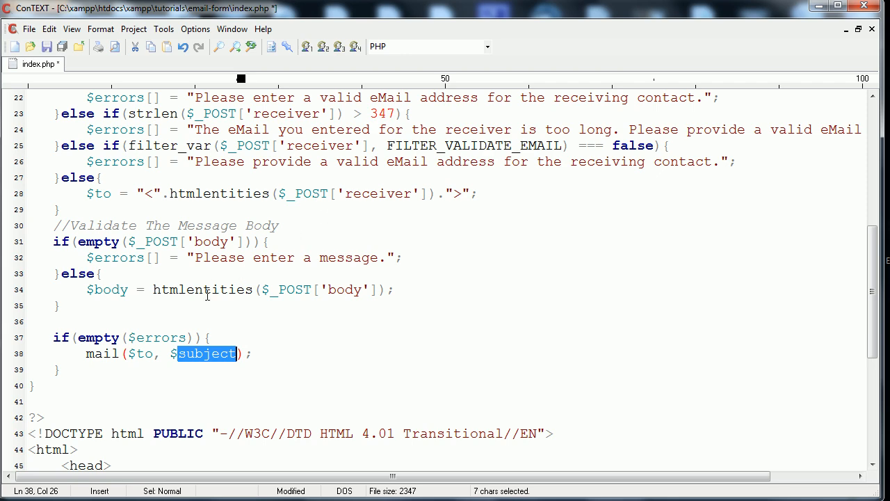
pyautogui.scroll(3)
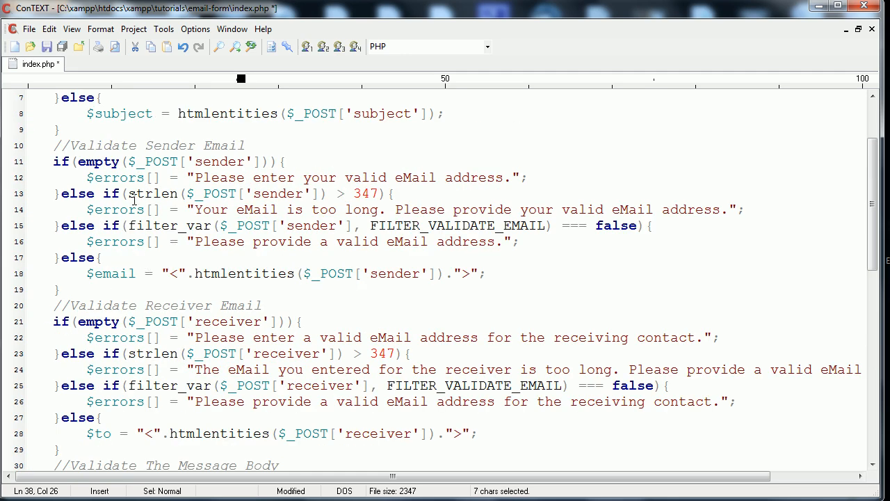
pyautogui.scroll(3)
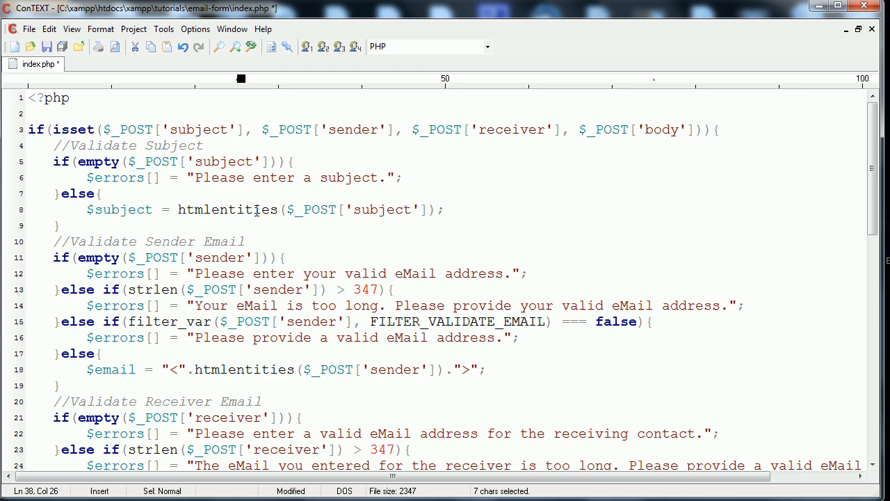
pyautogui.doubleClick(381, 208)
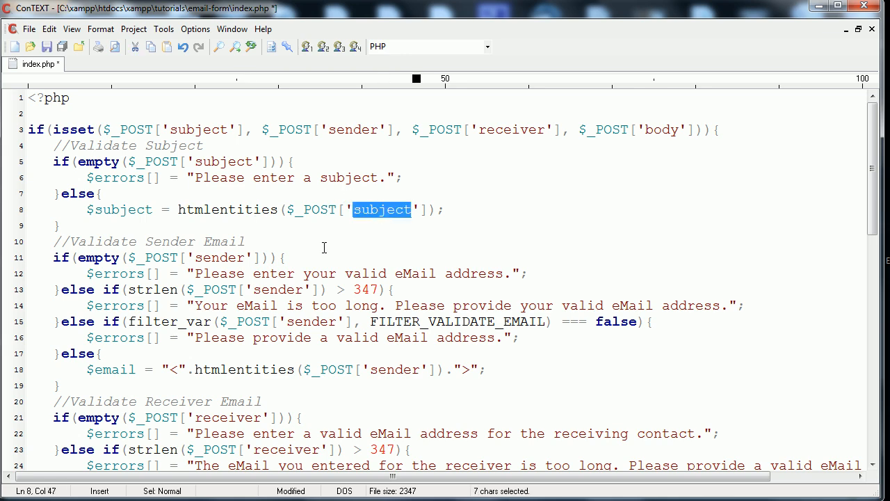
pyautogui.doubleClick(226, 209)
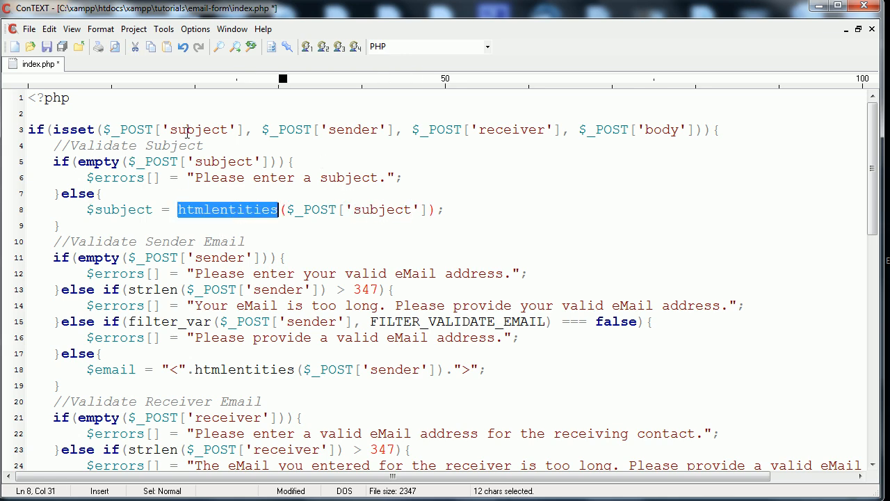
pyautogui.scroll(-3)
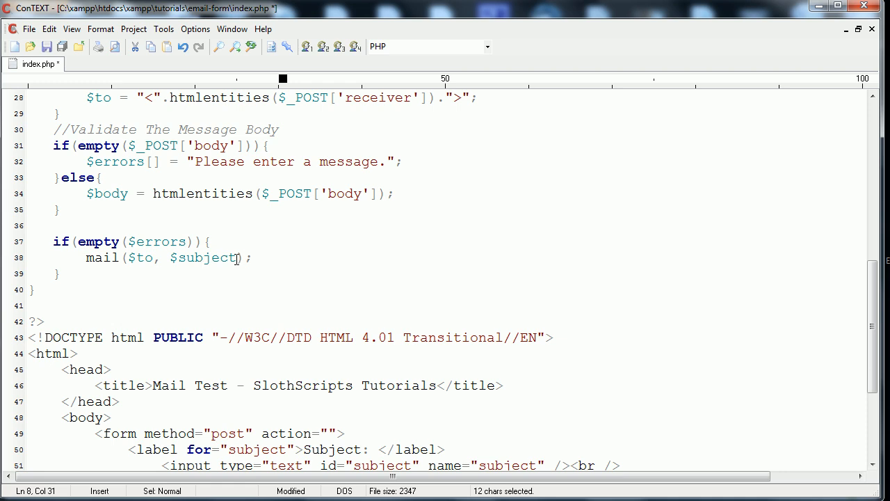
pyautogui.write(', $')
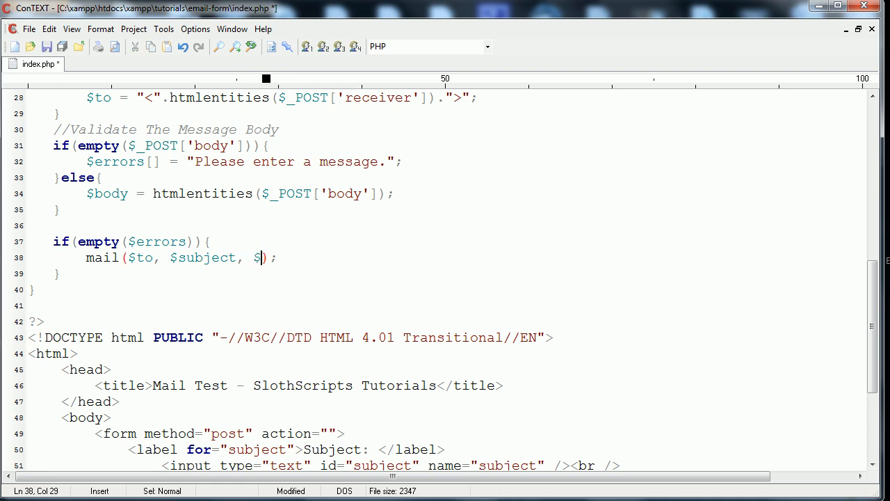
pyautogui.write('body')
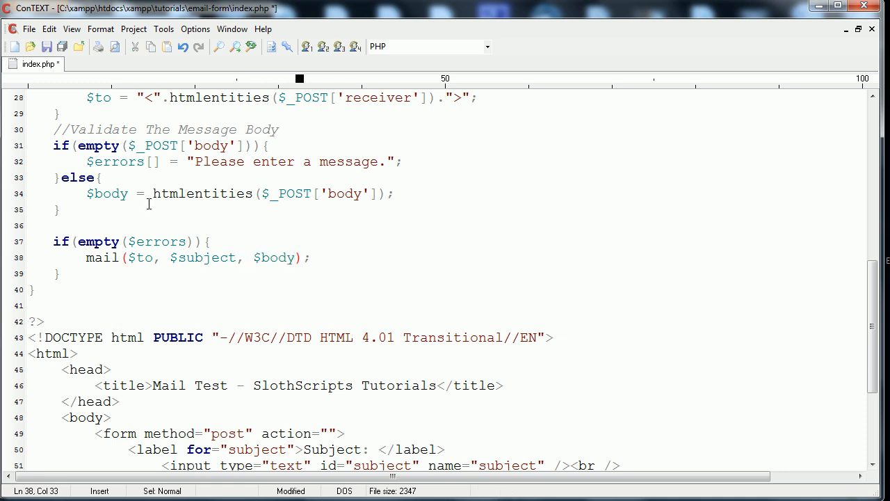
pyautogui.click(75, 193)
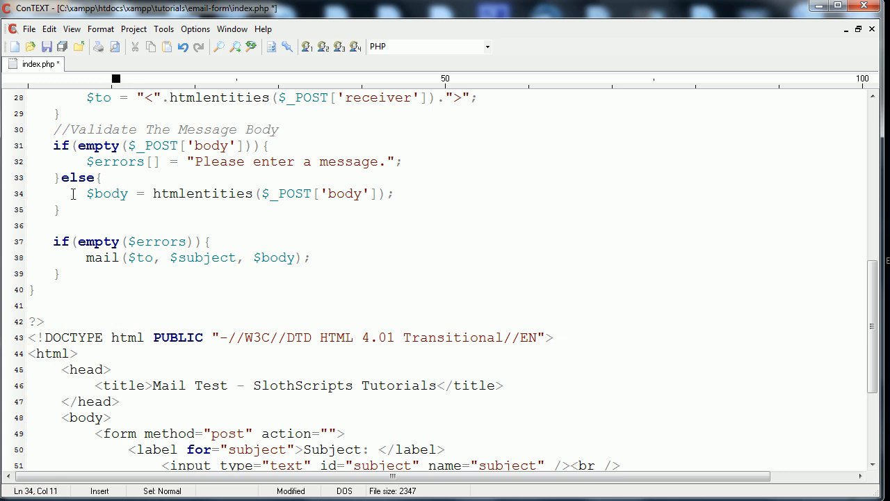
pyautogui.doubleClick(108, 193)
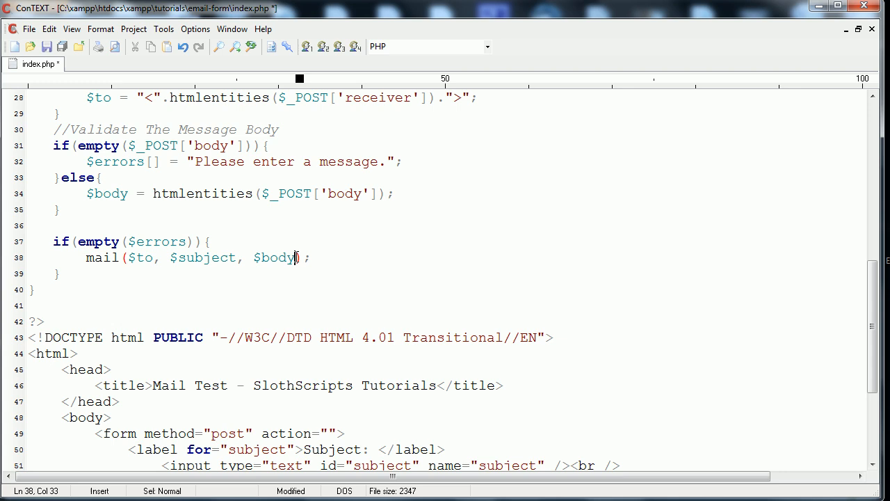
# Add a fourth argument "From: {$email}" to mail() and check the $email variable above.
pyautogui.write(', ""')
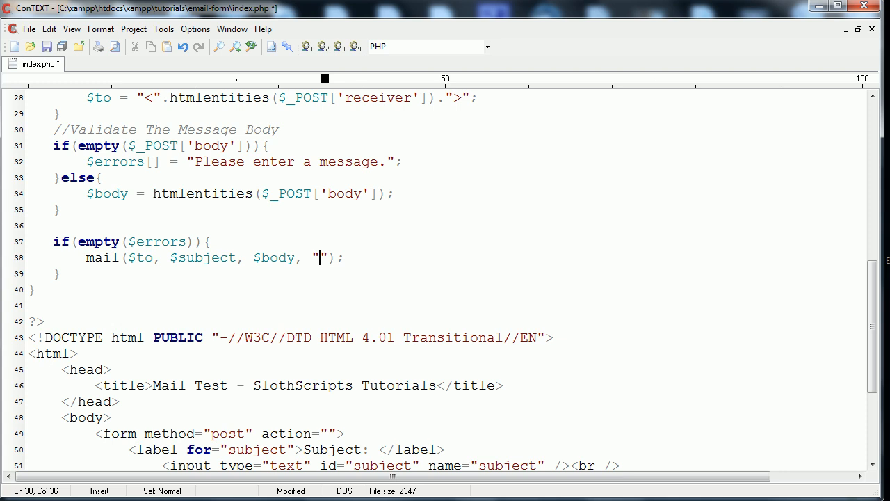
pyautogui.write('From:')
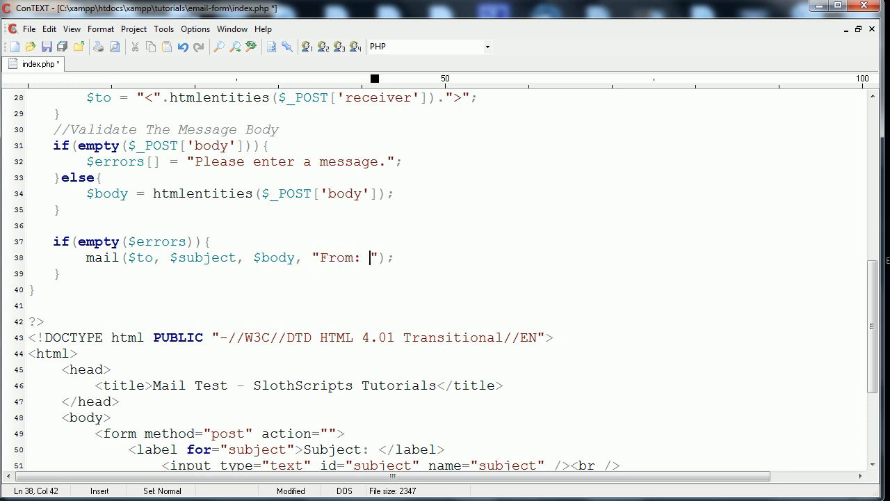
pyautogui.write('{}')
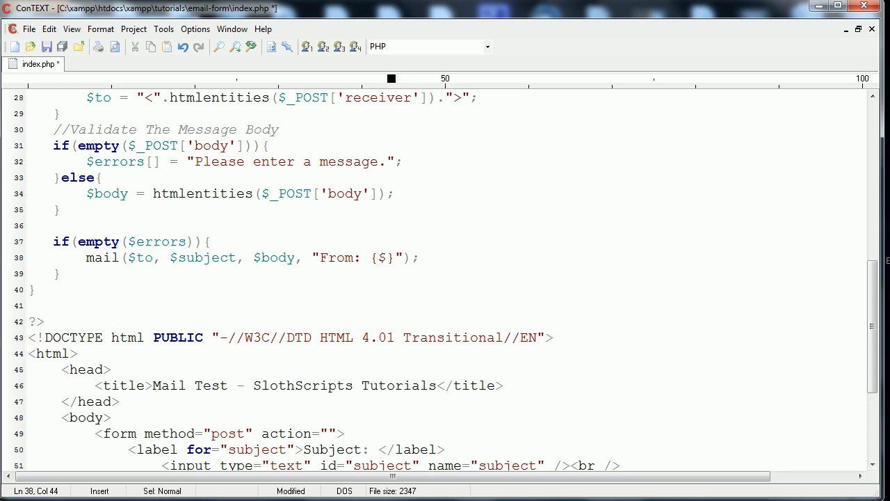
pyautogui.write('email')
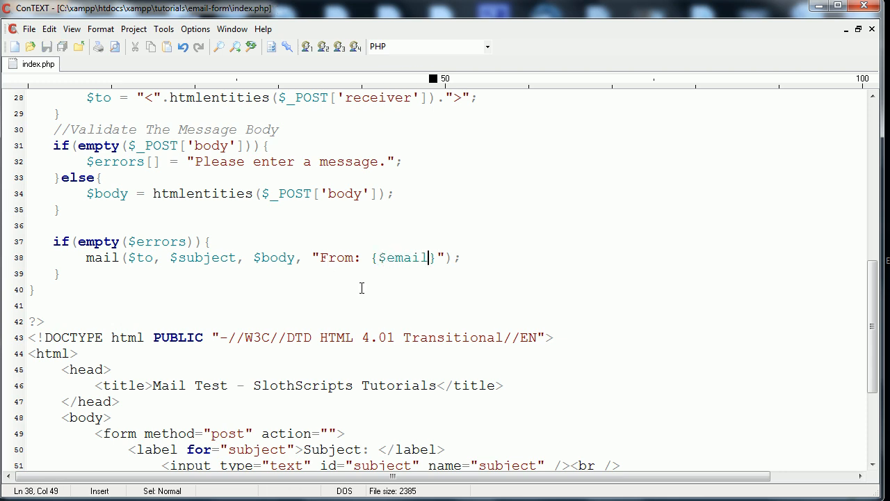
pyautogui.scroll(3)
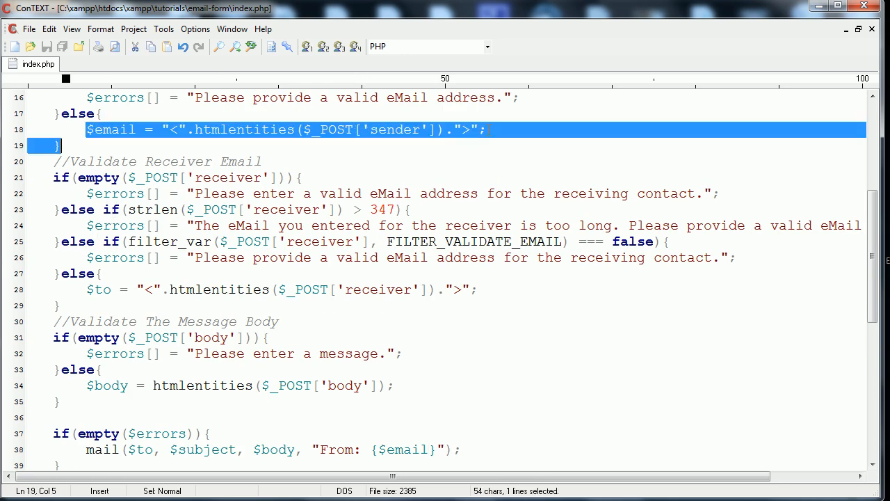
pyautogui.scroll(-3)
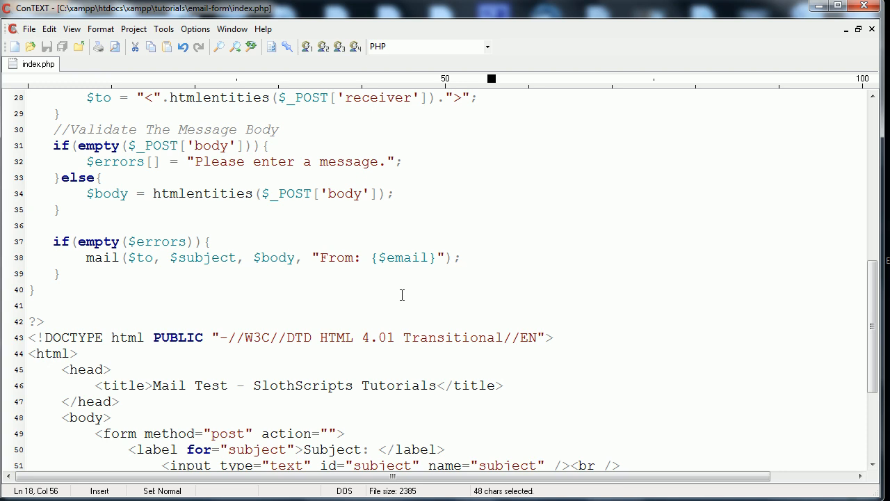
pyautogui.scroll(3)
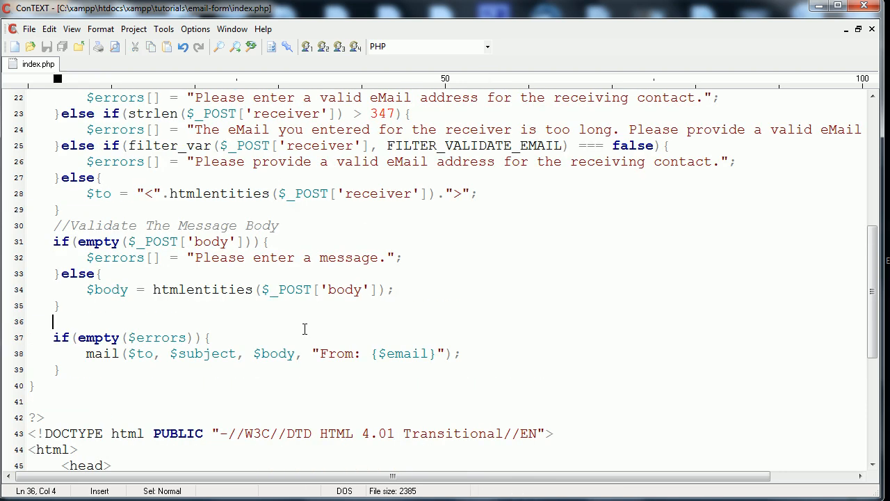
pyautogui.write('$headers')
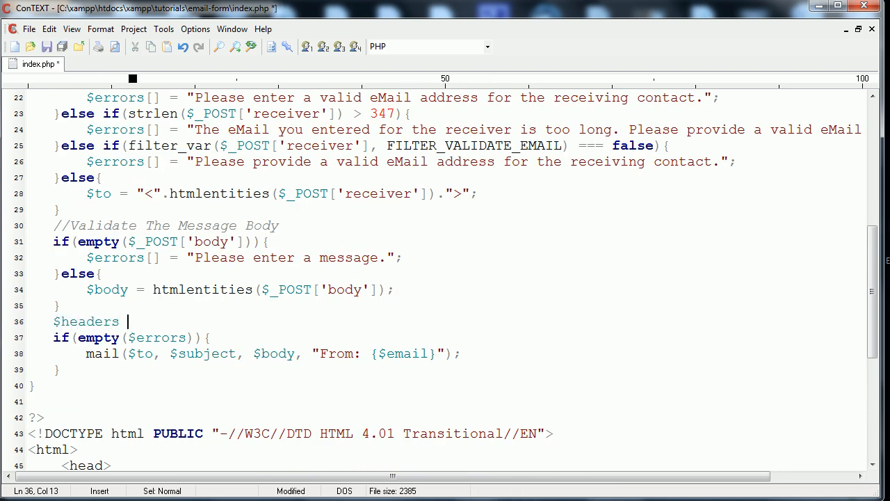
pyautogui.write('= "Fro')
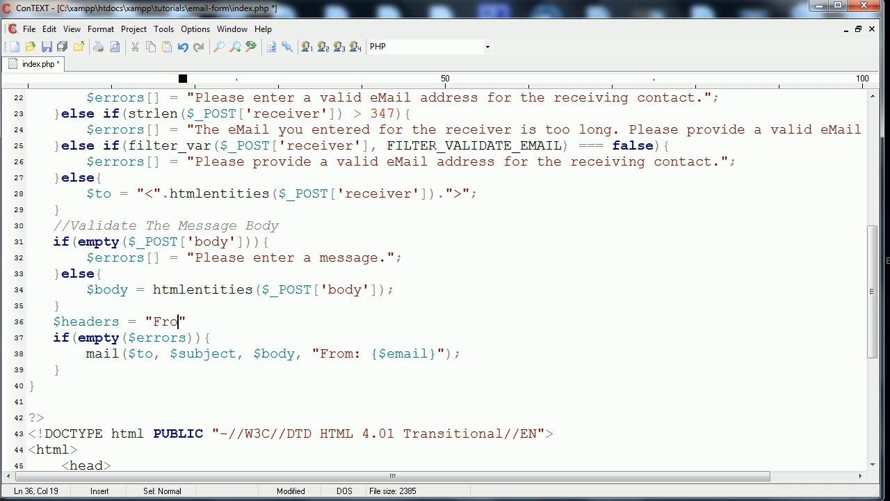
pyautogui.write('m:')
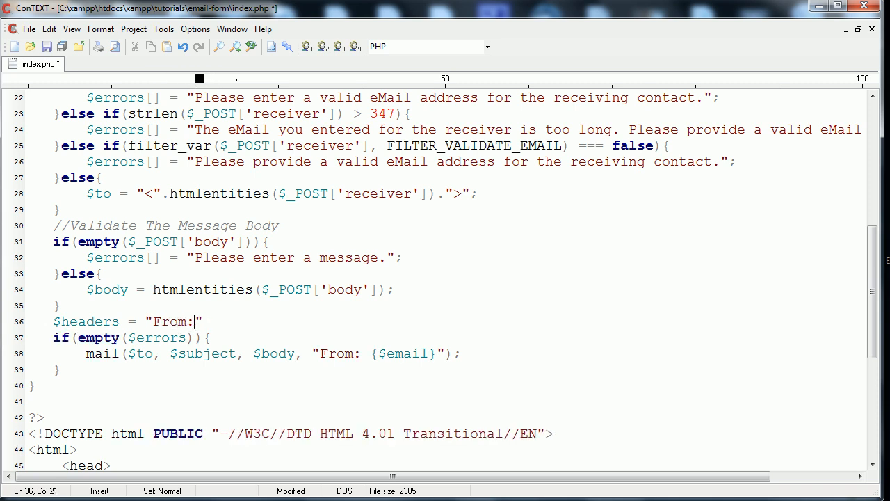
pyautogui.write('email')
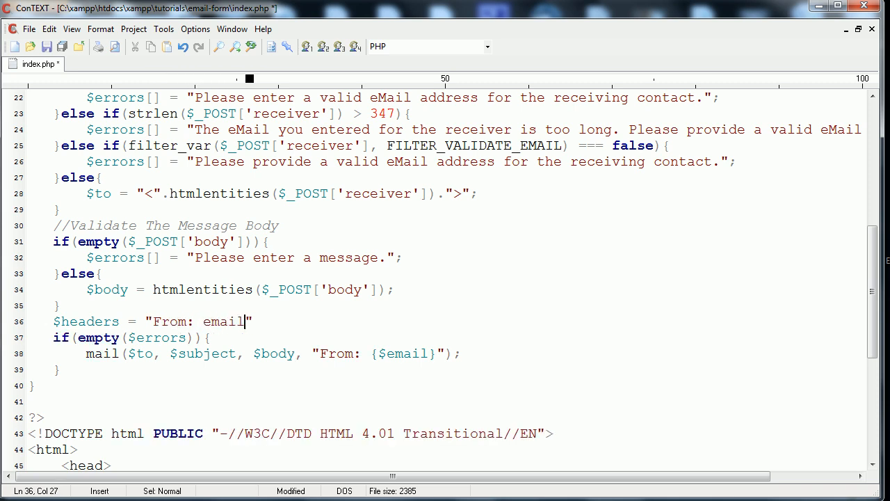
pyautogui.write('address.com')
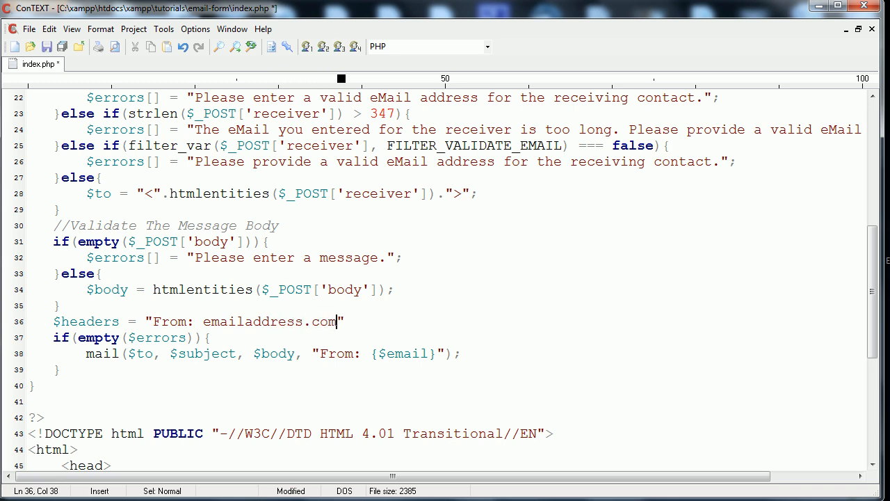
pyautogui.click(62, 305)
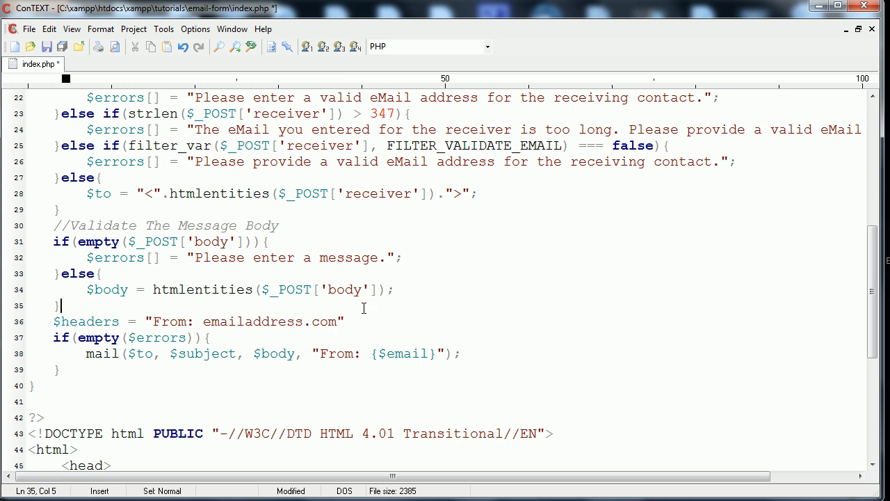
pyautogui.press('Delete')
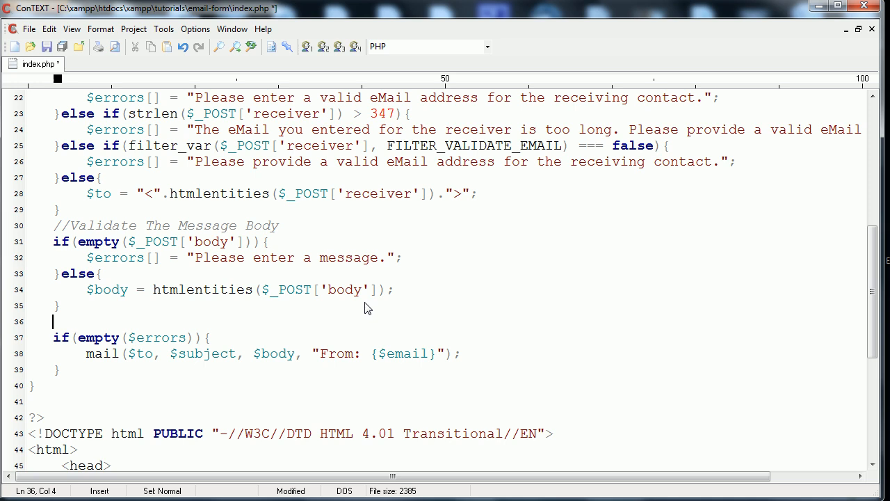
pyautogui.press('Ctrl+s')
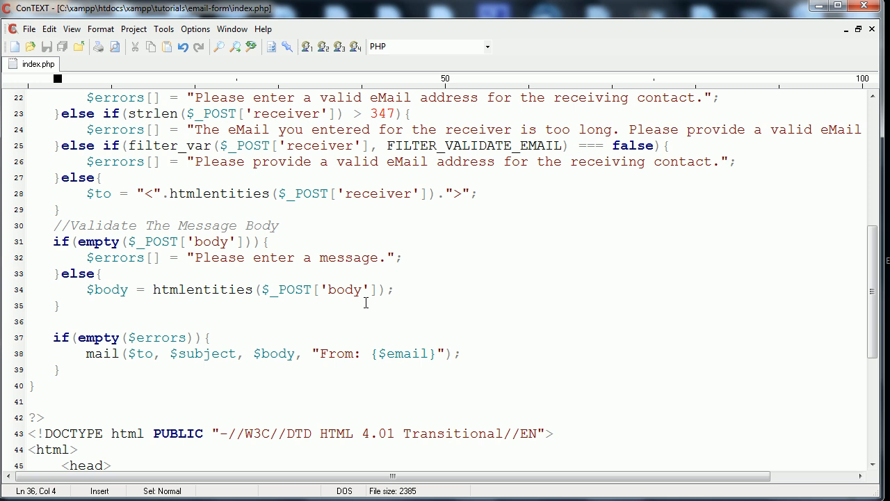
pyautogui.click(63, 321)
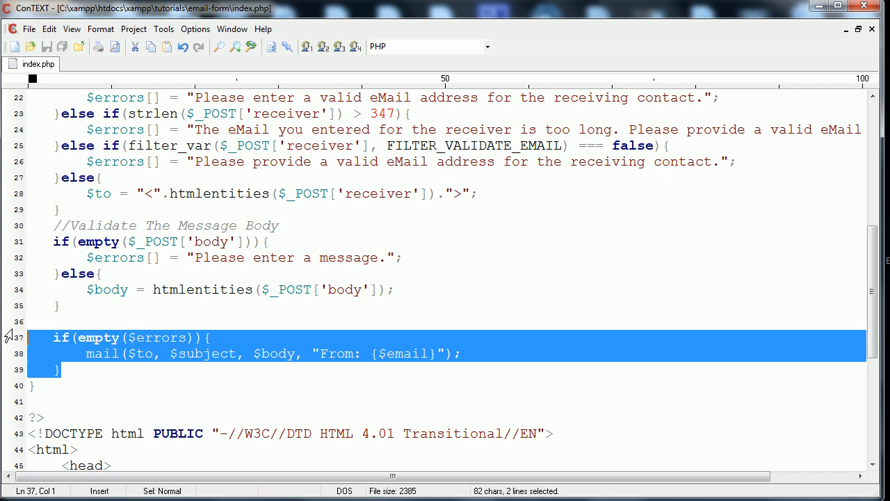
# Remove the mail block from the top script and start it as a <?php section under <body>.
pyautogui.press('Delete')
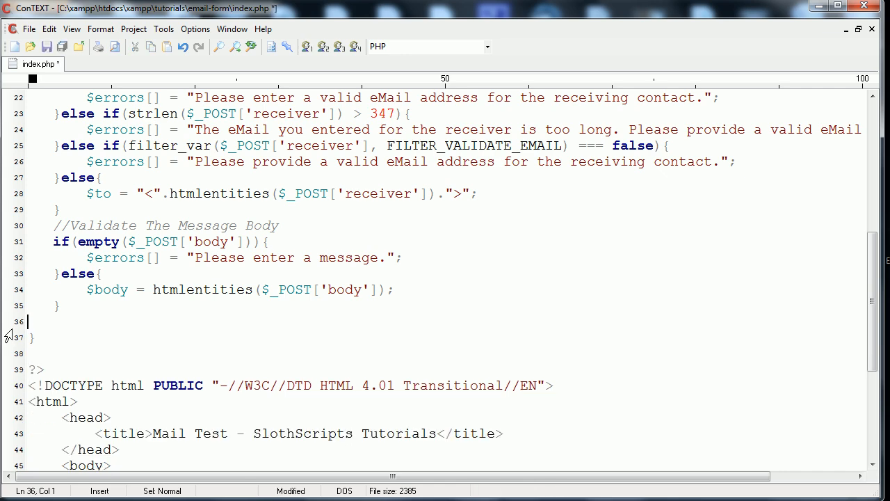
pyautogui.press('ctrl+s')
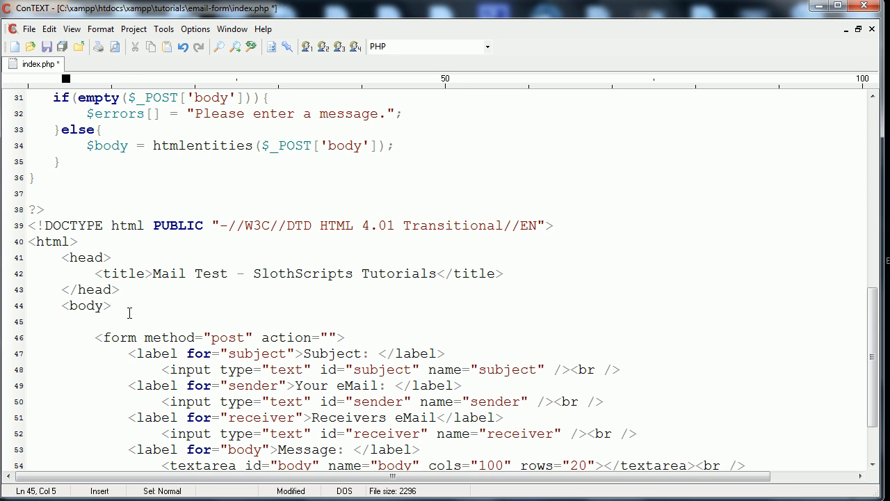
pyautogui.click(63, 322)
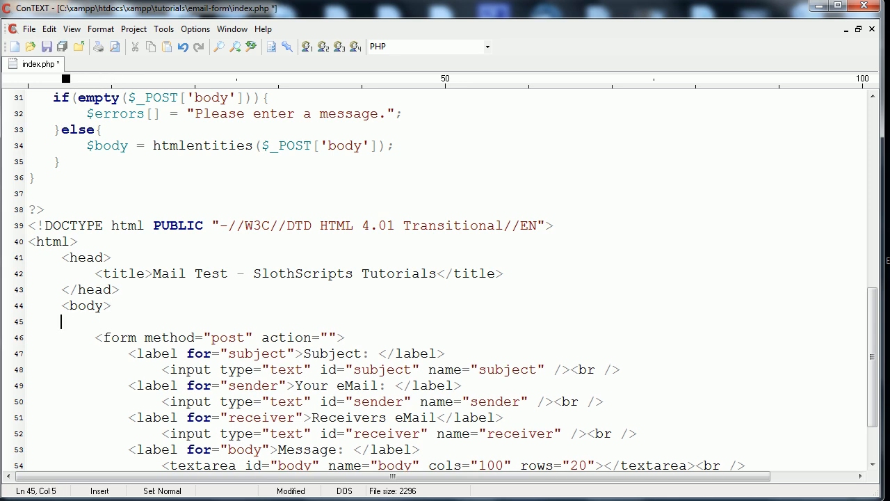
pyautogui.write('if(empty($errors)){')
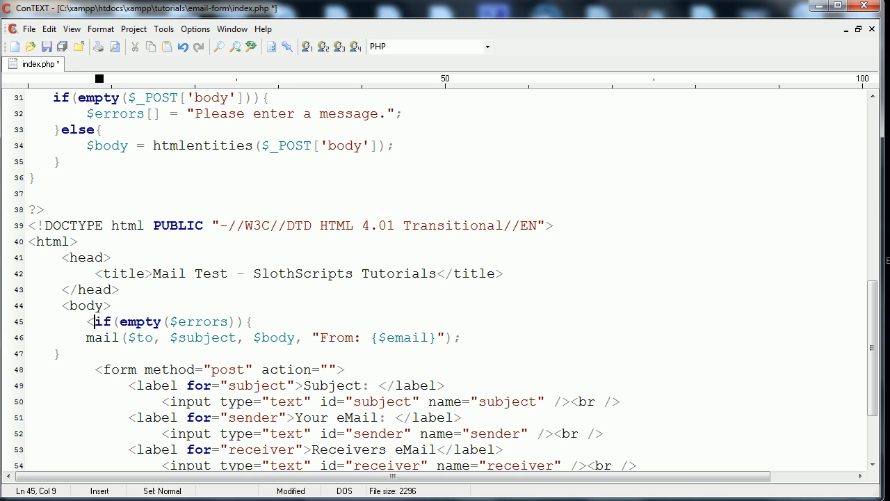
pyautogui.write('<?php')
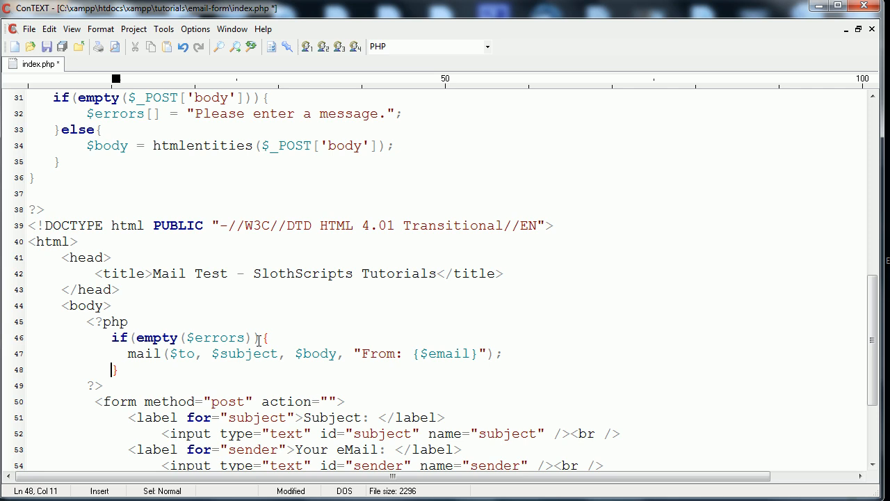
# Change the check to empty($errors) === false with an else, and open a <?php tag in the list.
pyautogui.write('=== fa')
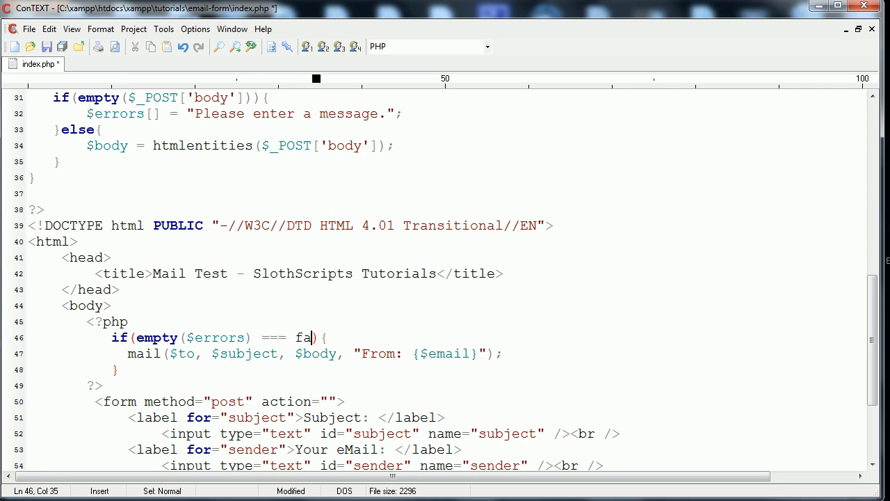
pyautogui.write('lse')
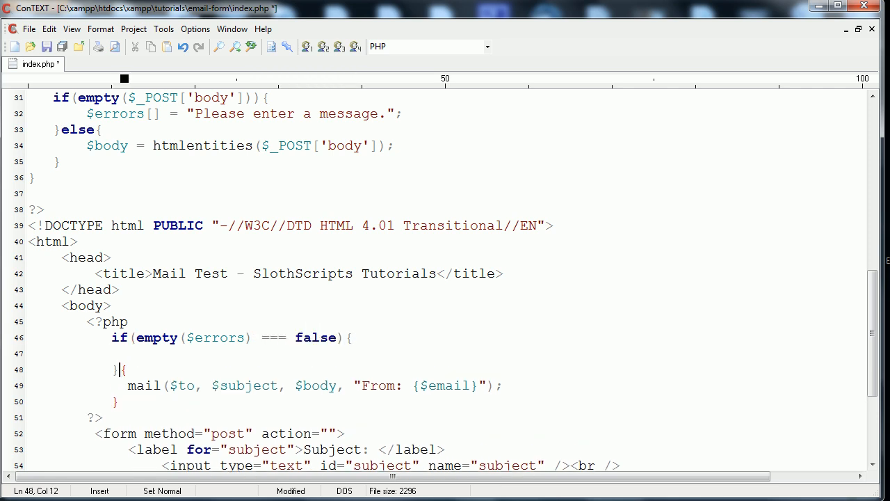
pyautogui.write('else')
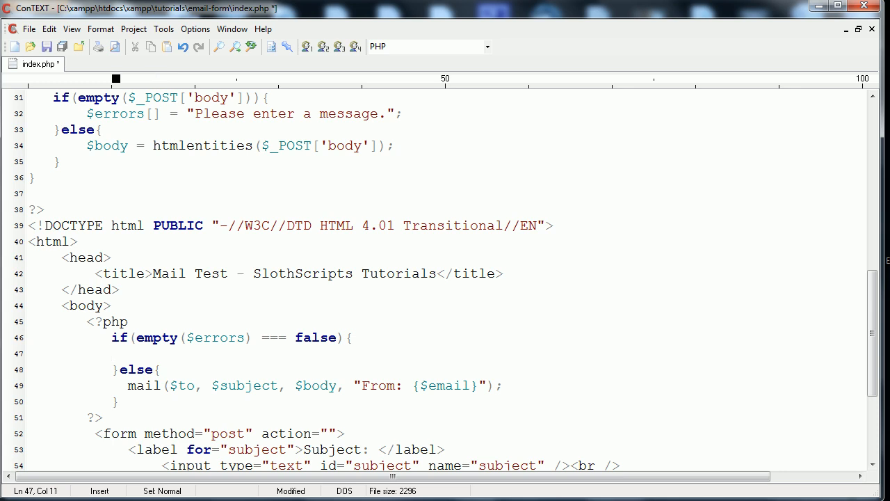
pyautogui.click(112, 353)
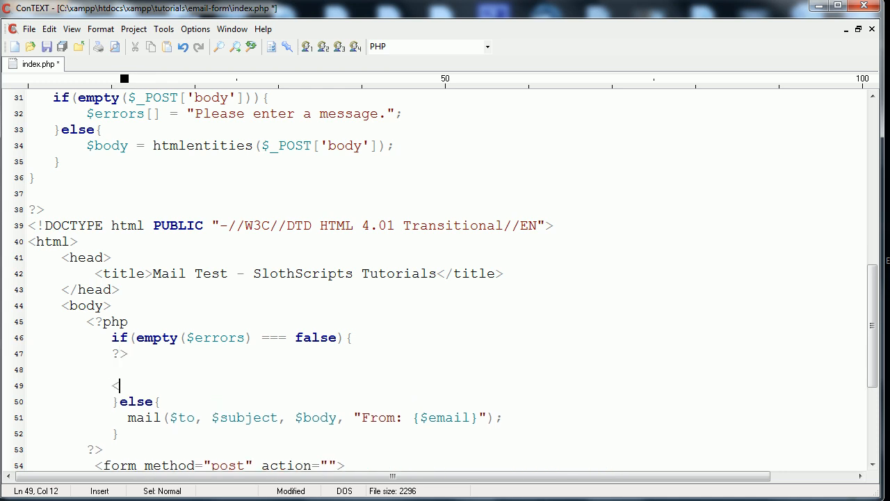
pyautogui.write('?php')
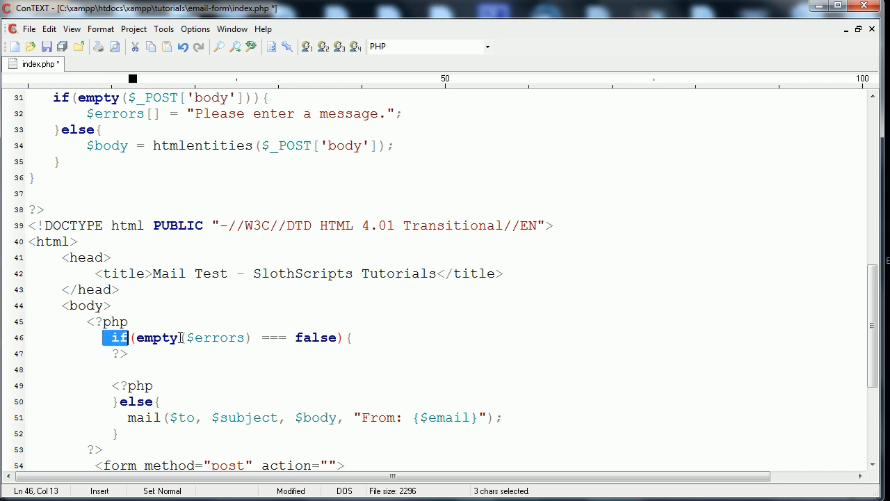
# Review the if/else branches and place the caret on the blank line inside the PHP section.
pyautogui.click(114, 400)
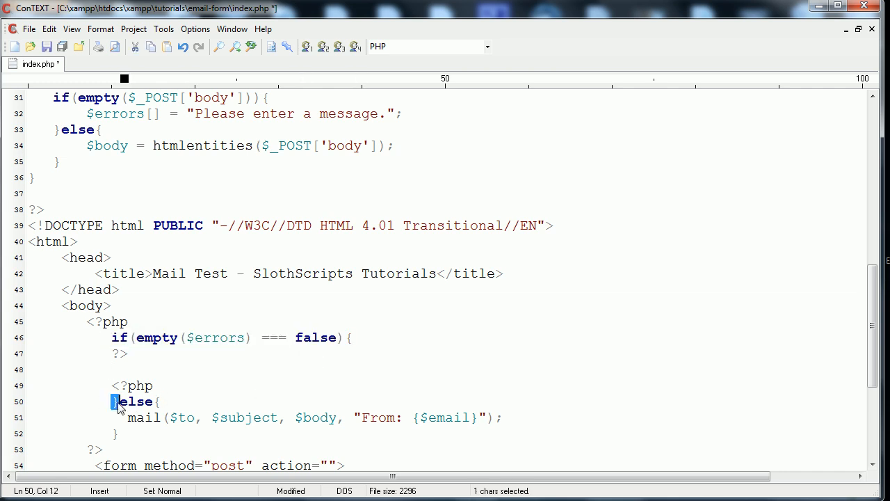
pyautogui.moveTo(118, 401); pyautogui.dragTo(140, 386)
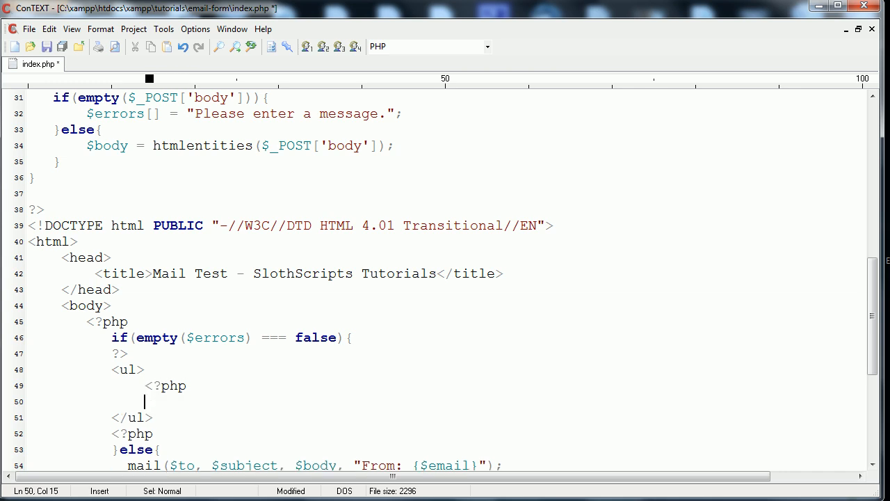
pyautogui.scroll(3)
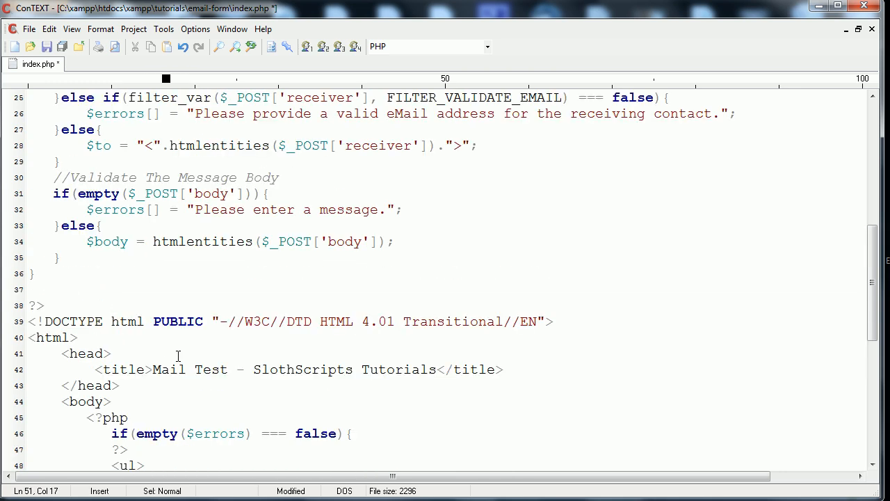
pyautogui.scroll(-3)
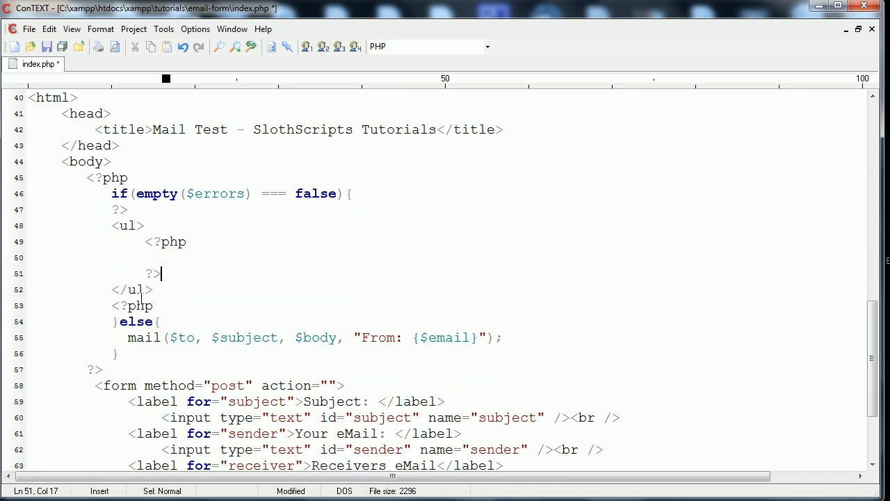
pyautogui.click(64, 253)
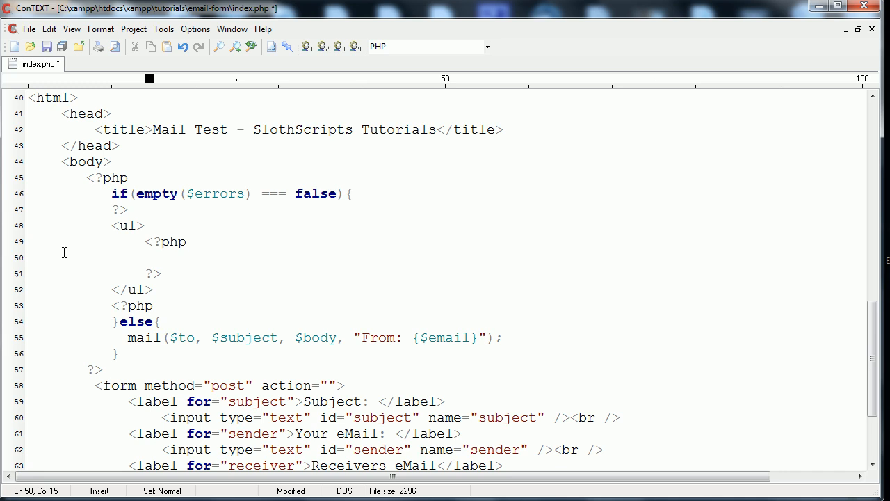
pyautogui.click(145, 257)
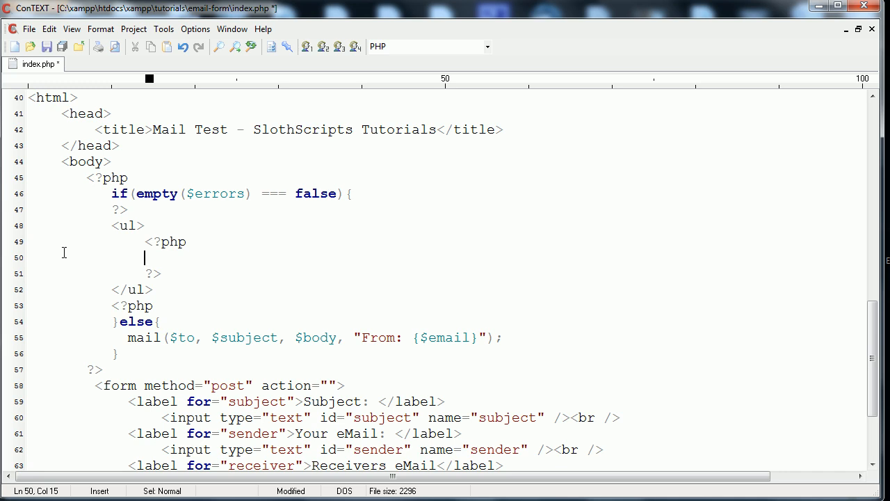
pyautogui.doubleClick(127, 226)
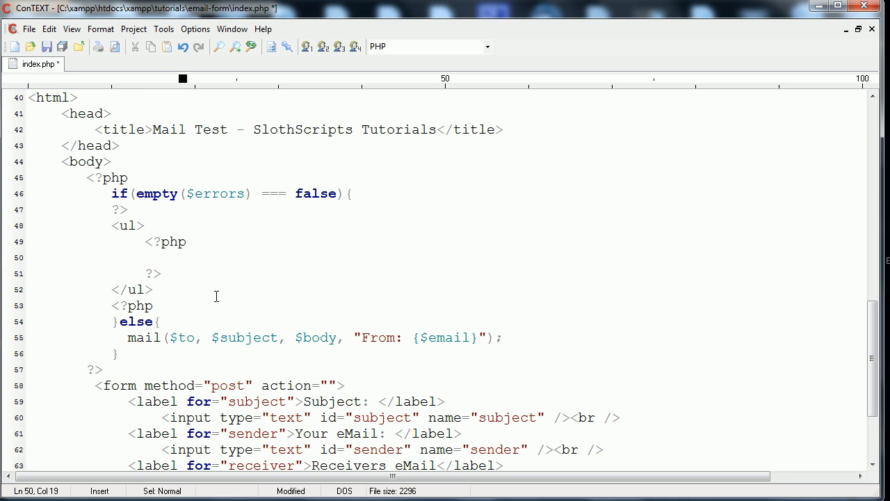
# Write foreach($errors as $error){ } inside the error list's PHP section.
pyautogui.write('fp')
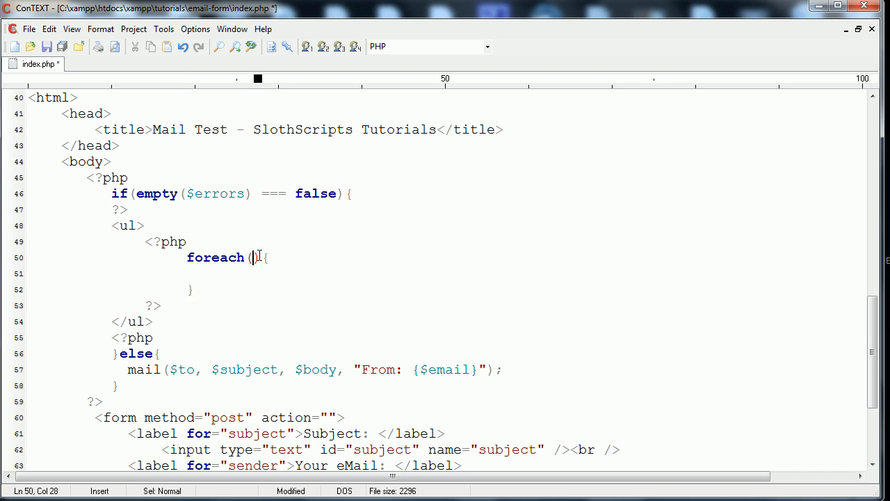
pyautogui.moveTo(345, 232)
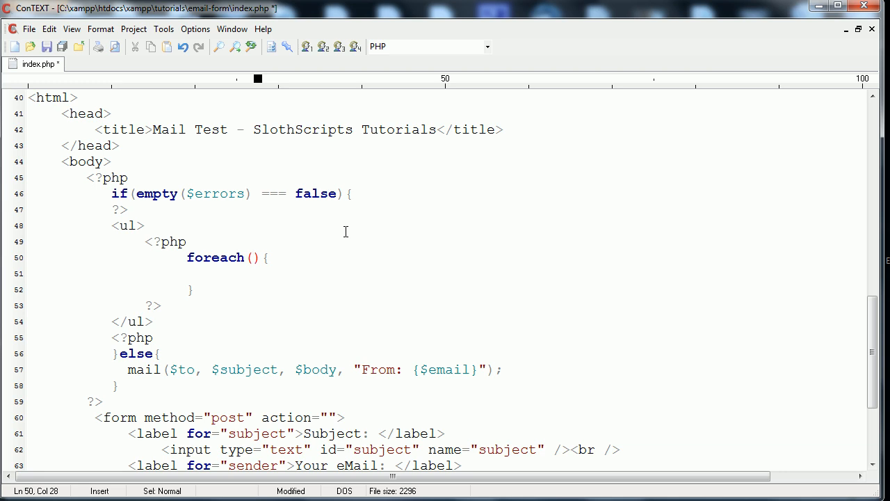
pyautogui.write('$e')
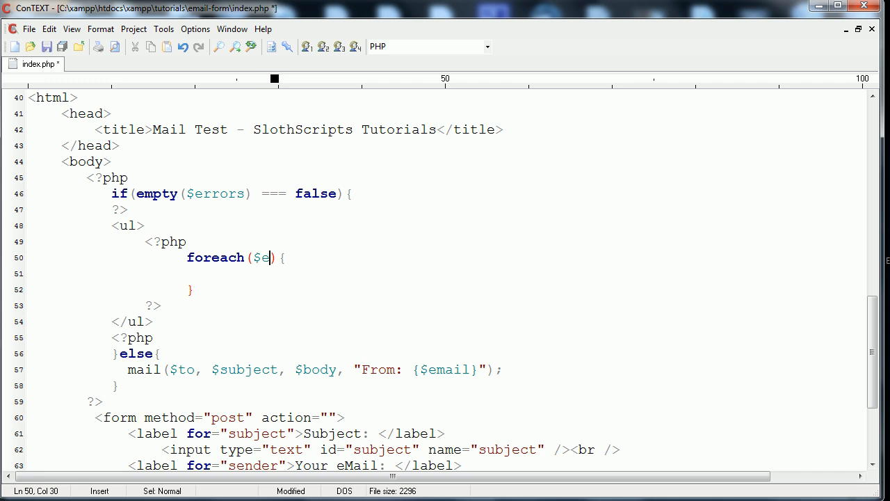
pyautogui.write('rrors as $error')
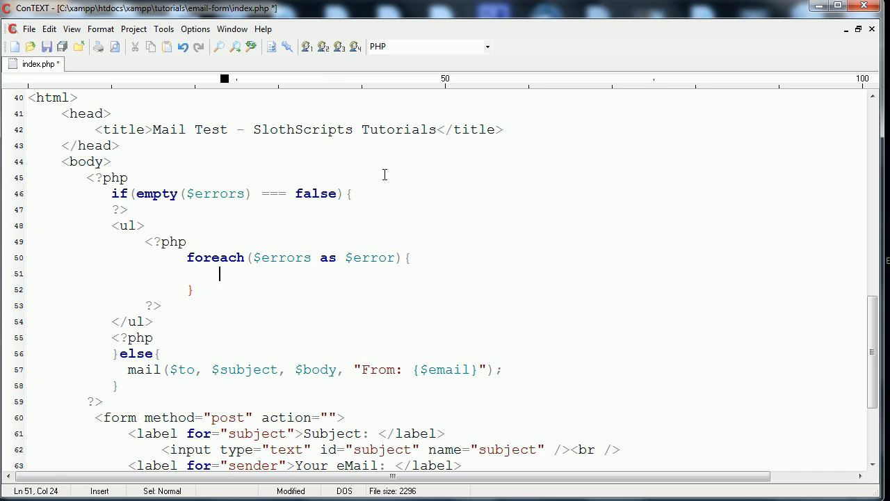
pyautogui.moveTo(284, 253)
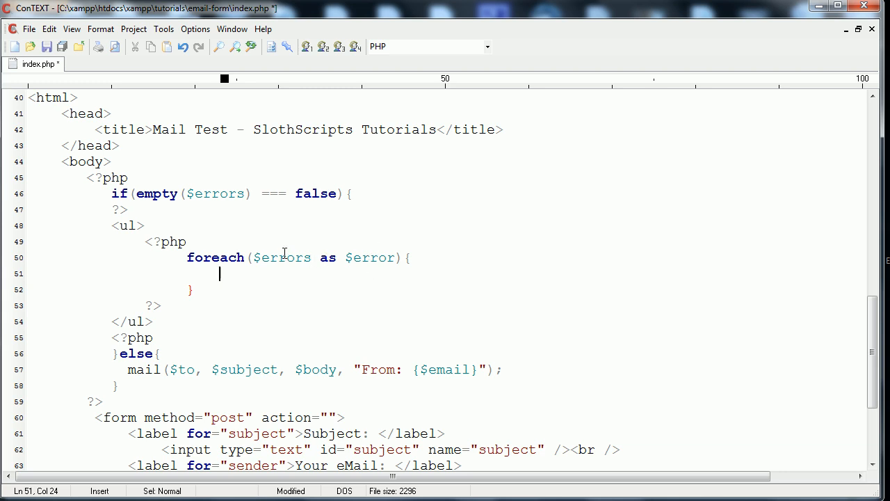
pyautogui.moveTo(376, 269)
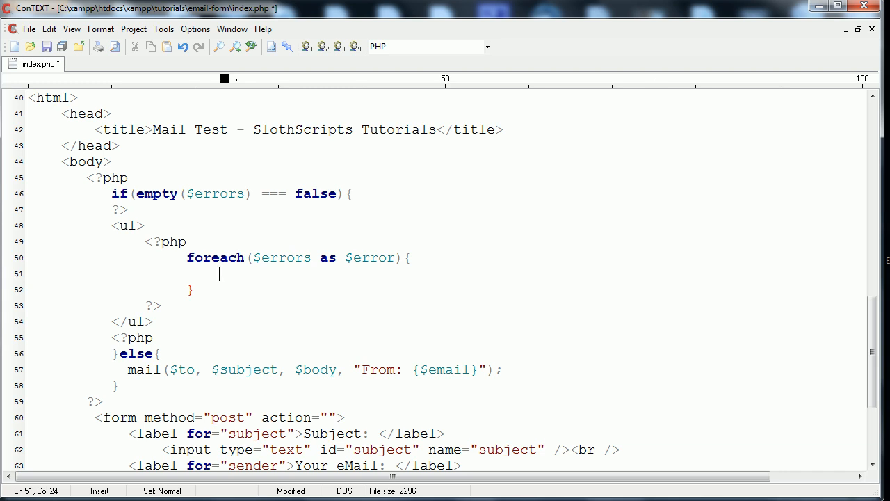
# Write echo "<li>",$error,"</li>"; inside the foreach loop, correcting the mistyped closing tag.
pyautogui.write('echo ""')
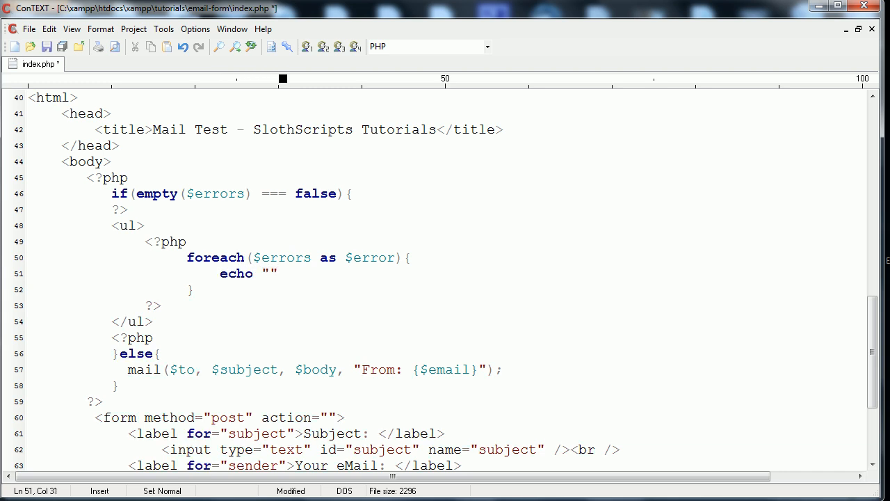
pyautogui.write('<l')
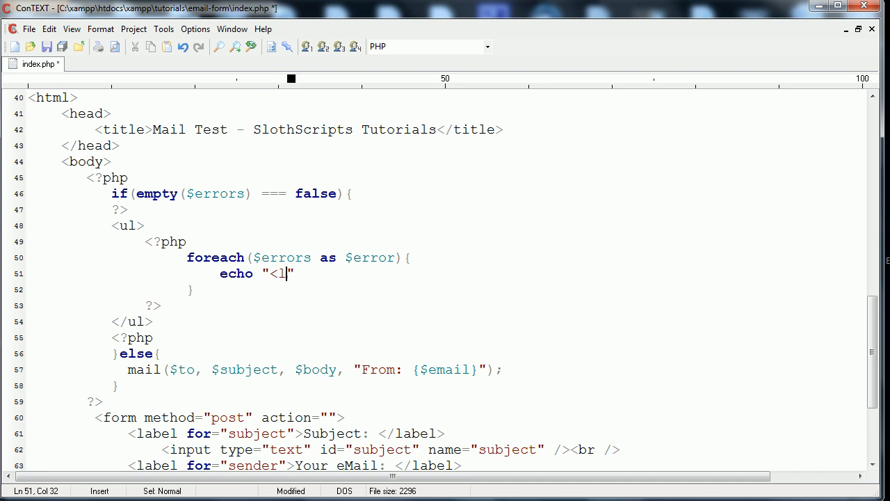
pyautogui.write('i>"')
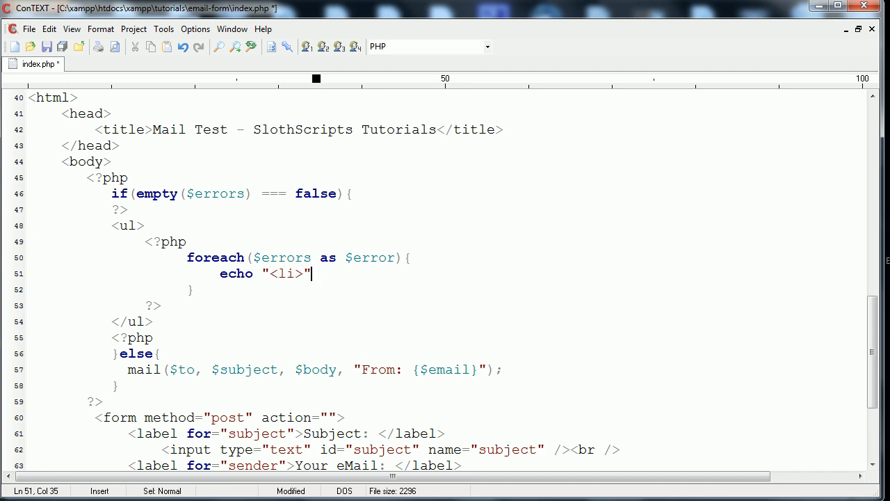
pyautogui.write(',')
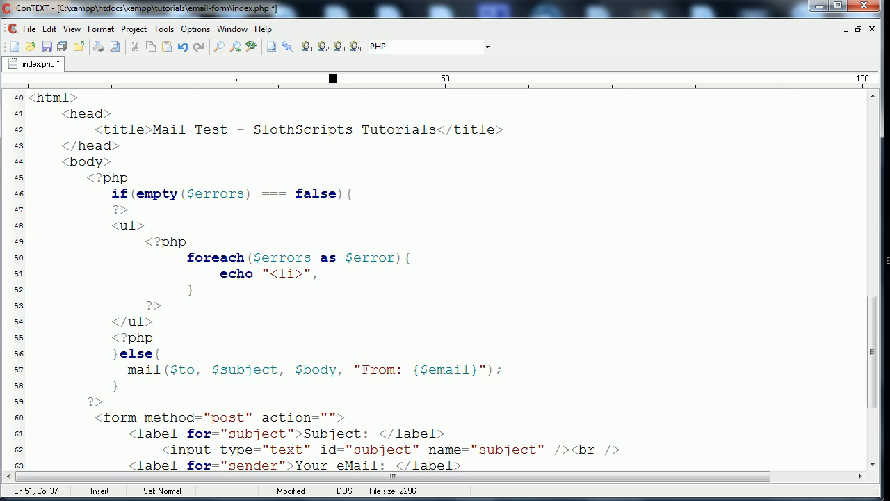
pyautogui.moveTo(277, 281)
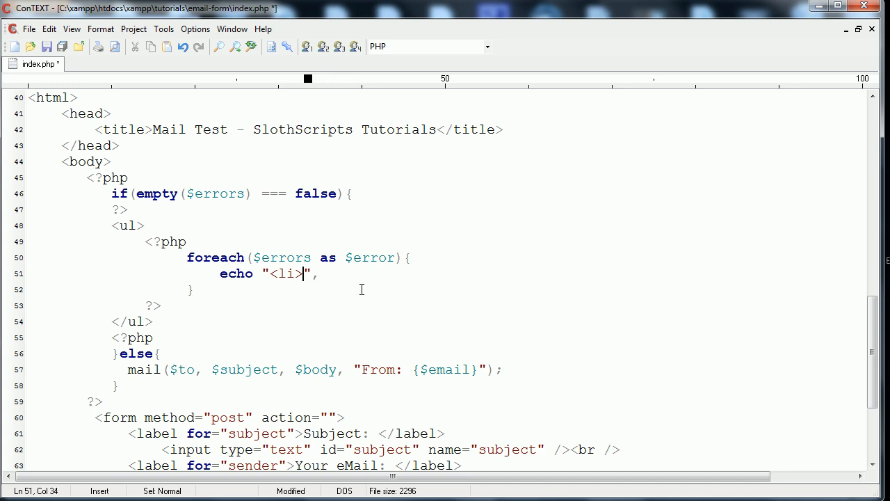
pyautogui.write('{}>')
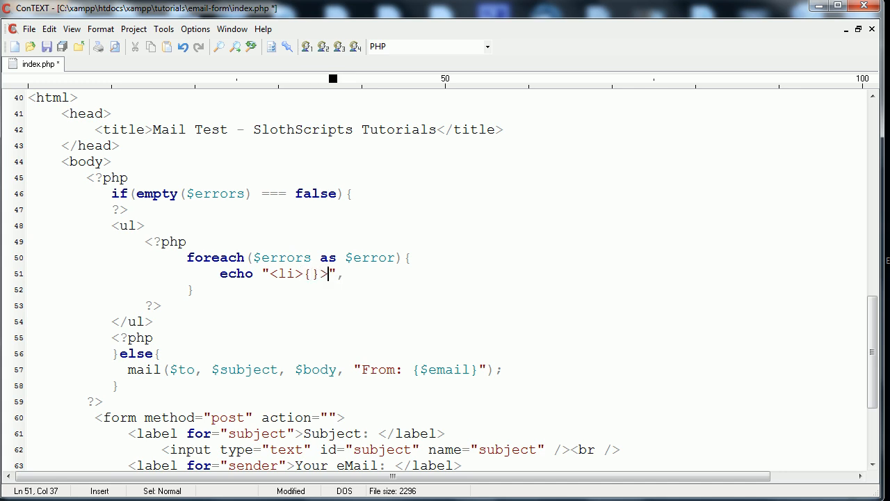
pyautogui.write('</lio')
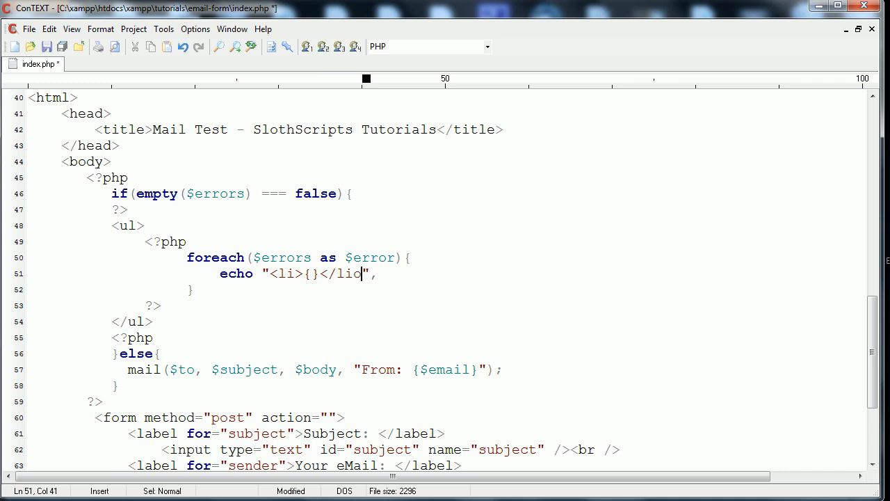
pyautogui.doubleClick(349, 272)
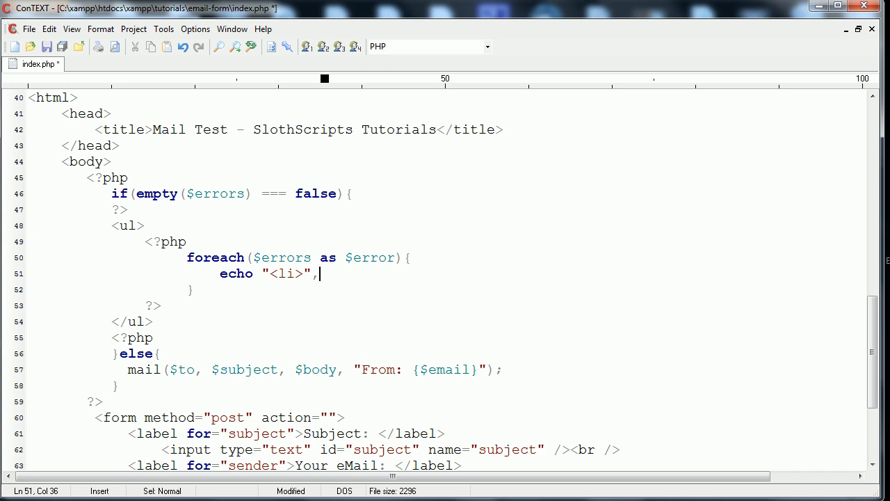
pyautogui.write('$error,"</li>";')
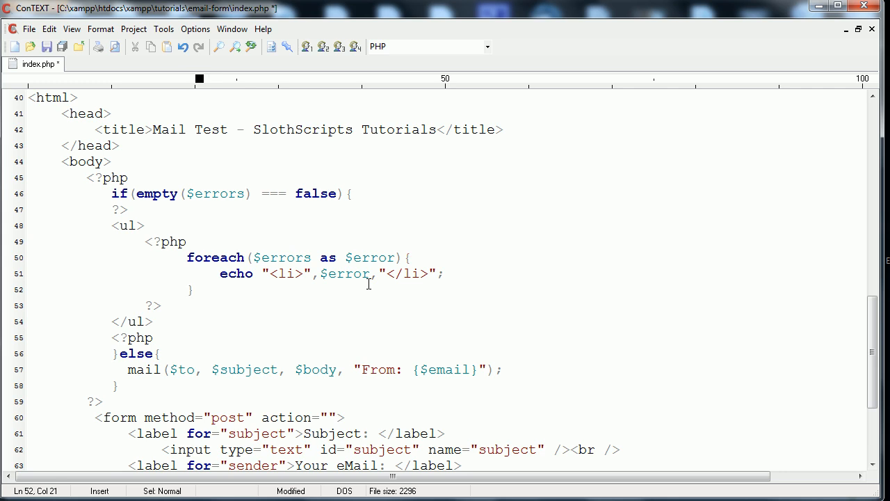
# Review the foreach loop line and place the caret at the start of the mail() call.
pyautogui.scroll(3)
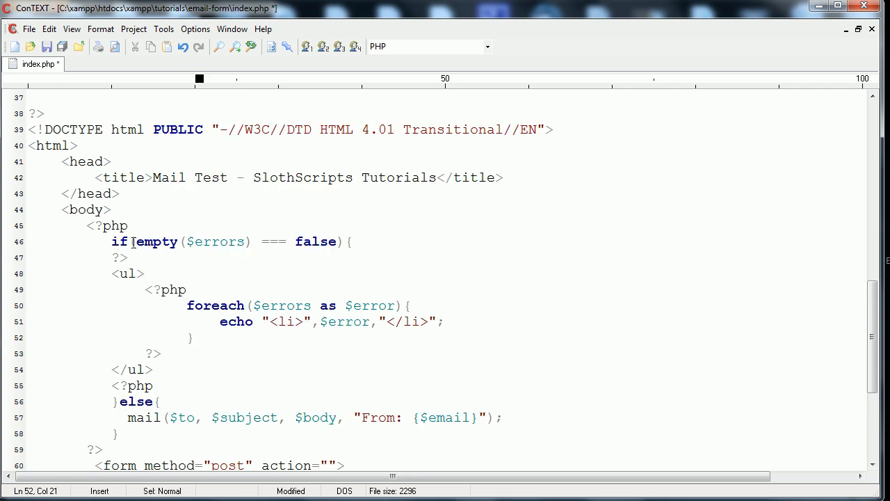
pyautogui.click(294, 242)
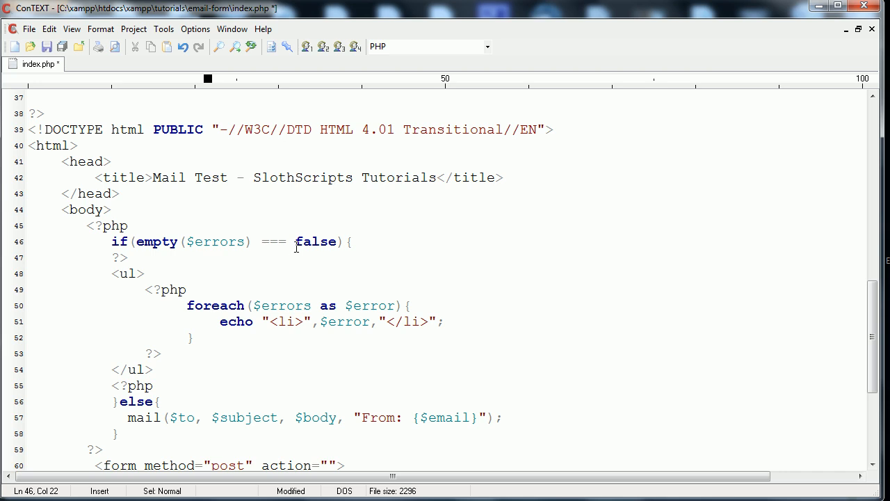
pyautogui.click(267, 299)
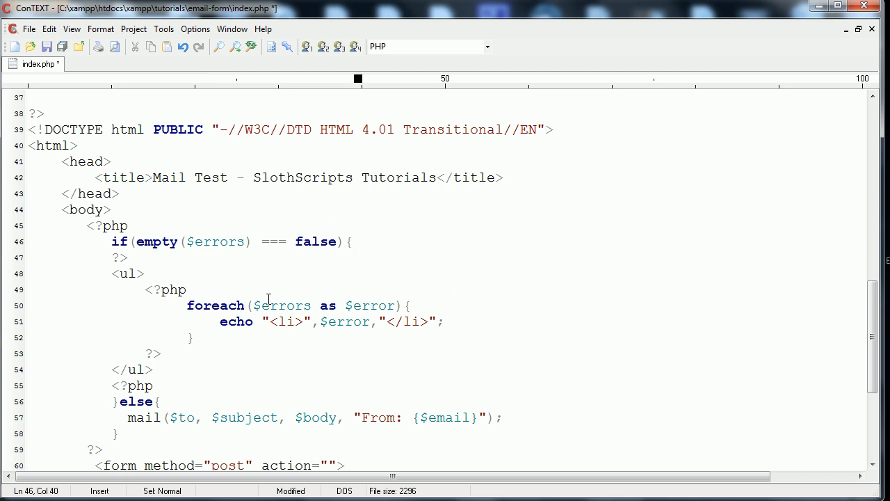
pyautogui.doubleClick(128, 273)
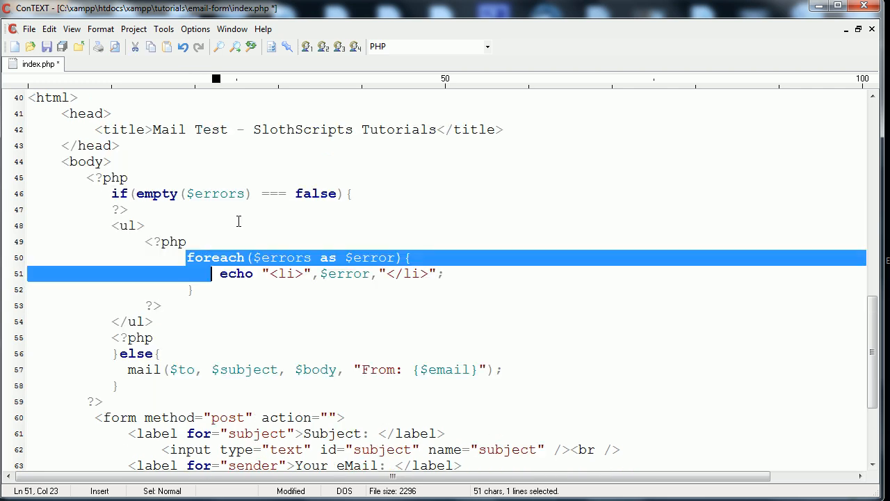
pyautogui.click(337, 272)
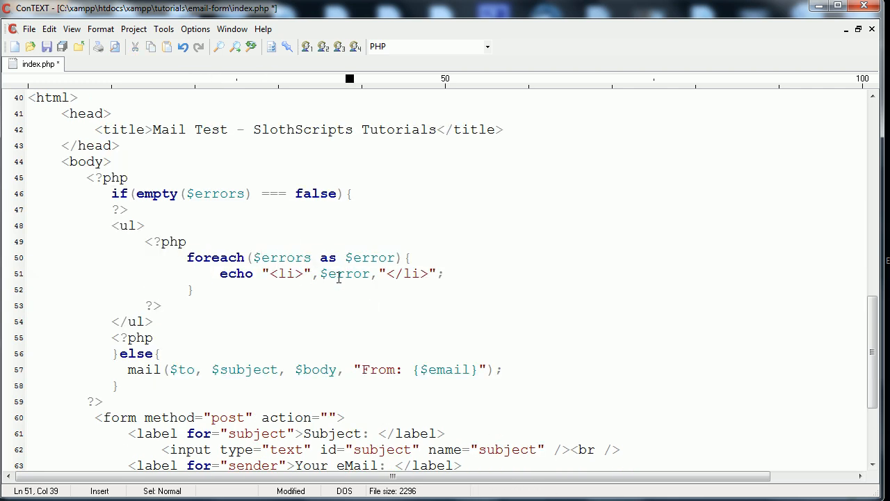
pyautogui.moveTo(167, 317)
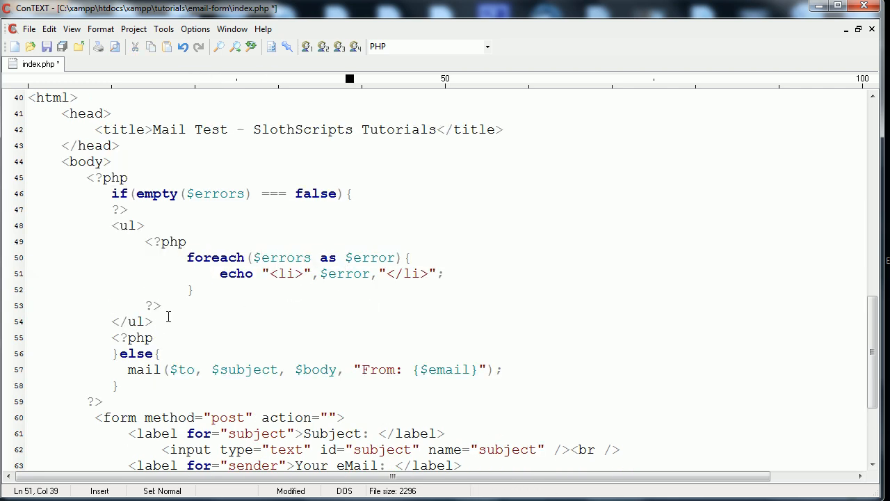
pyautogui.click(114, 353)
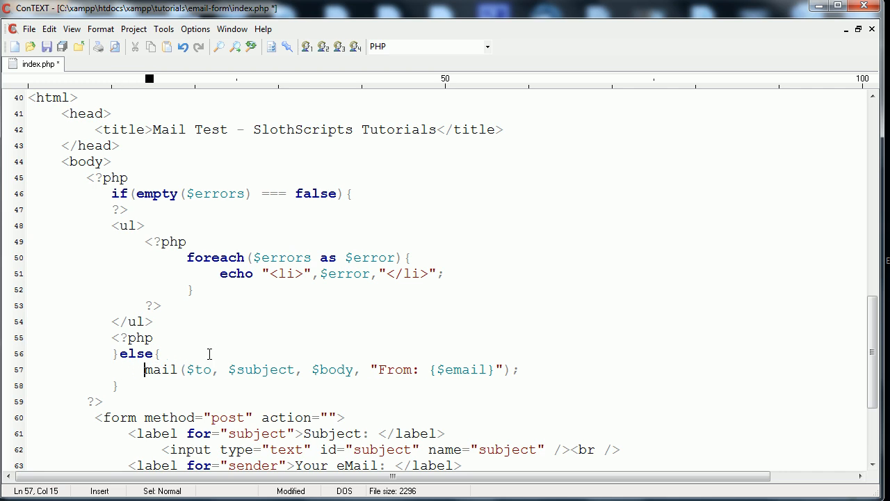
# Wrap the mail() call in if(isset($to, $subject, $body, $email)) and save index.php.
pyautogui.press('Return')
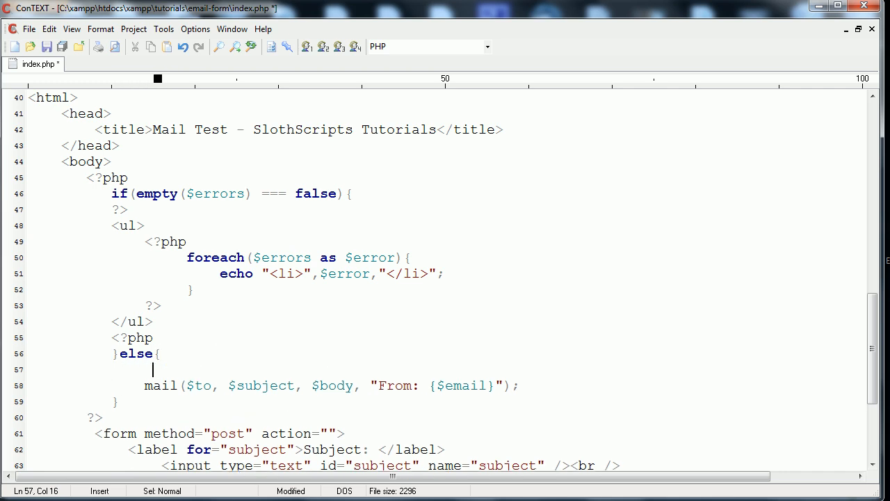
pyautogui.write('i')
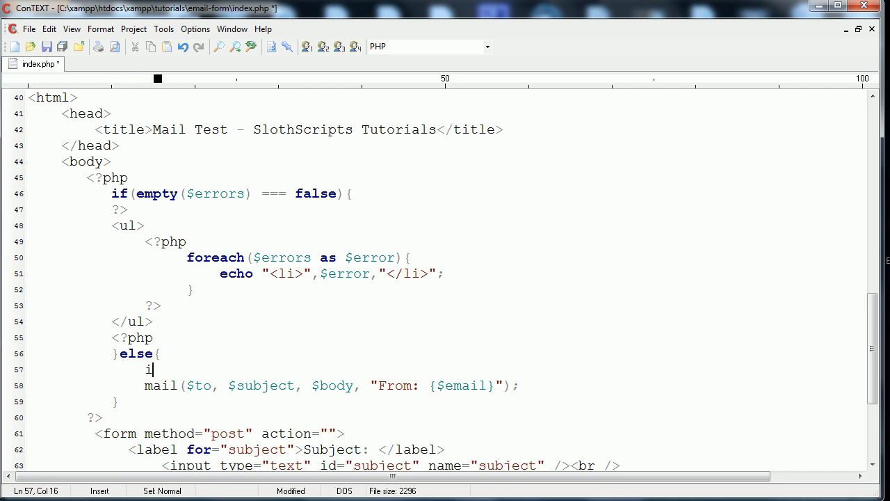
pyautogui.write('f(isset())')
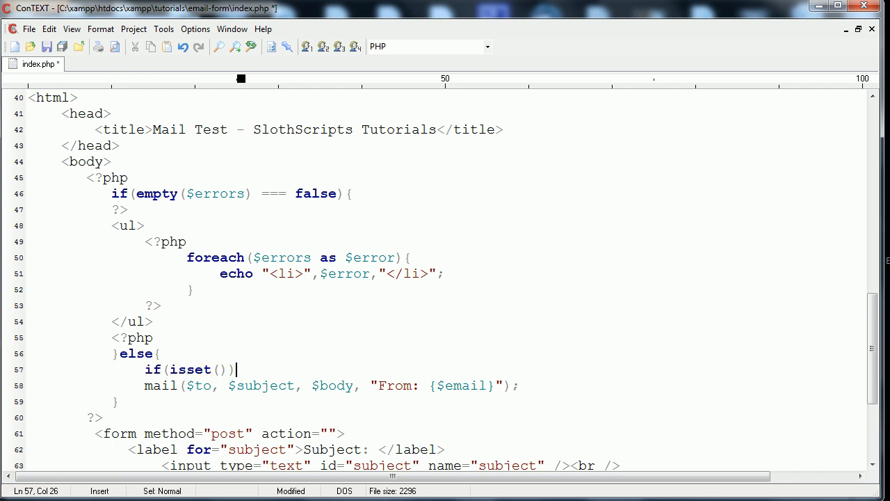
pyautogui.write('$to, $')
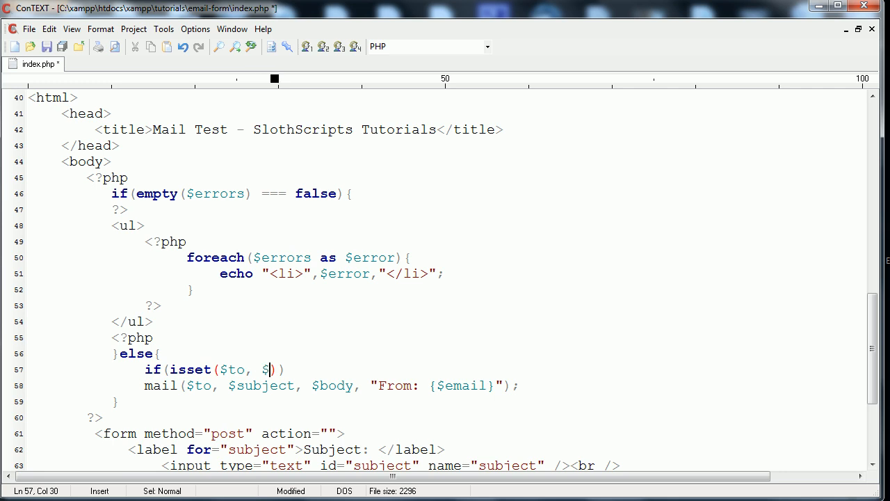
pyautogui.write('subject, $b')
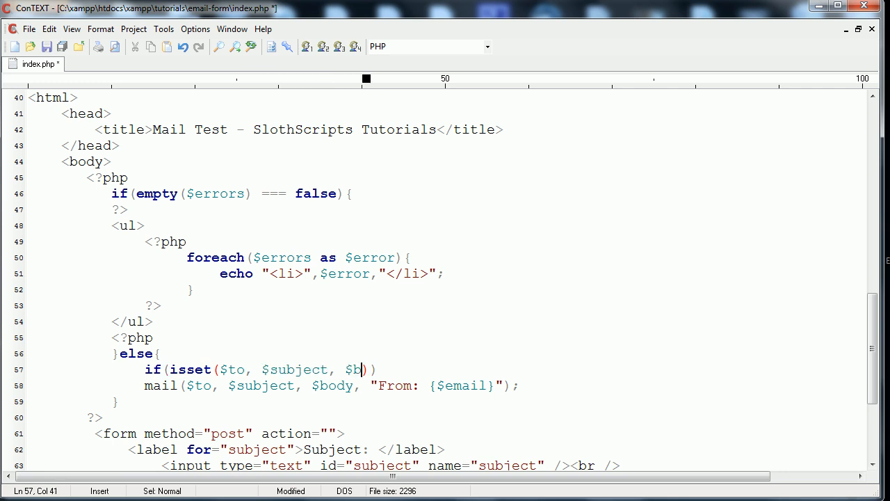
pyautogui.write('ody, $email')
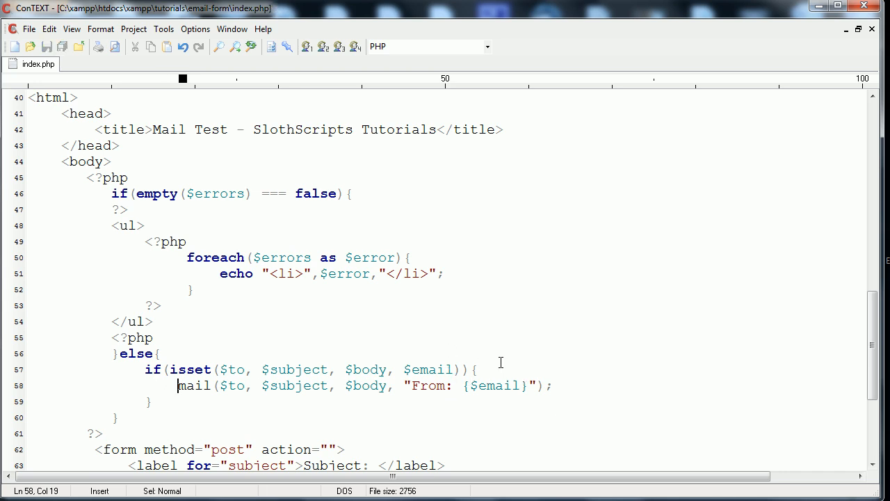
# Scroll through index.php checking the validation code and the mail() call's recipient and subject arguments.
pyautogui.scroll(-3)
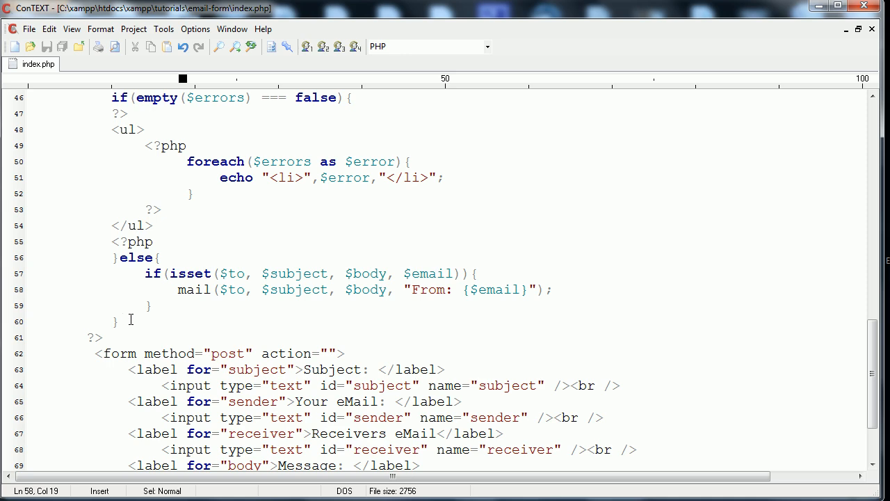
pyautogui.scroll(-3)
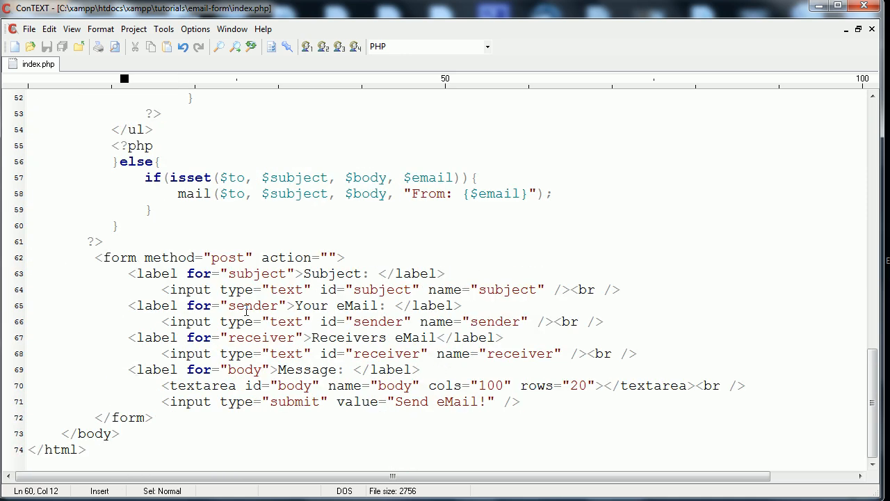
pyautogui.scroll(3)
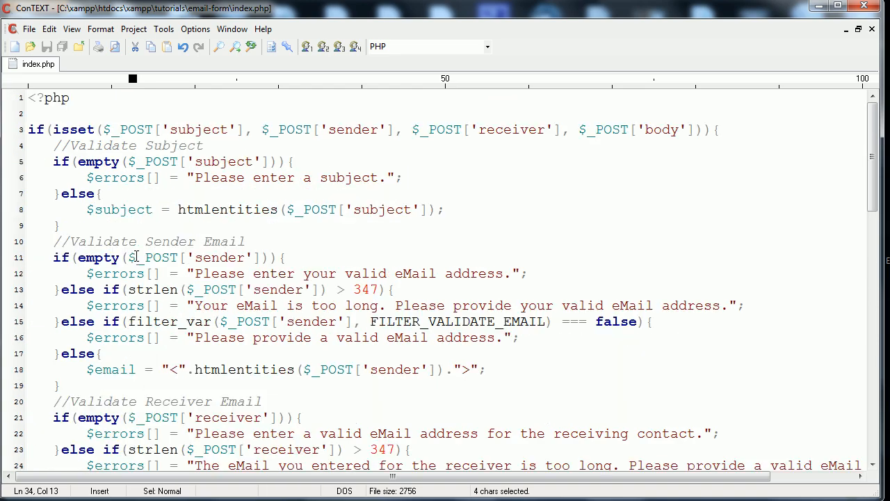
pyautogui.scroll(-3)
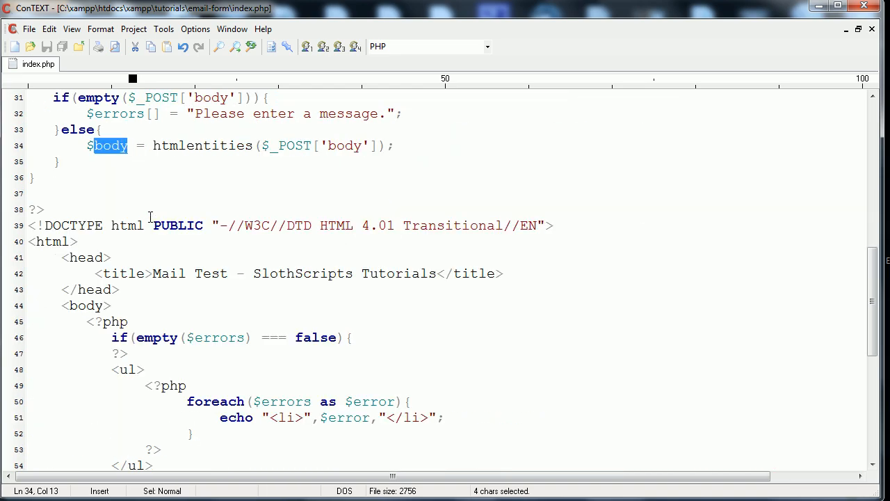
pyautogui.scroll(-3)
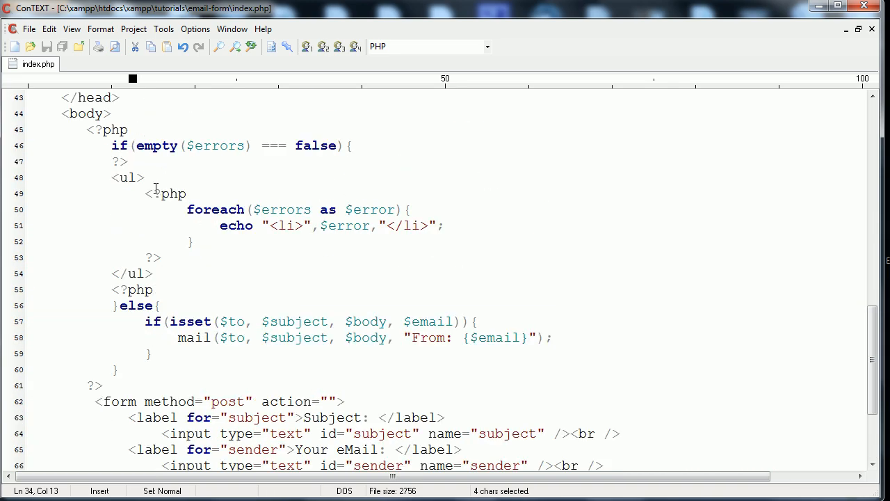
pyautogui.scroll(-3)
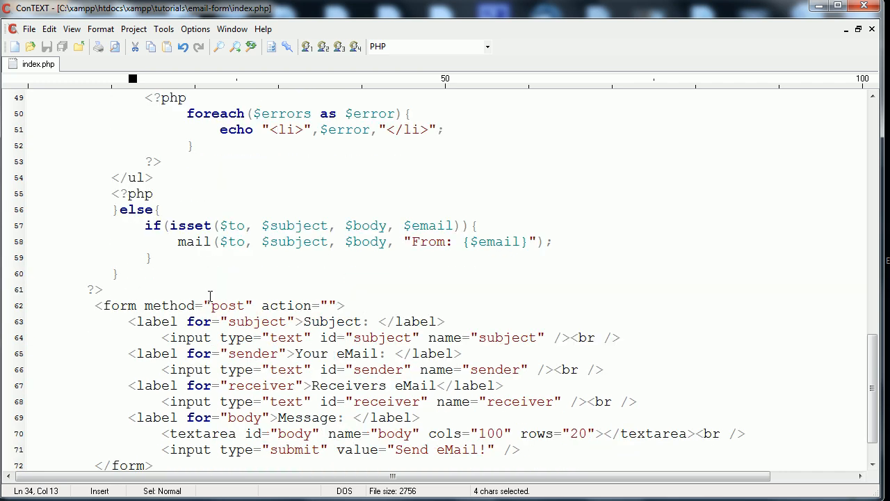
pyautogui.moveTo(244, 256)
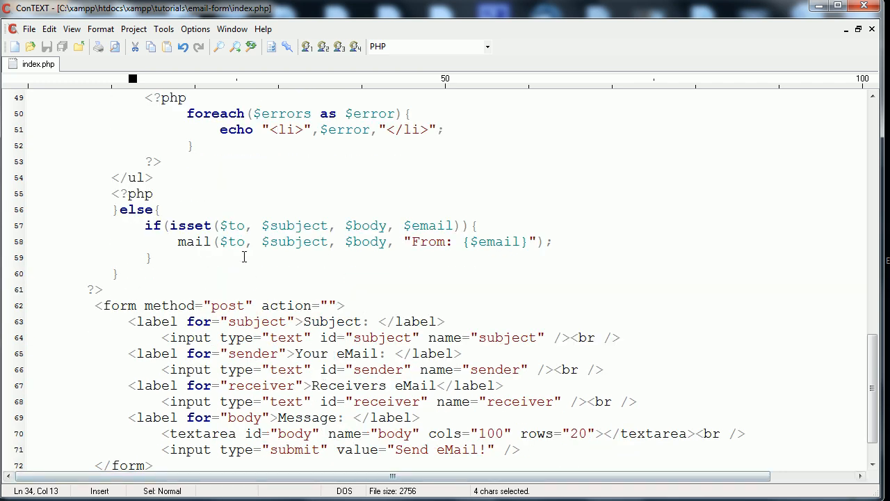
pyautogui.moveTo(194, 242); pyautogui.dragTo(331, 242)
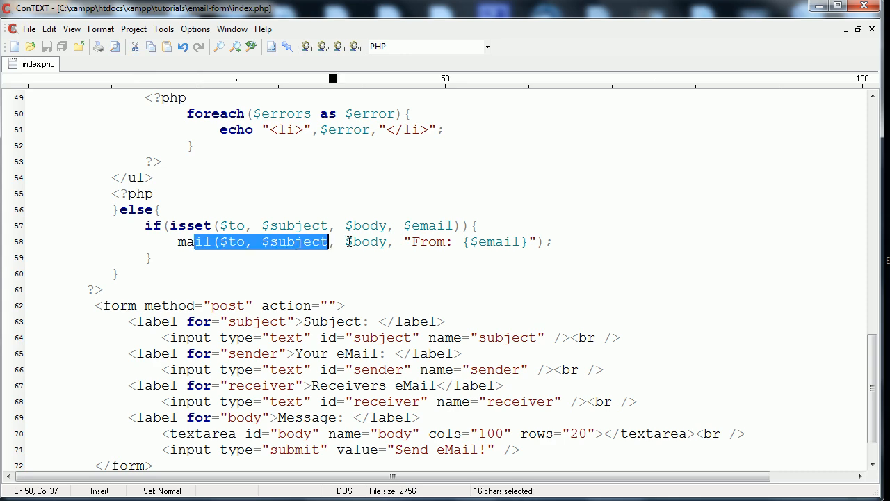
pyautogui.click(272, 268)
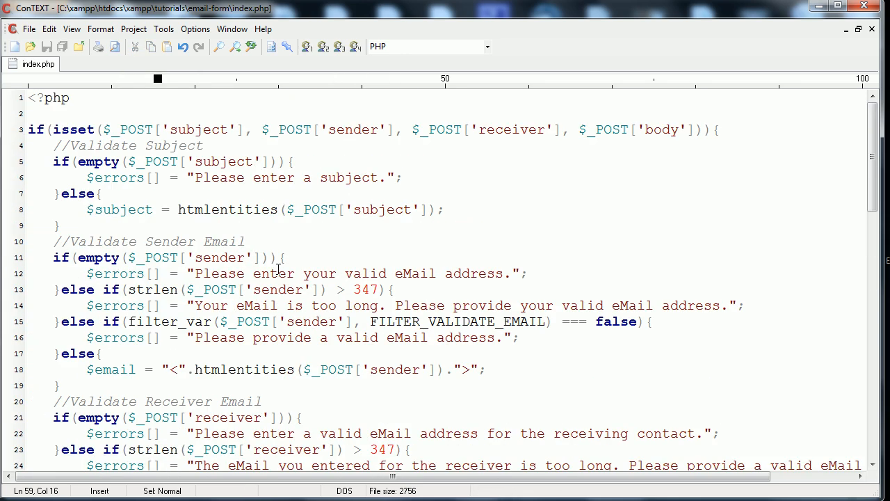
pyautogui.scroll(-3)
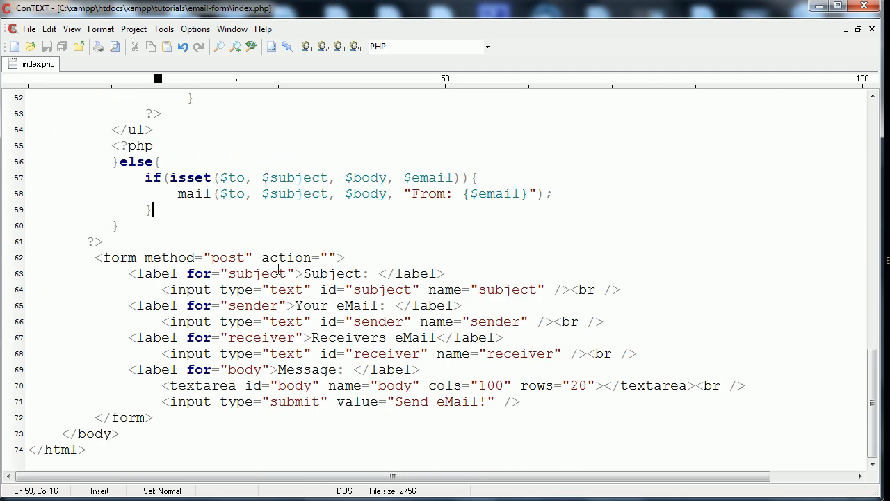
pyautogui.scroll(3)
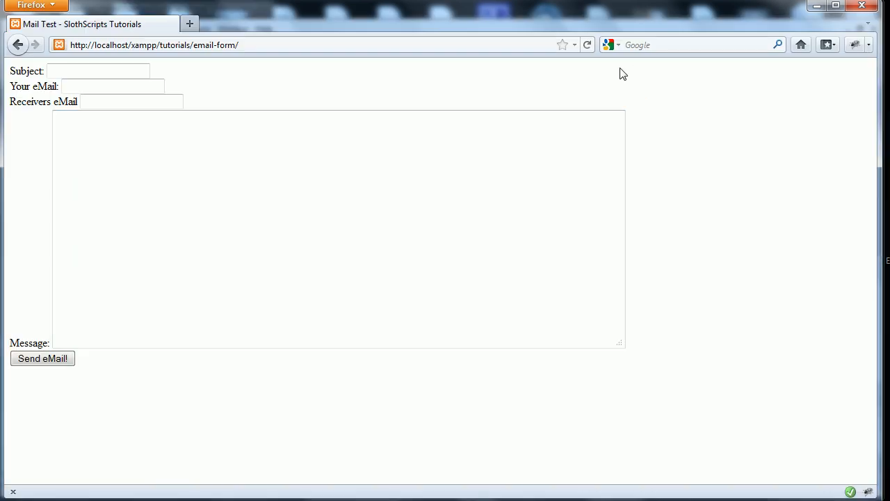
# Submit the empty Mail Test form to show the four validation errors, then enter 'Subject' as the subject.
pyautogui.click(587, 44)
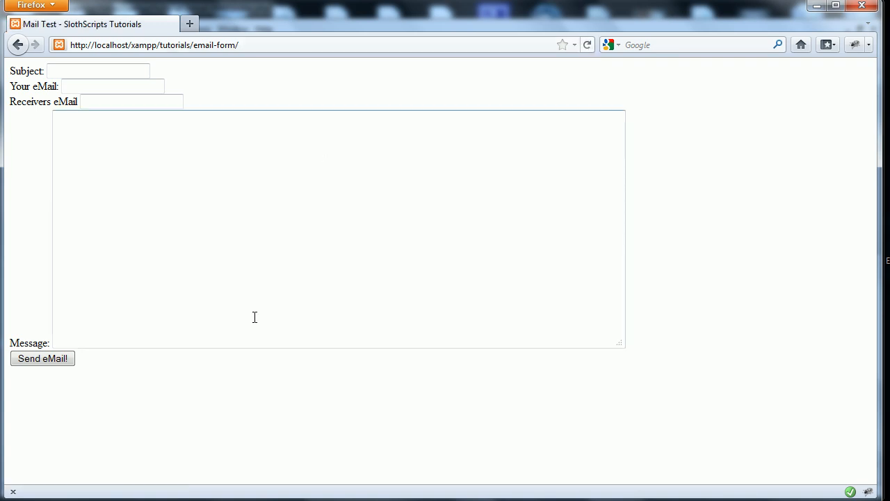
pyautogui.moveTo(42, 360)
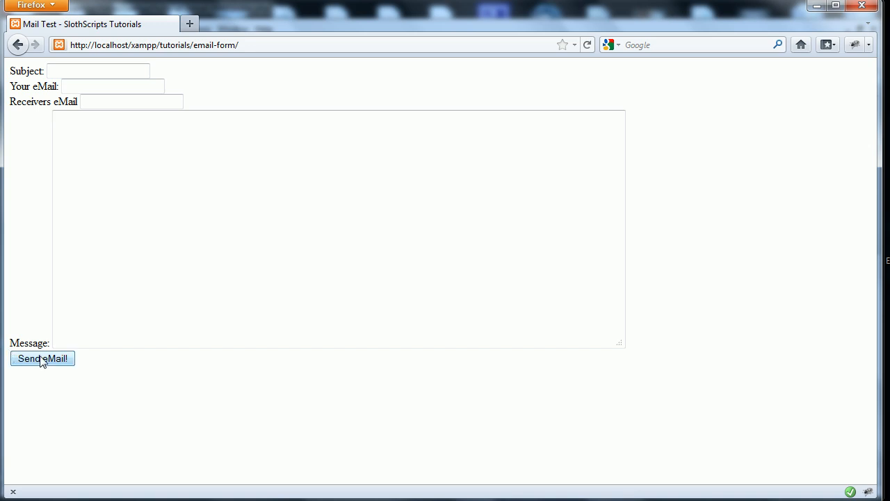
pyautogui.click(42, 358)
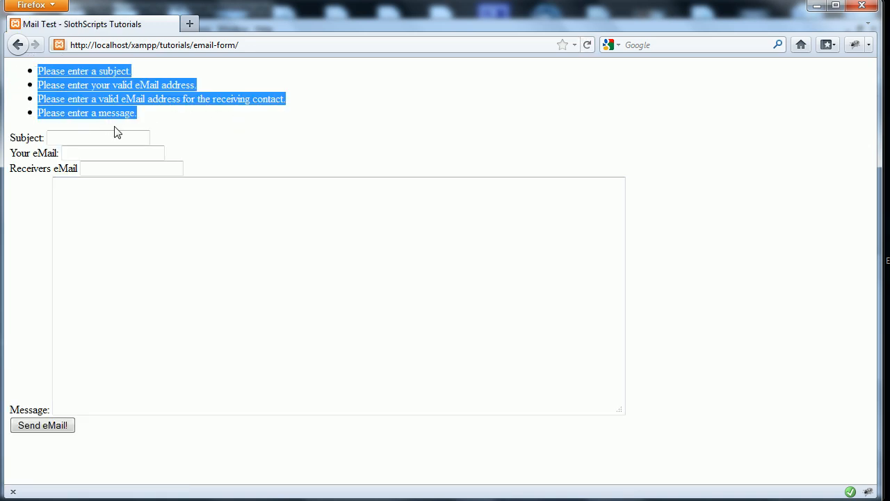
pyautogui.click(97, 138)
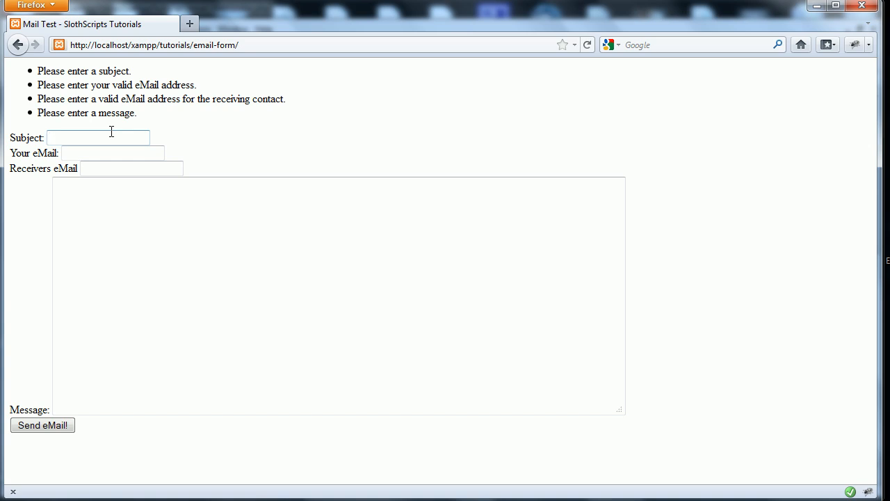
pyautogui.write('Subject')
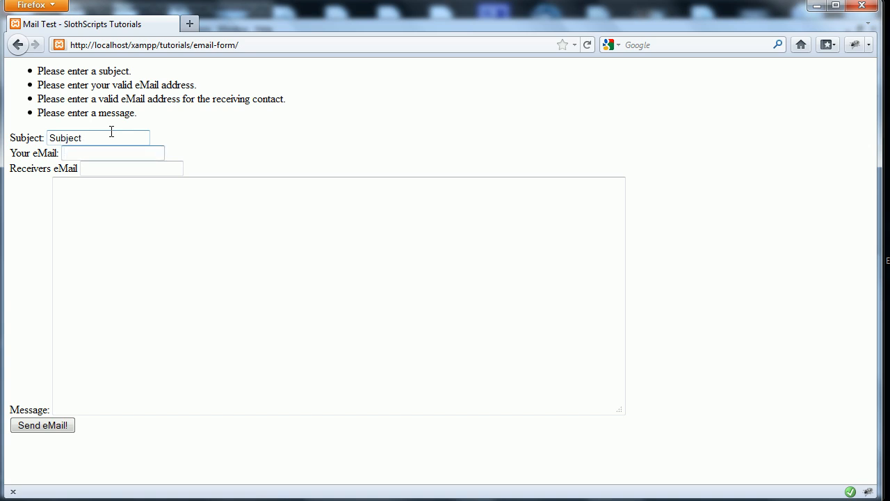
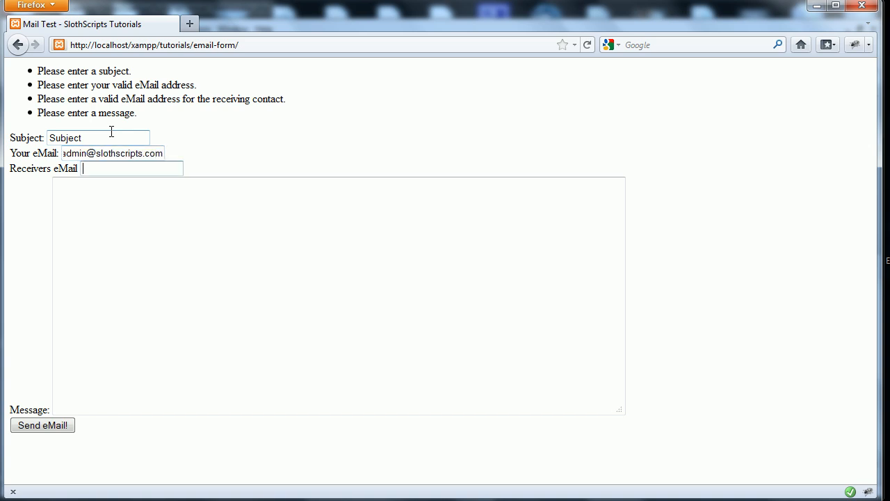
pyautogui.write('root@localhost.com')
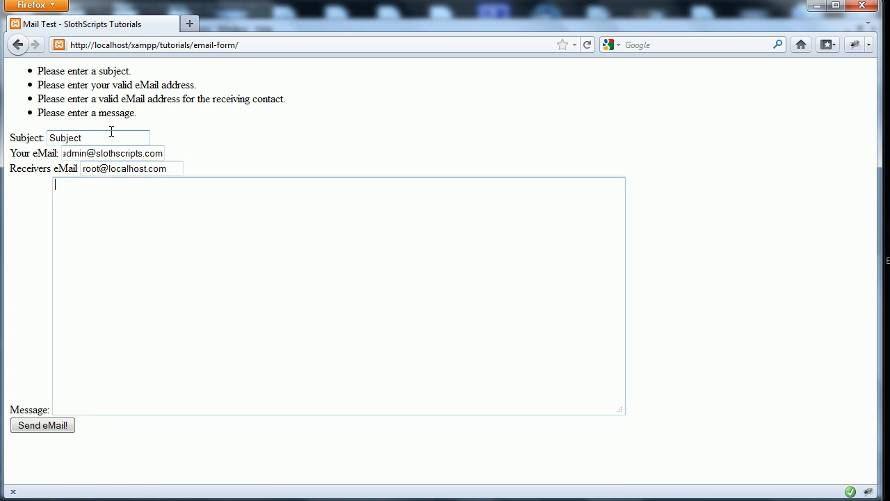
pyautogui.write('TH')
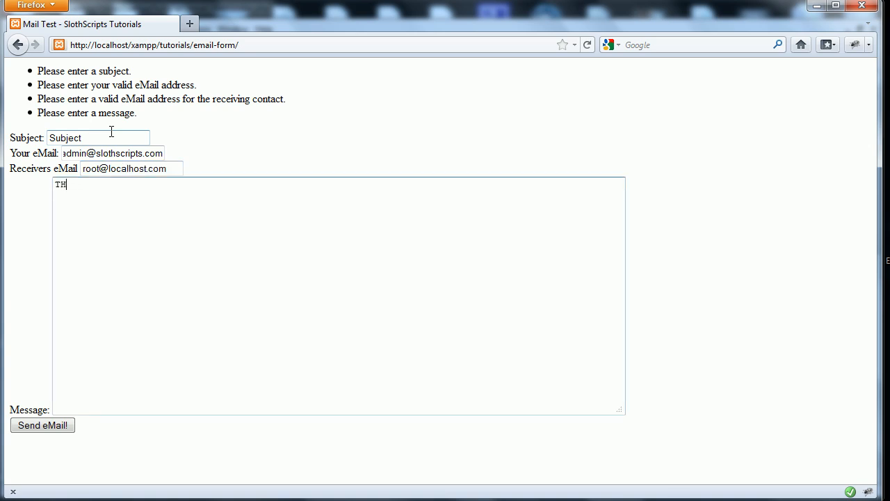
pyautogui.write('This')
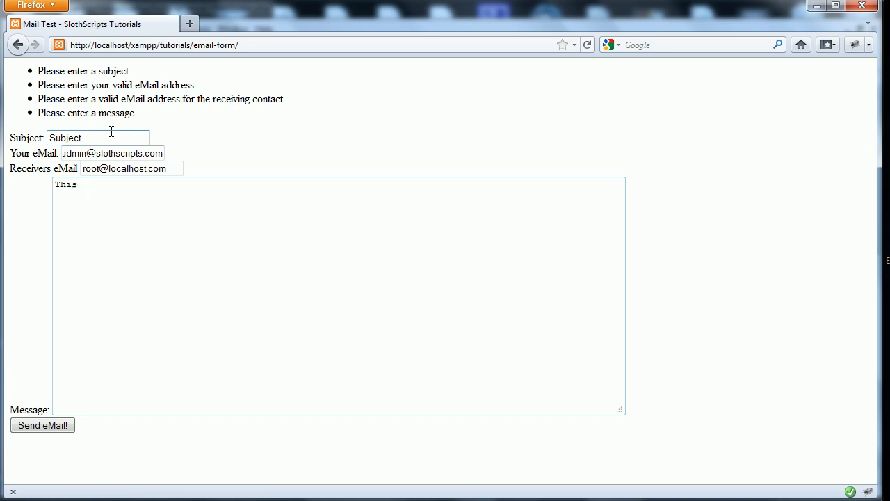
pyautogui.write('is a test email.')
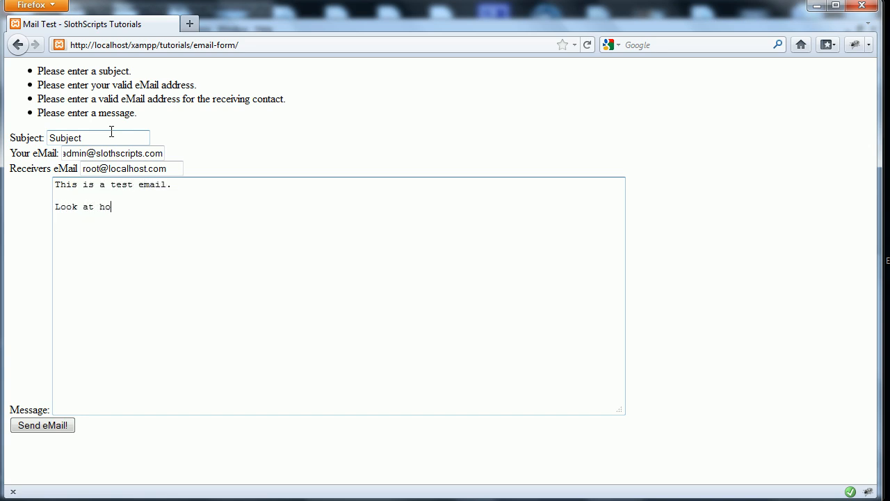
pyautogui.write('w nice the test is.')
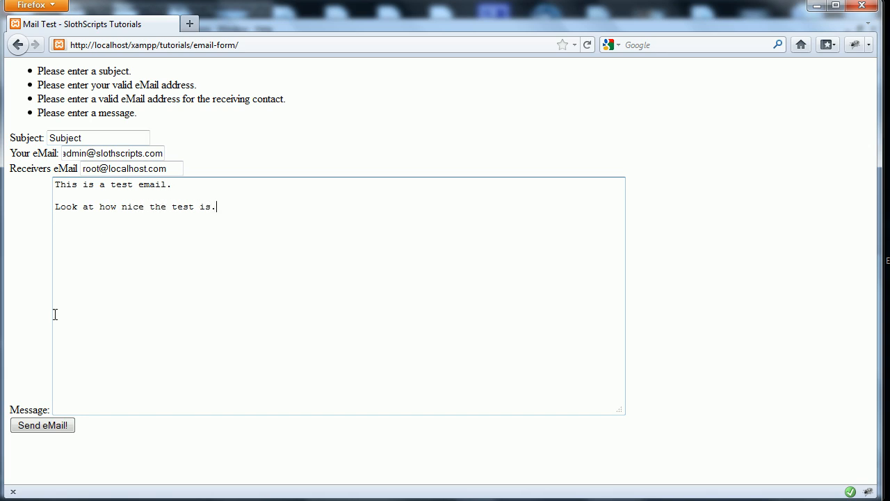
pyautogui.moveTo(406, 414)
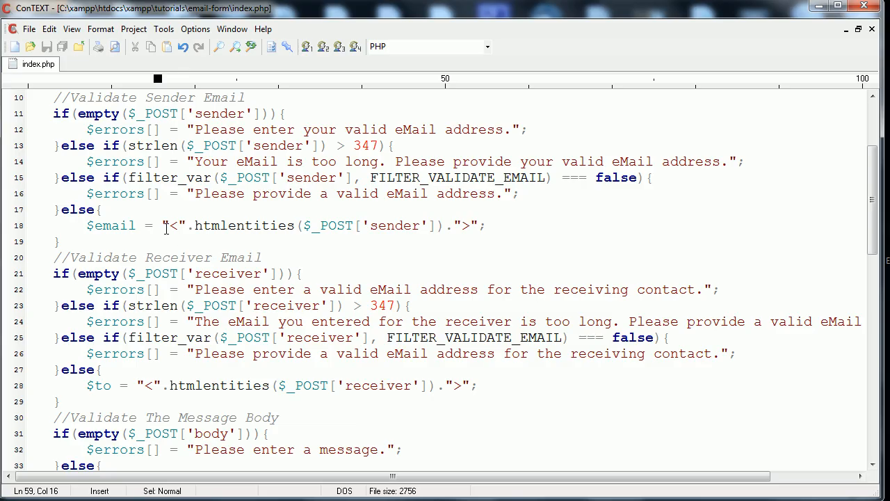
# Add echo "Message sent!"; right after the mail() call inside the isset block and save index.php.
pyautogui.scroll(-3)
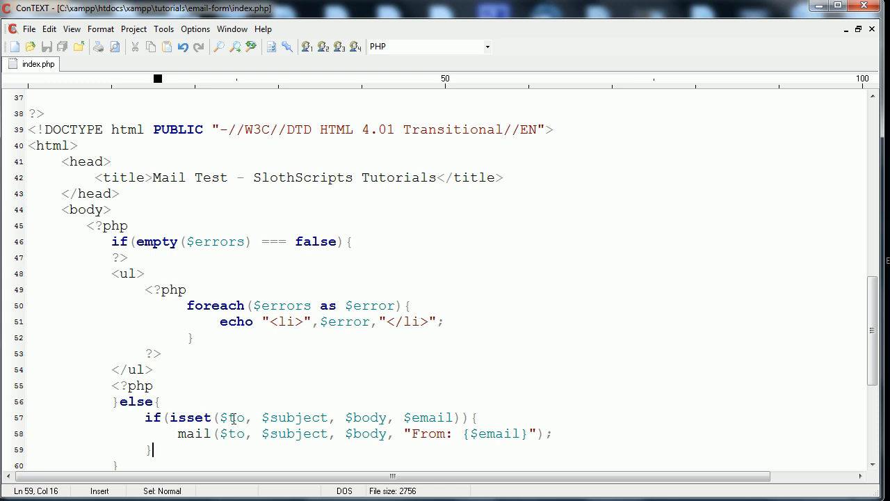
pyautogui.click(553, 434)
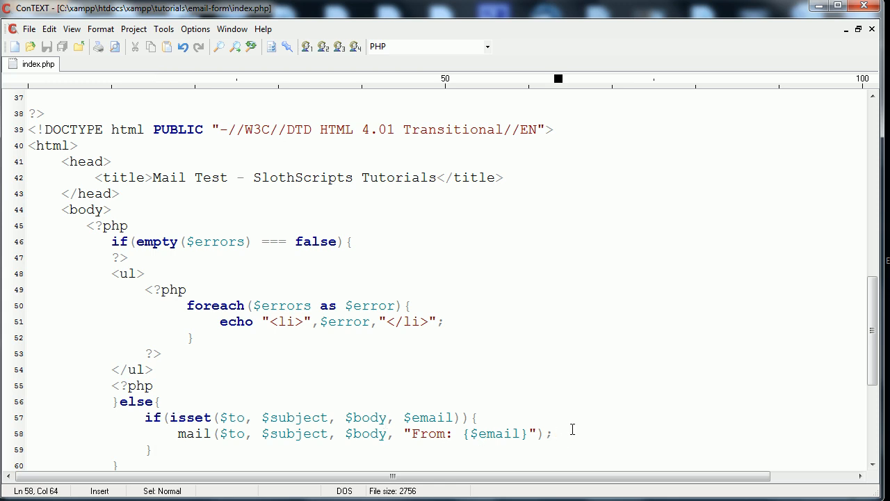
pyautogui.write('echo')
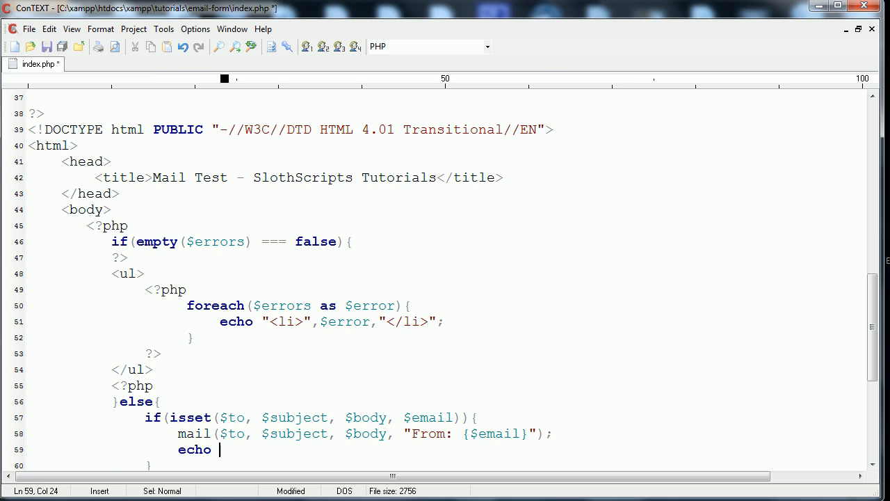
pyautogui.write('"M";')
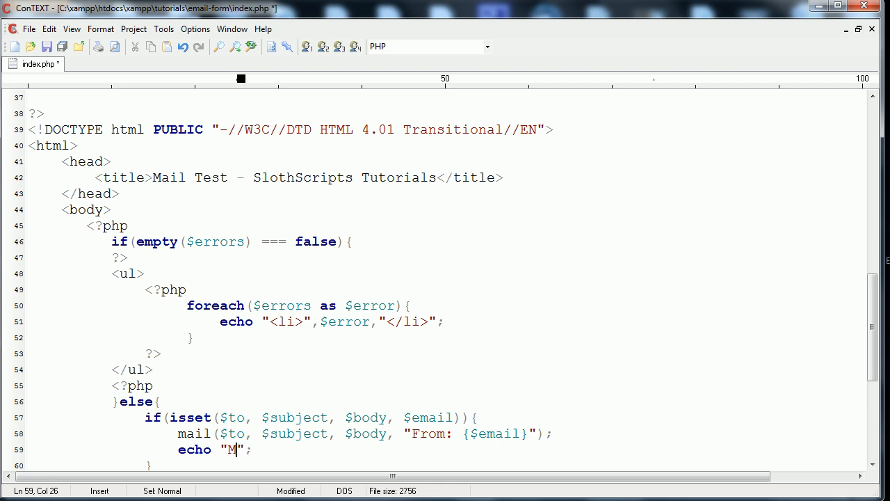
pyautogui.write('essage sen')
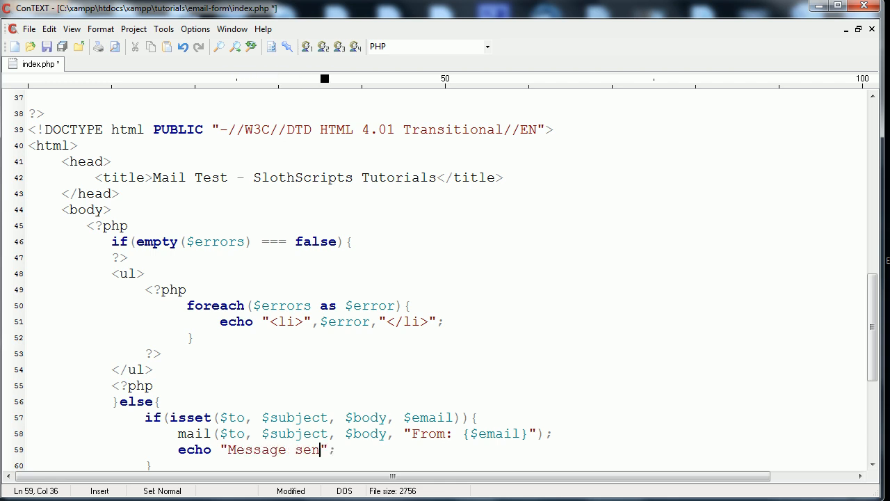
pyautogui.write('t!')
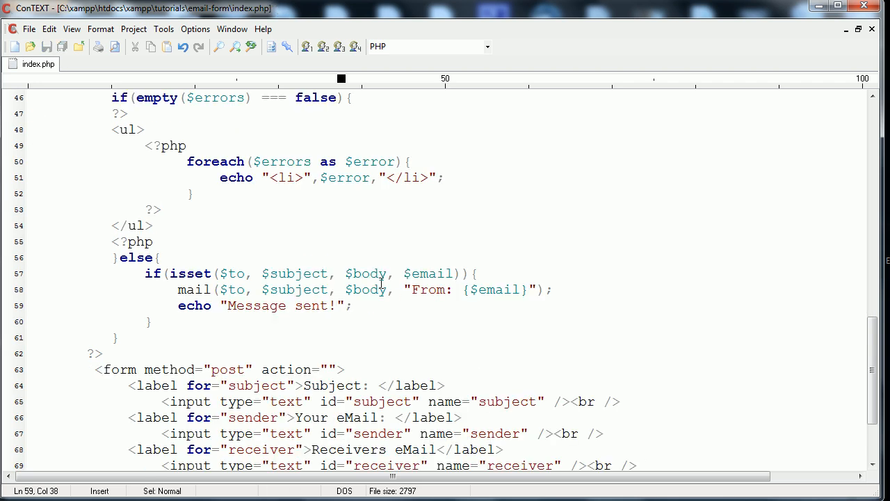
pyautogui.moveTo(200, 314)
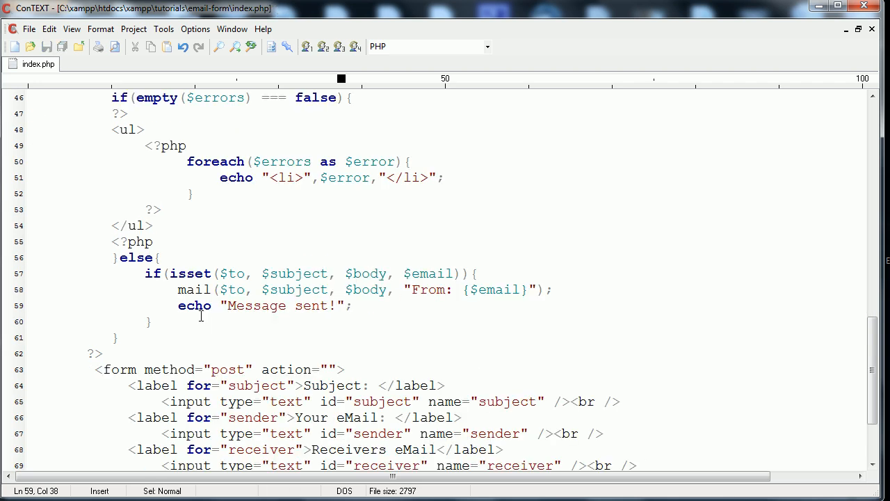
pyautogui.scroll(3)
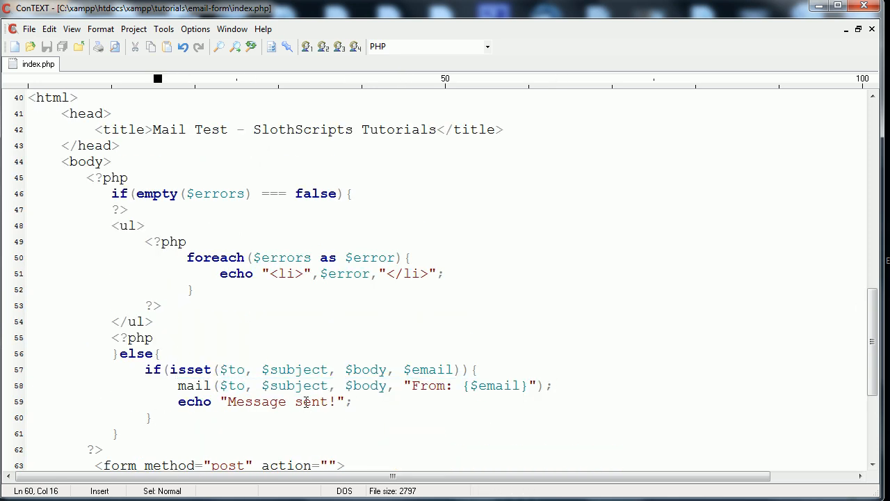
# Submit the filled-in form in Firefox and get the 'Message sent!' confirmation.
pyautogui.click(545, 386)
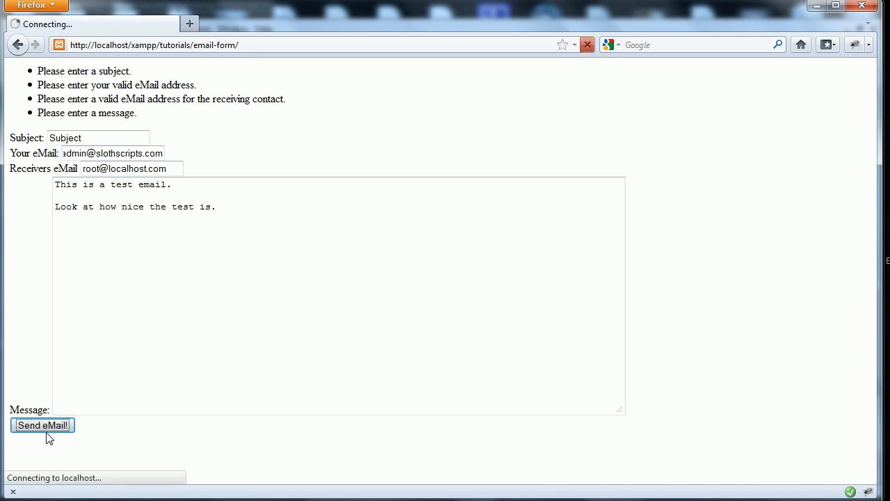
pyautogui.click(42, 425)
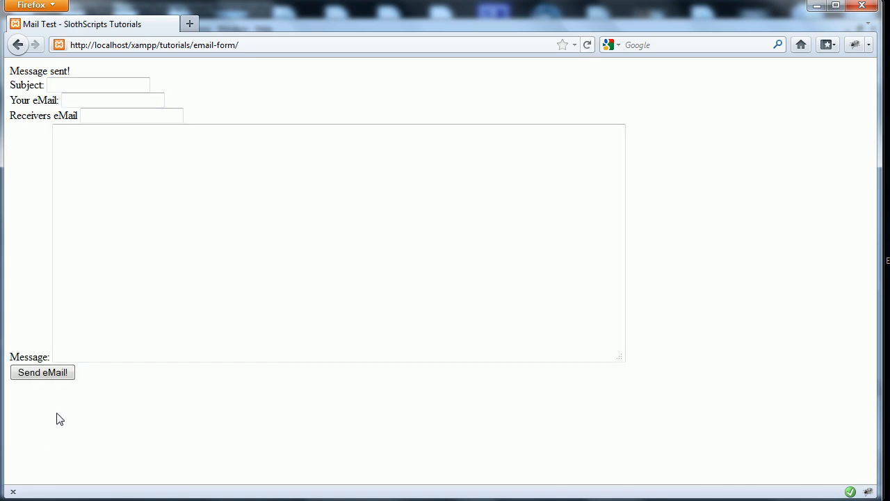
pyautogui.moveTo(70, 67)
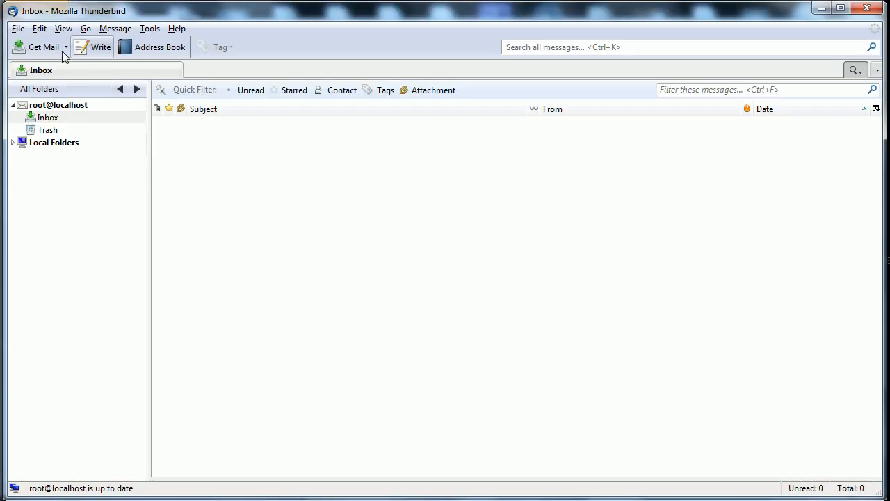
# Get new mail in Thunderbird and open the arrived 'Subject' test message showing the typed body.
pyautogui.click(39, 47)
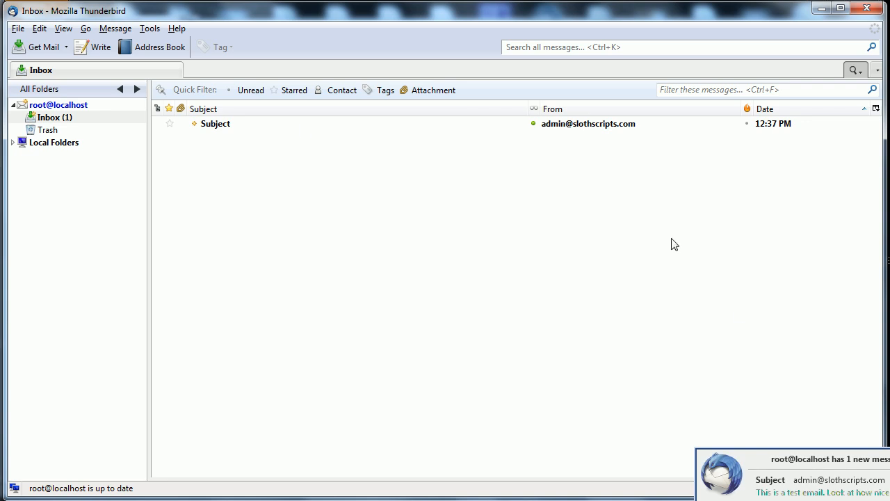
pyautogui.doubleClick(215, 123)
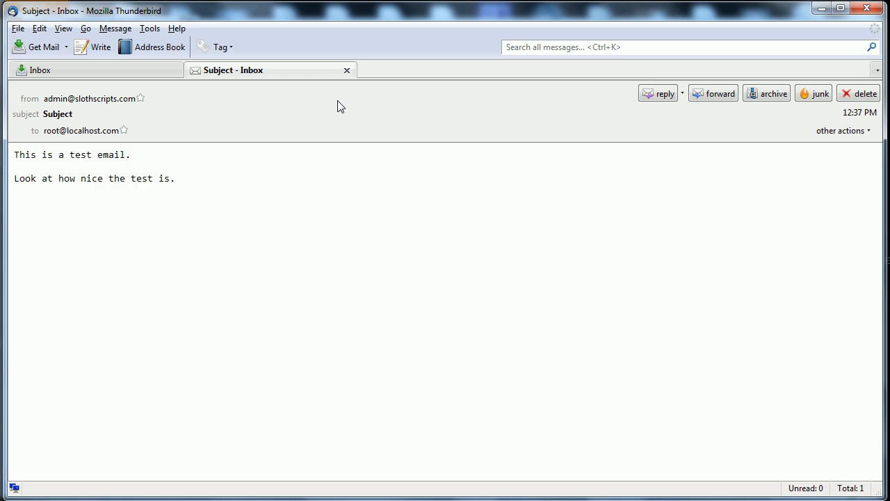
pyautogui.click(346, 69)
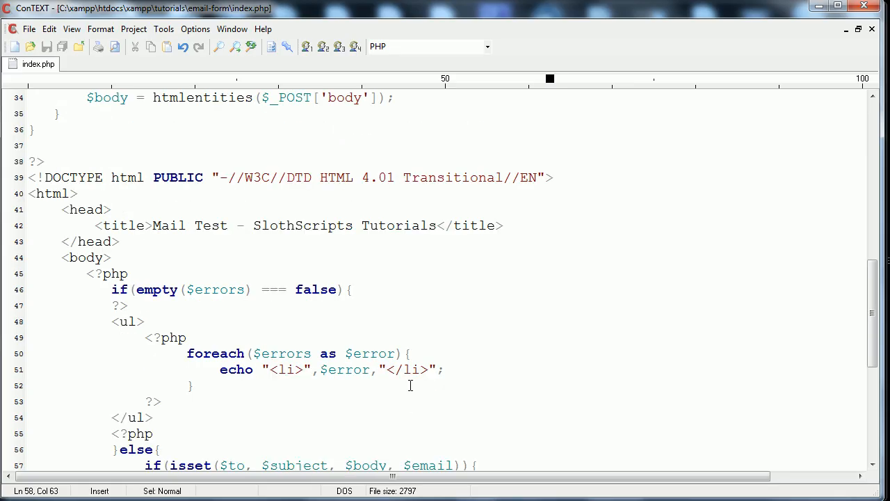
pyautogui.scroll(3)
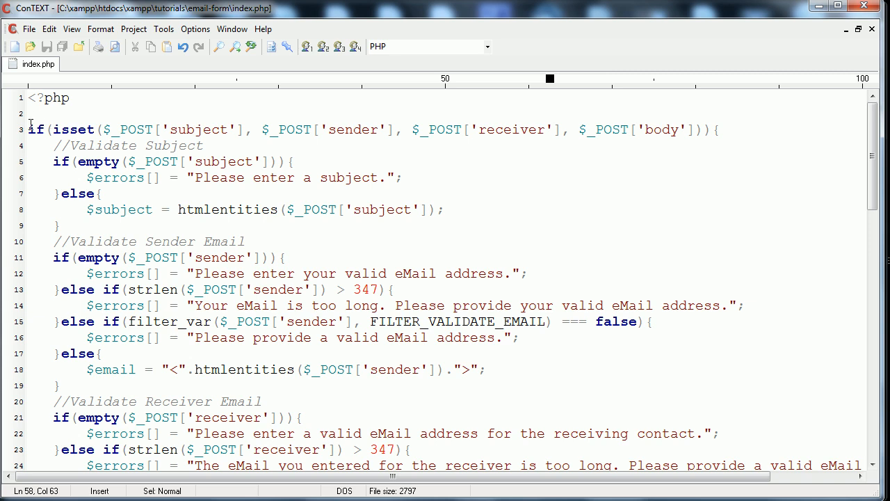
pyautogui.moveTo(69, 129); pyautogui.dragTo(202, 129)
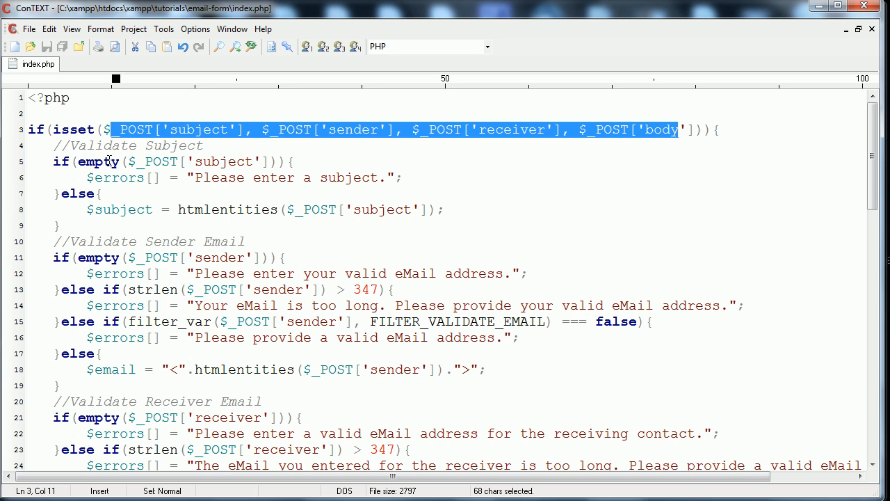
pyautogui.doubleClick(97, 162)
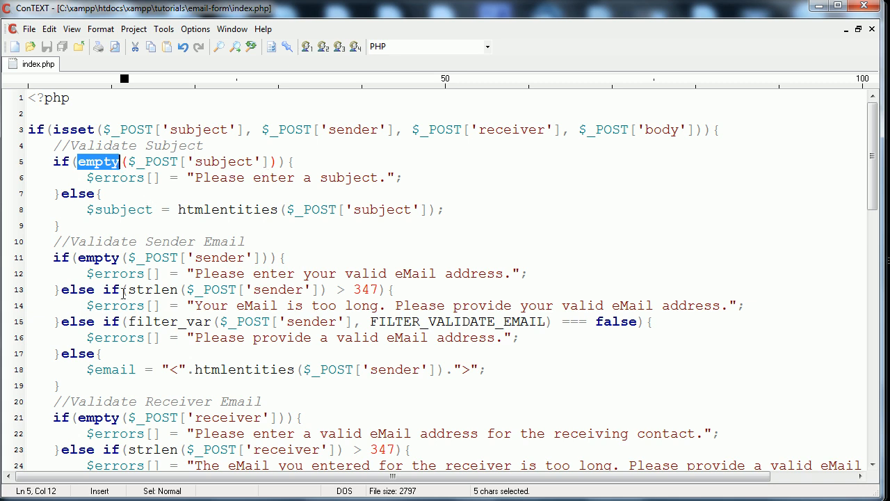
pyautogui.doubleClick(153, 290)
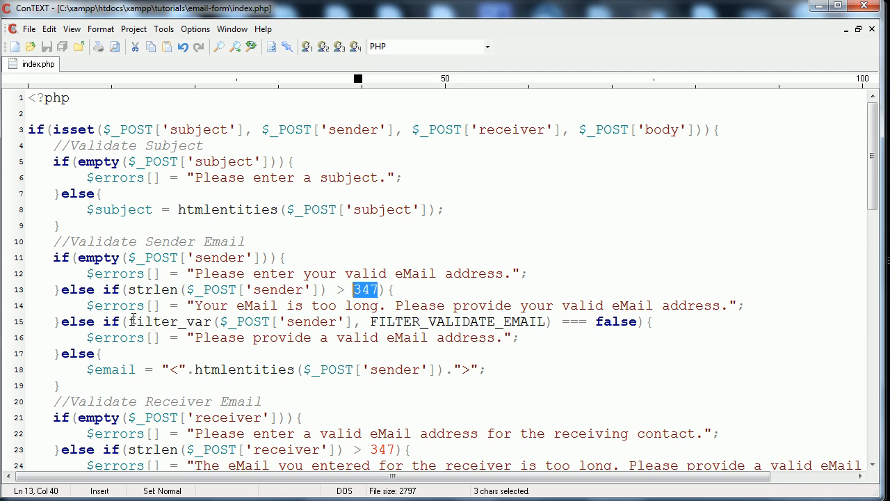
pyautogui.doubleClick(172, 322)
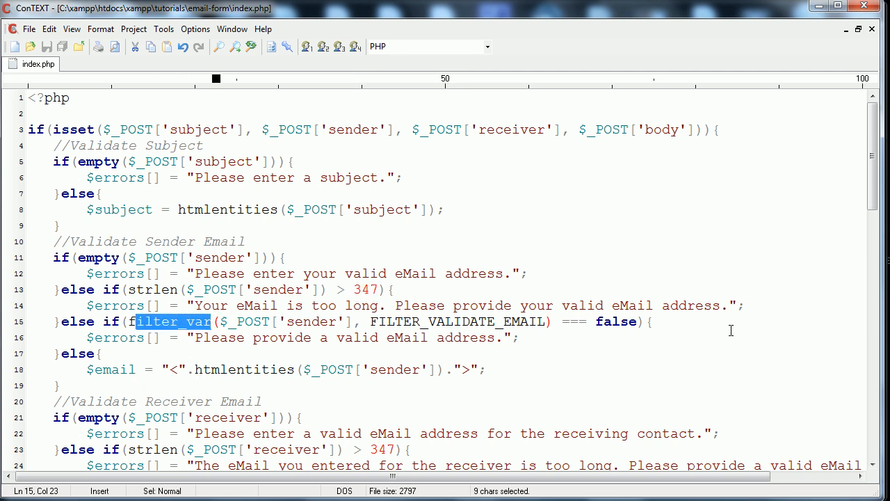
pyautogui.click(720, 321)
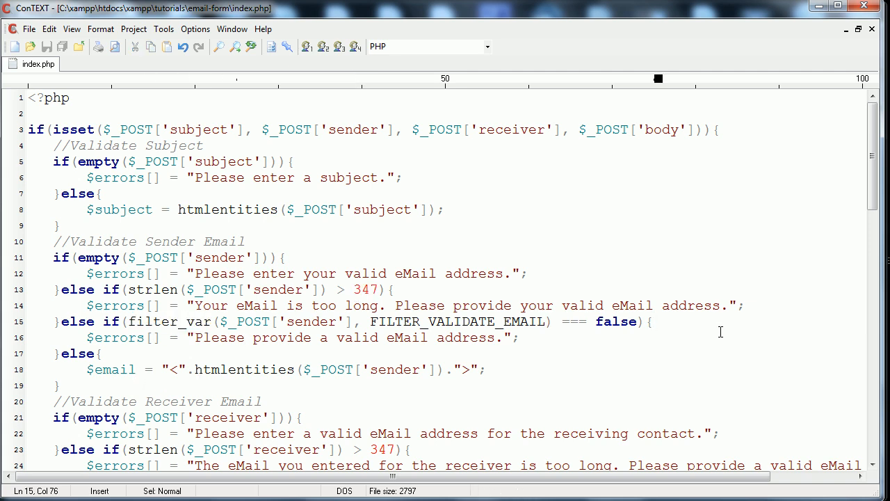
pyautogui.write('@')
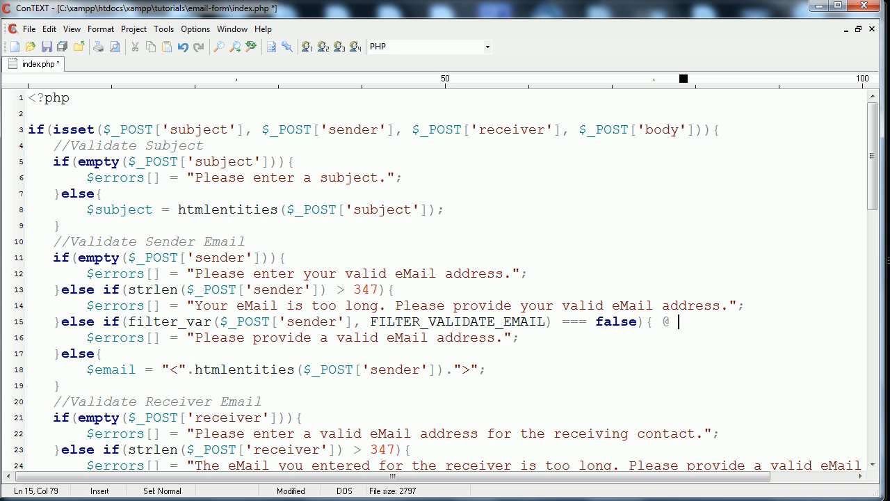
pyautogui.write('.asd')
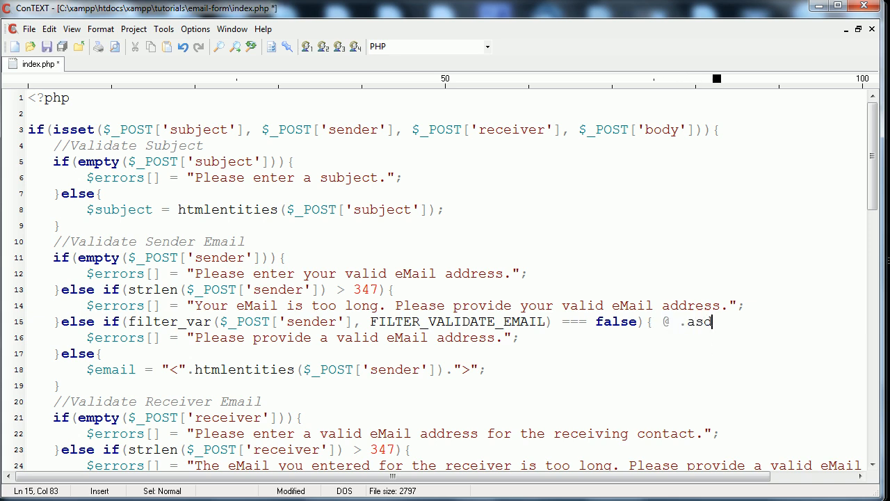
pyautogui.moveTo(712, 321); pyautogui.dragTo(663, 321)
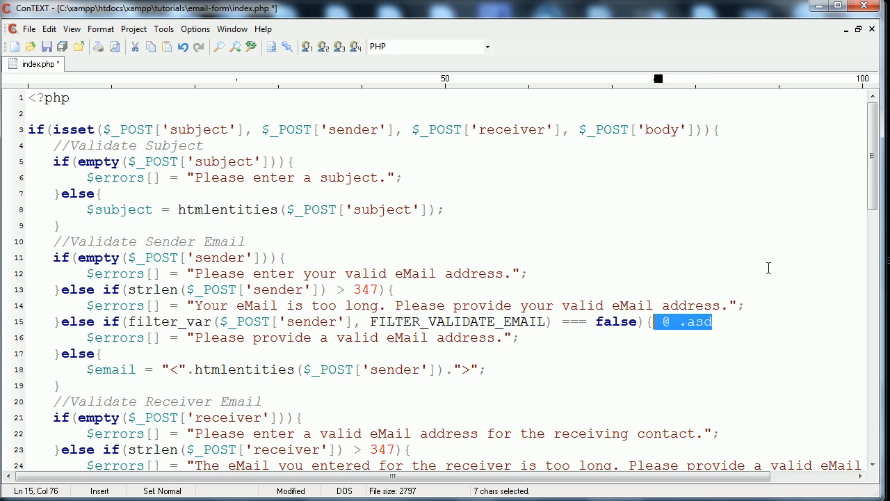
pyautogui.write('@.cas')
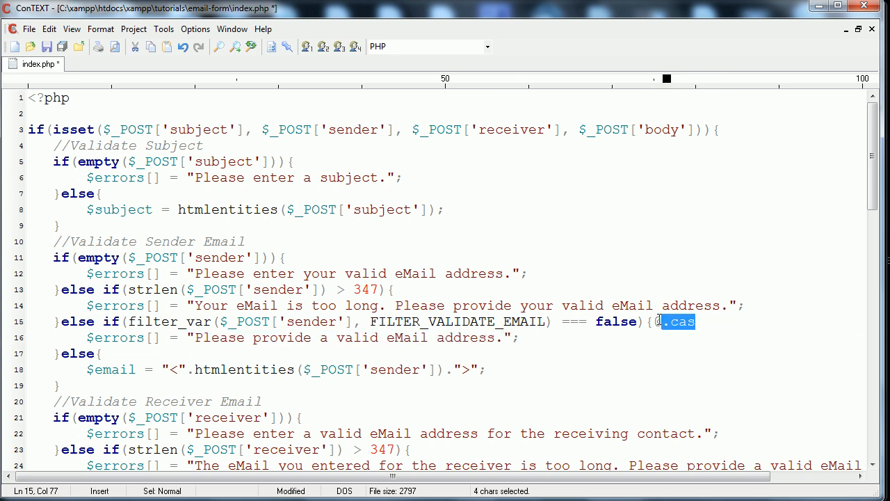
pyautogui.press('Delete')
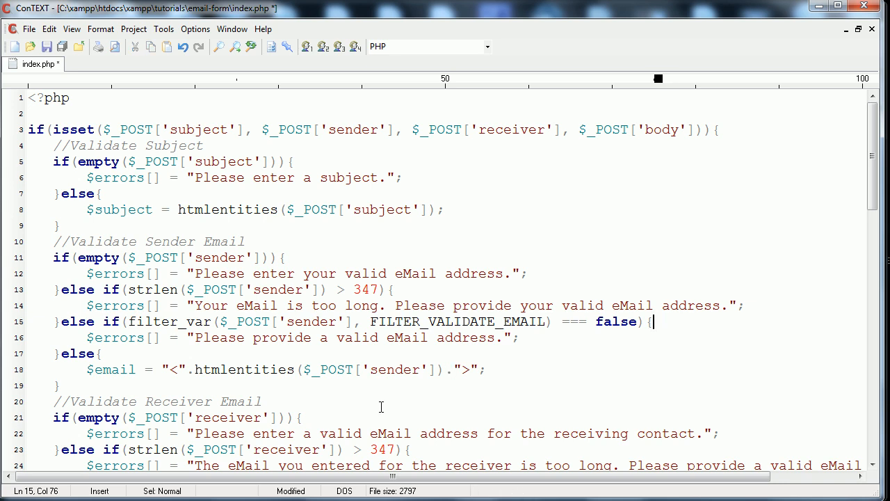
pyautogui.click(47, 45)
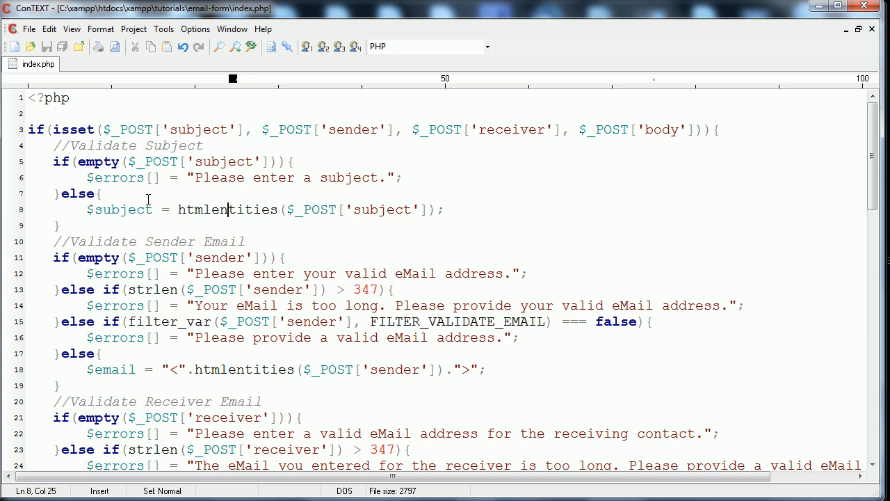
pyautogui.click(129, 209)
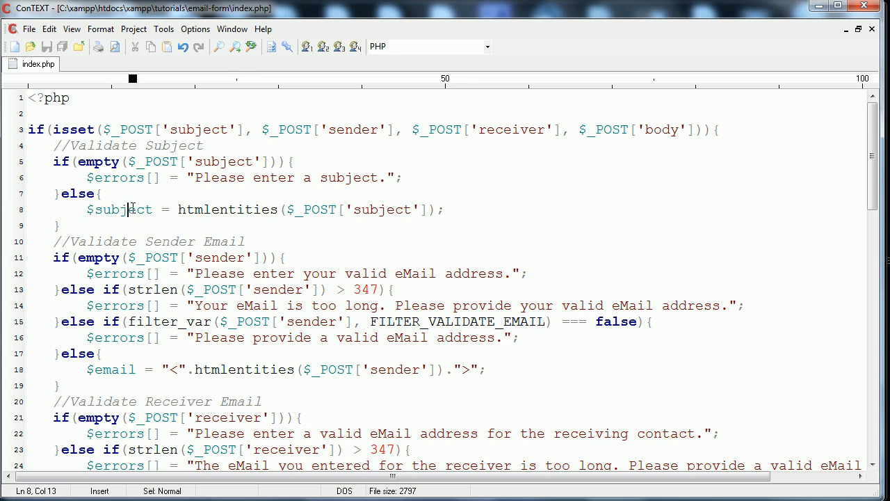
pyautogui.doubleClick(122, 209)
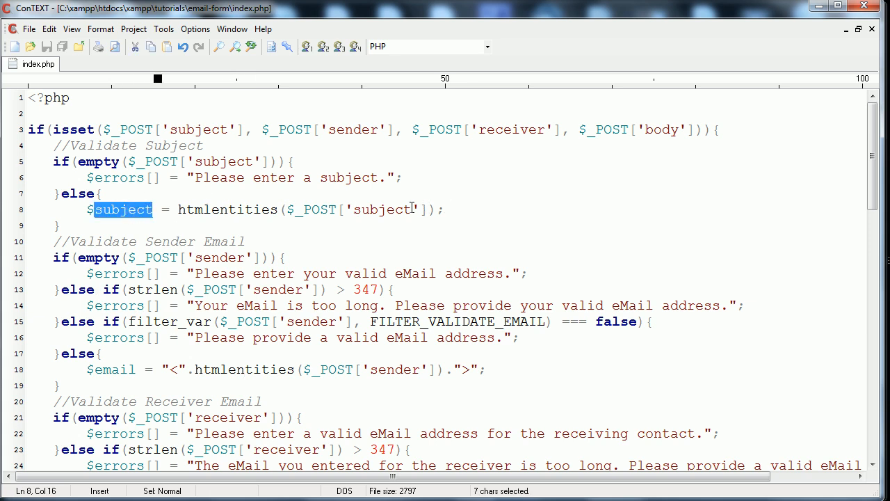
pyautogui.doubleClick(227, 209)
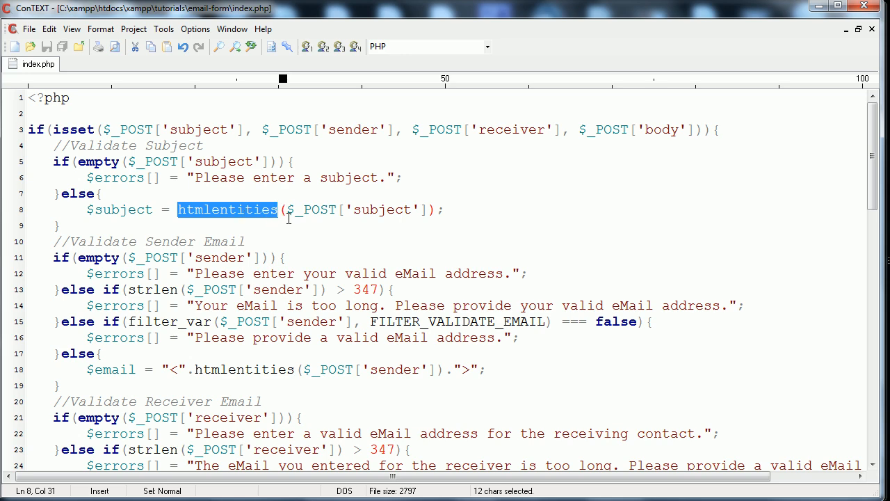
pyautogui.moveTo(342, 148)
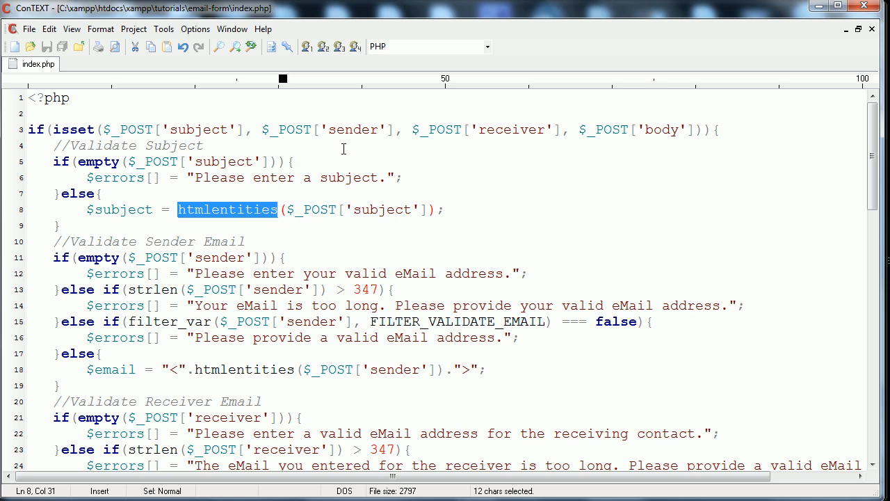
pyautogui.scroll(-3)
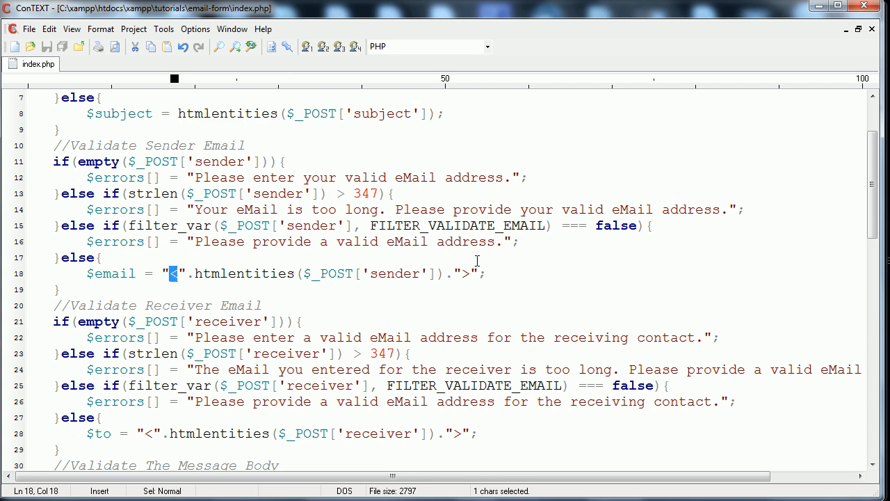
pyautogui.click(464, 273)
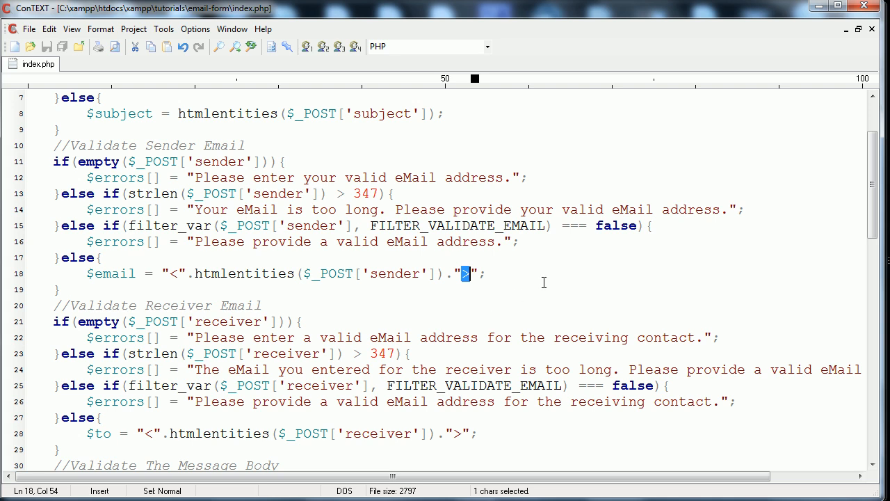
pyautogui.click(482, 288)
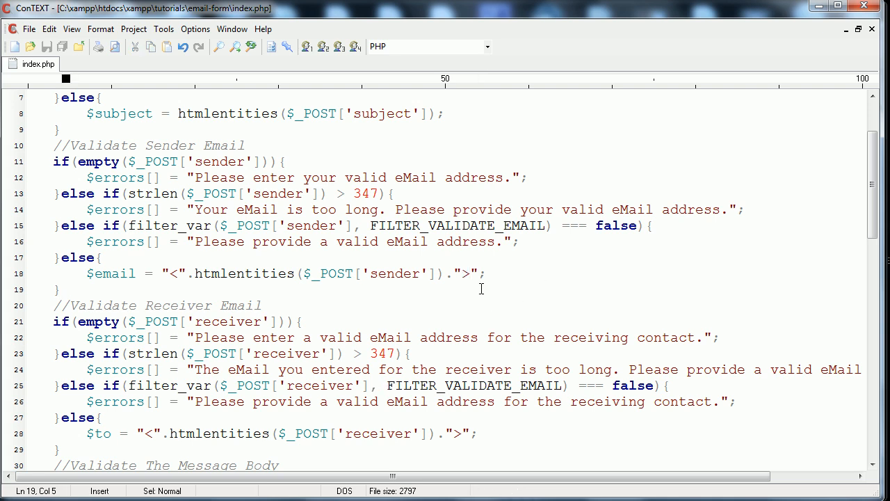
pyautogui.moveTo(475, 321)
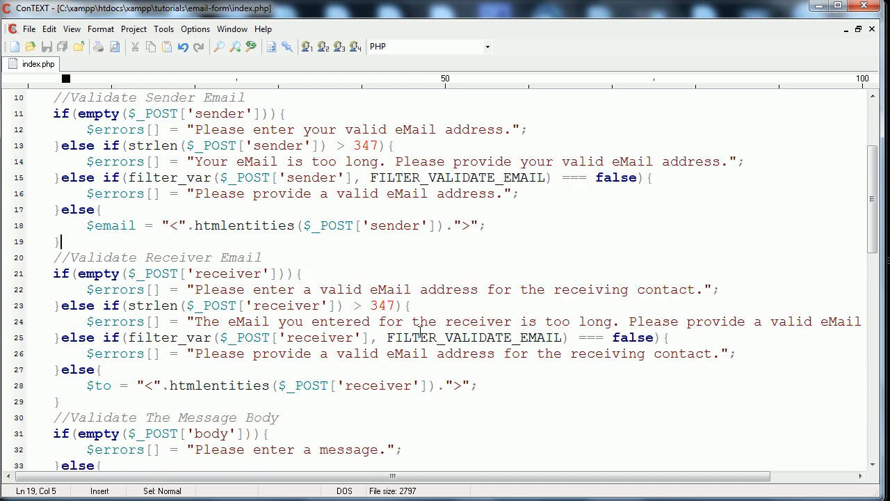
pyautogui.scroll(-3)
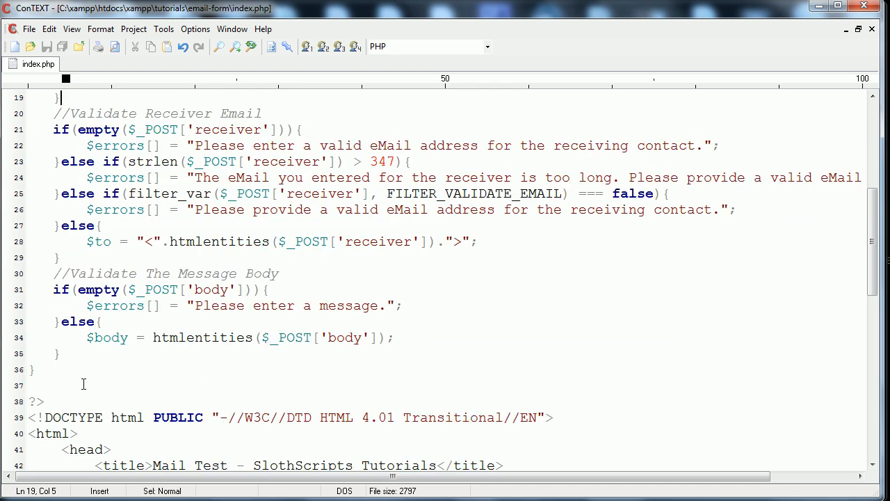
pyautogui.scroll(-3)
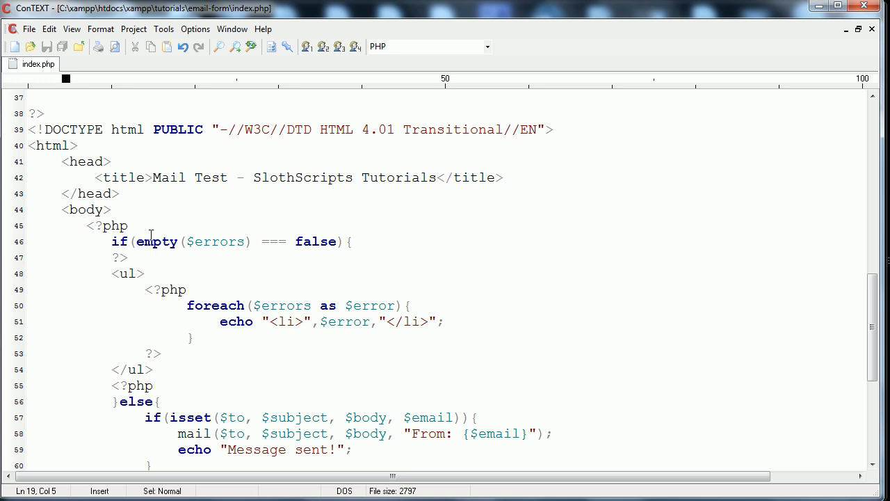
pyautogui.doubleClick(217, 242)
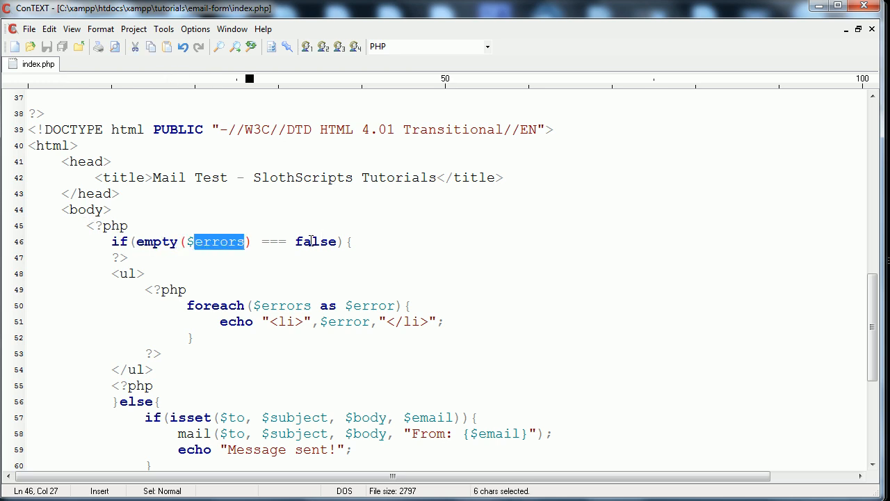
pyautogui.doubleClick(156, 242)
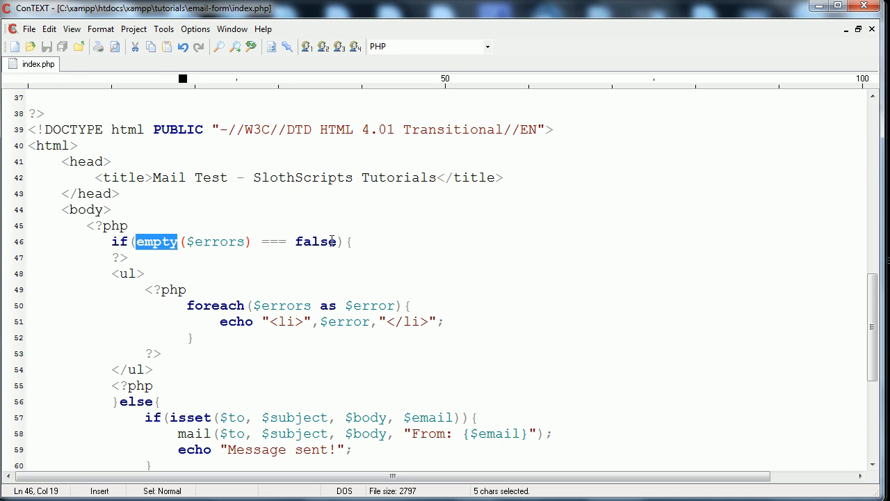
pyautogui.click(133, 273)
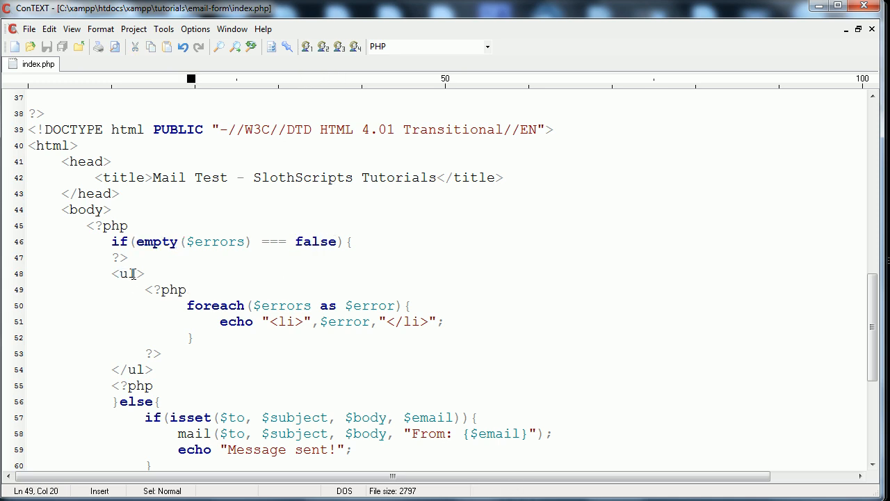
pyautogui.doubleClick(134, 369)
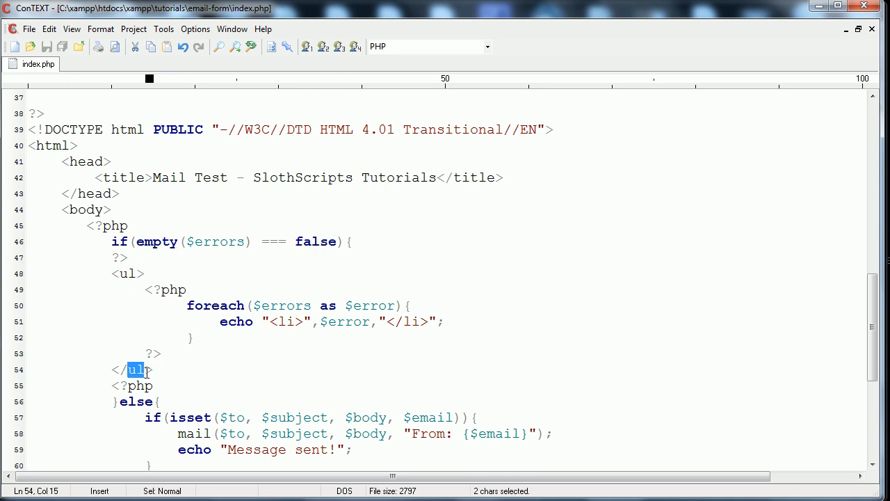
pyautogui.doubleClick(214, 306)
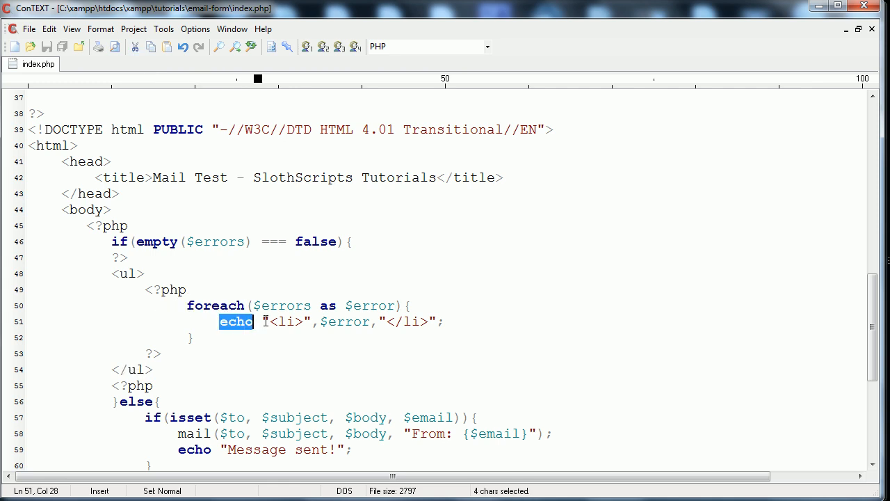
pyautogui.scroll(-3)
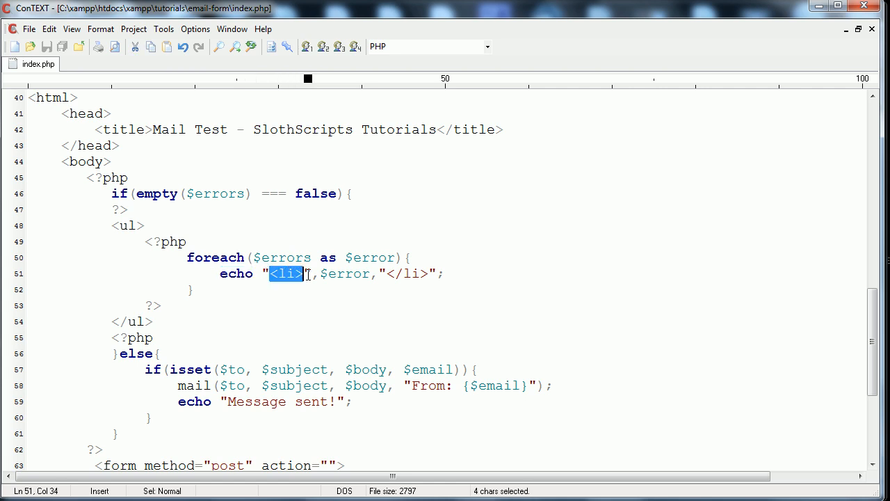
pyautogui.click(162, 353)
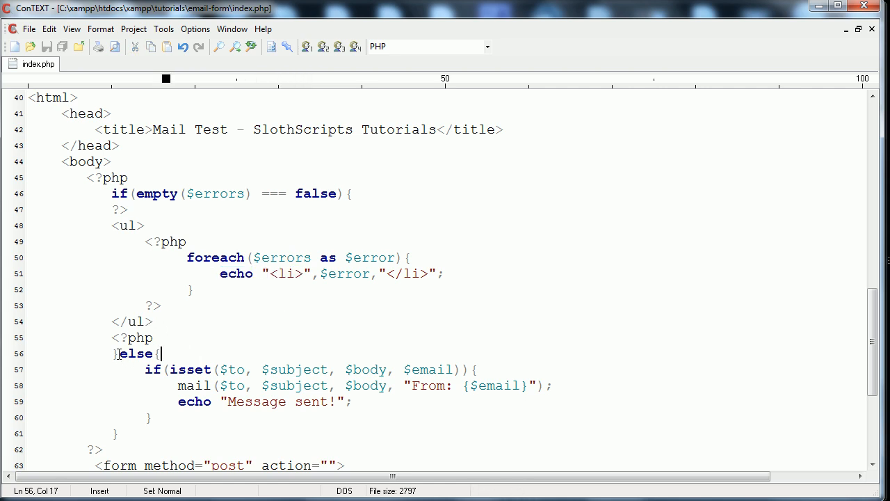
pyautogui.scroll(-3)
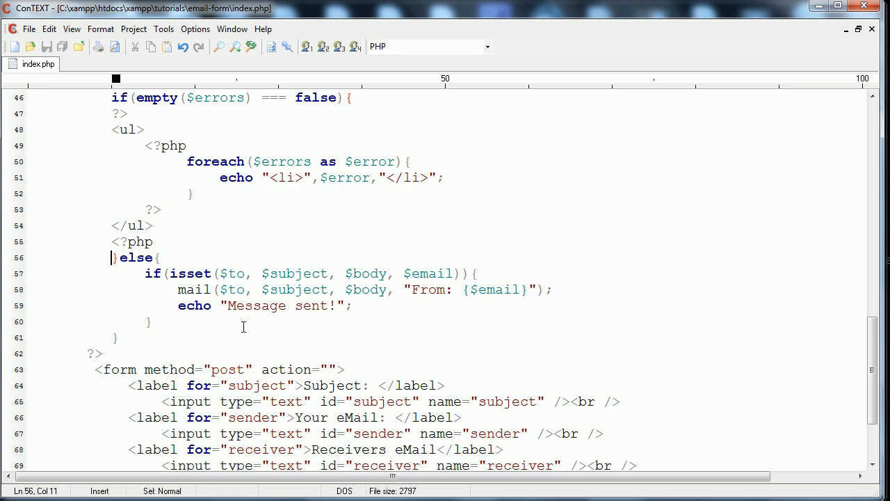
pyautogui.moveTo(217, 272); pyautogui.dragTo(462, 273)
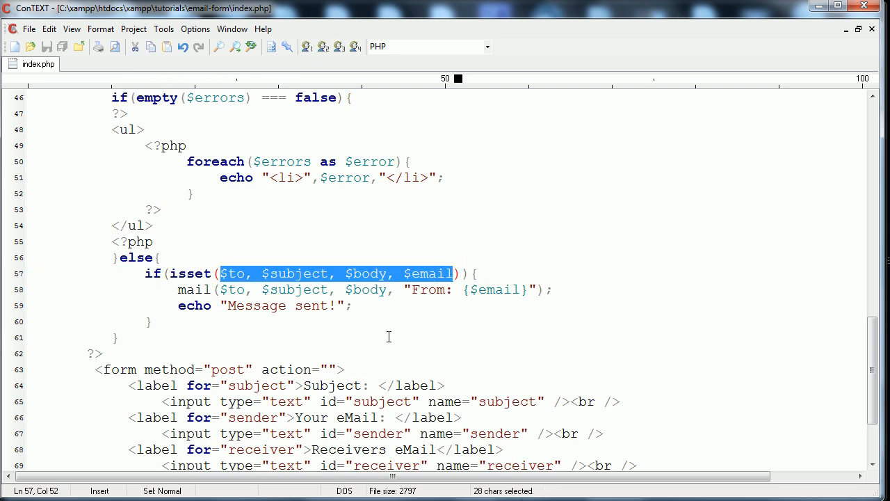
pyautogui.moveTo(110, 297)
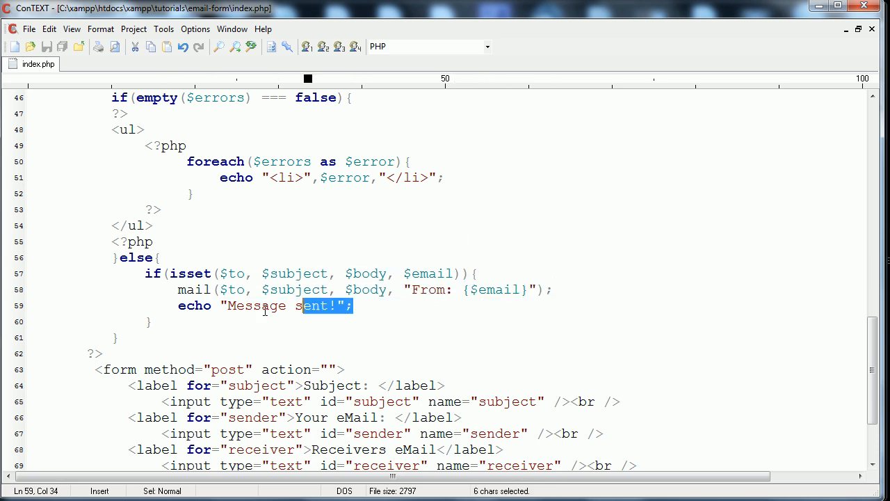
pyautogui.click(120, 338)
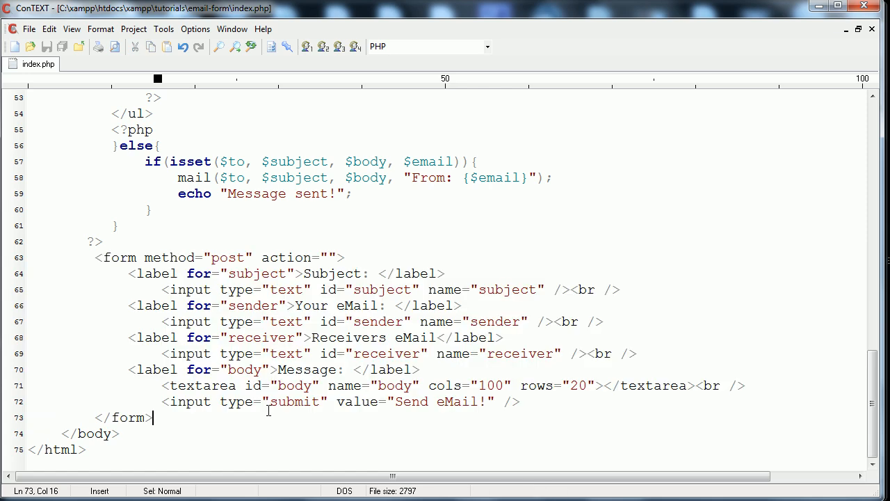
pyautogui.scroll(3)
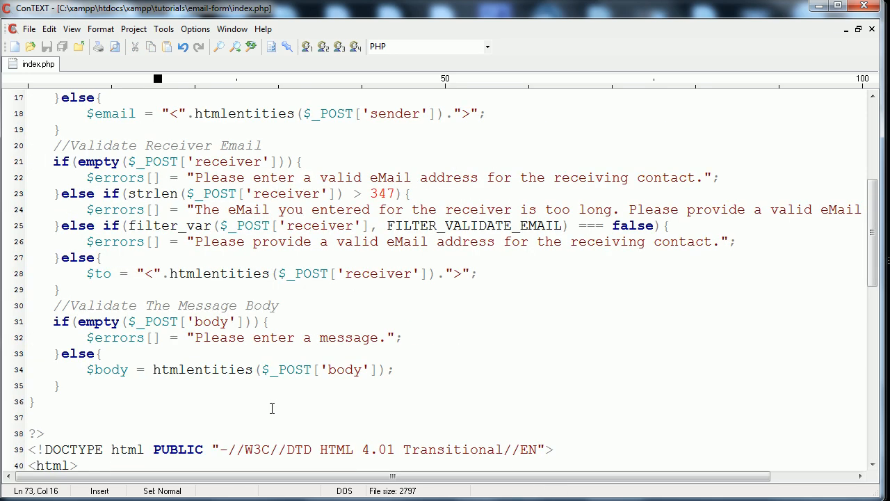
pyautogui.scroll(-3)
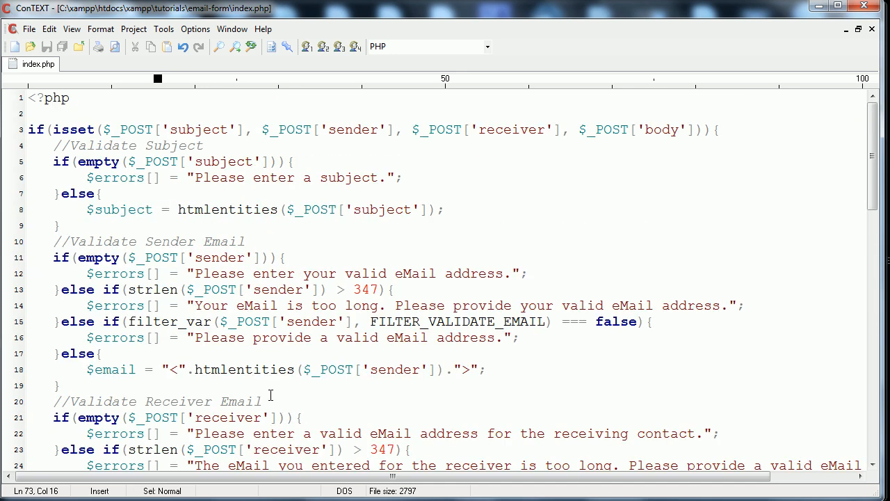
pyautogui.moveTo(270, 431)
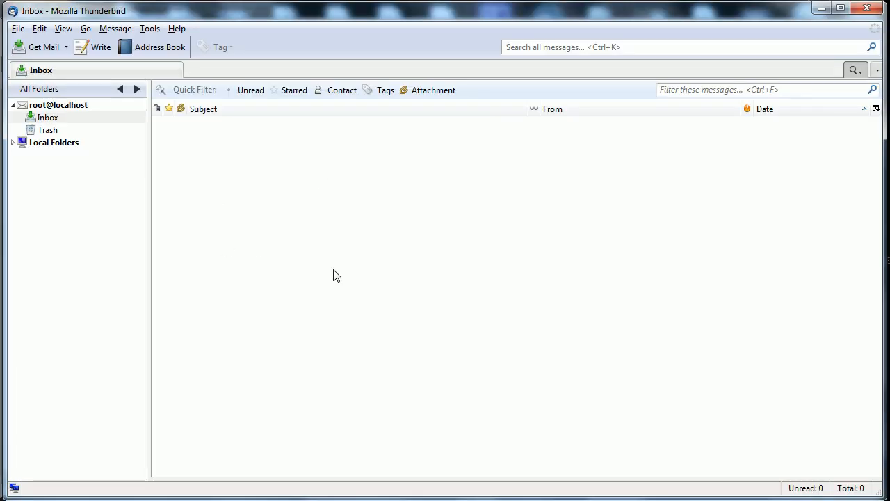
pyautogui.moveTo(313, 198)
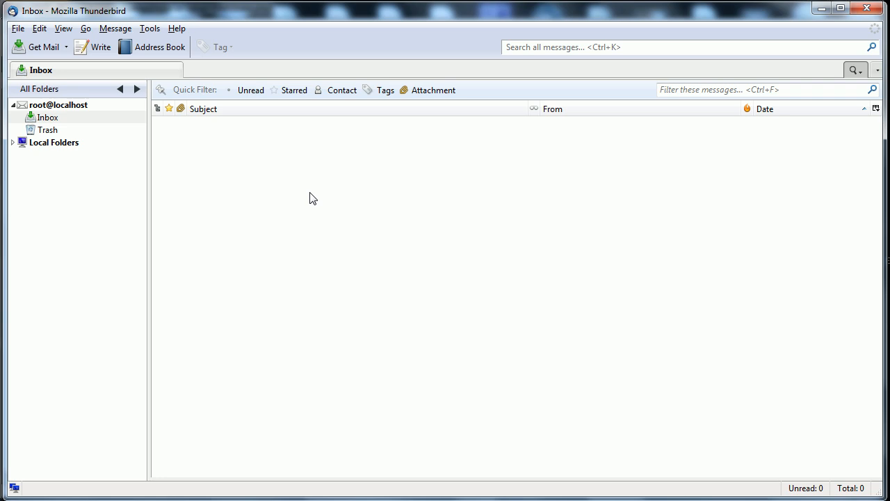
pyautogui.moveTo(279, 191)
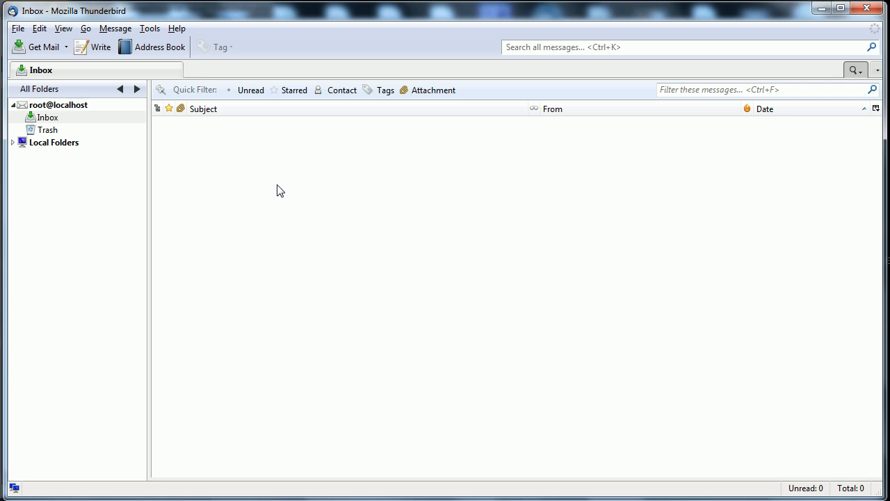
pyautogui.moveTo(115, 28)
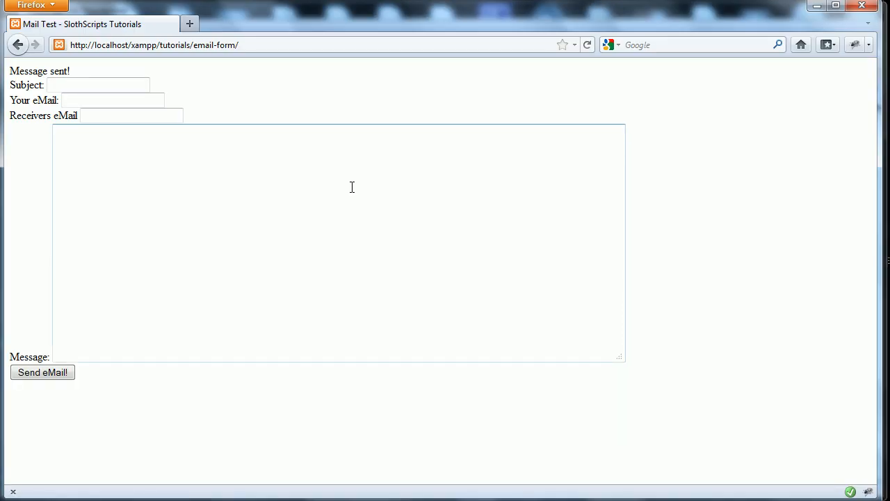
pyautogui.moveTo(205, 296)
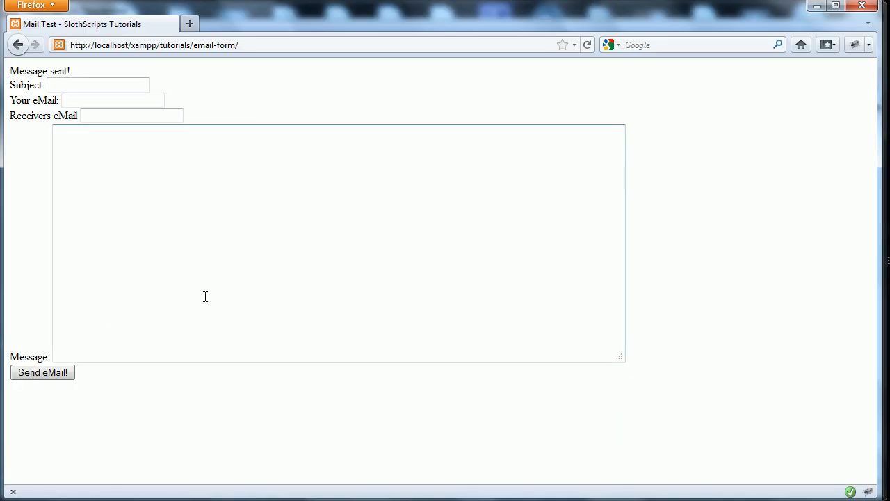
pyautogui.moveTo(381, 435)
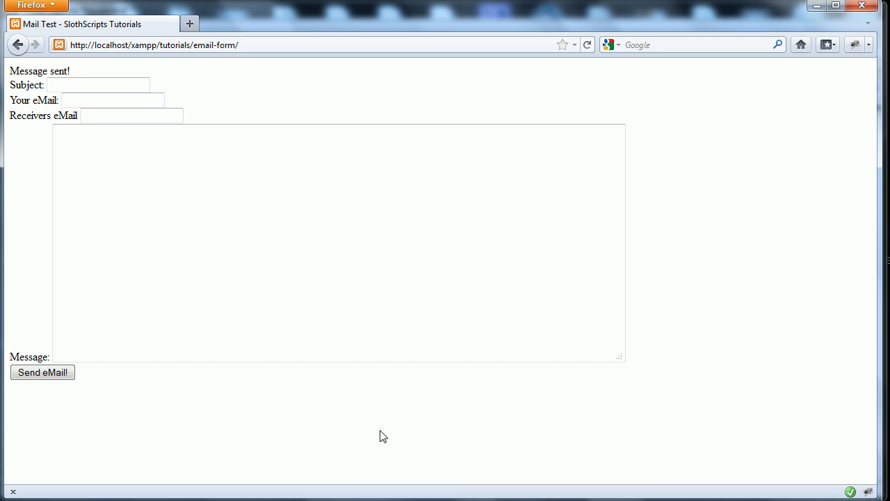
pyautogui.moveTo(289, 127)
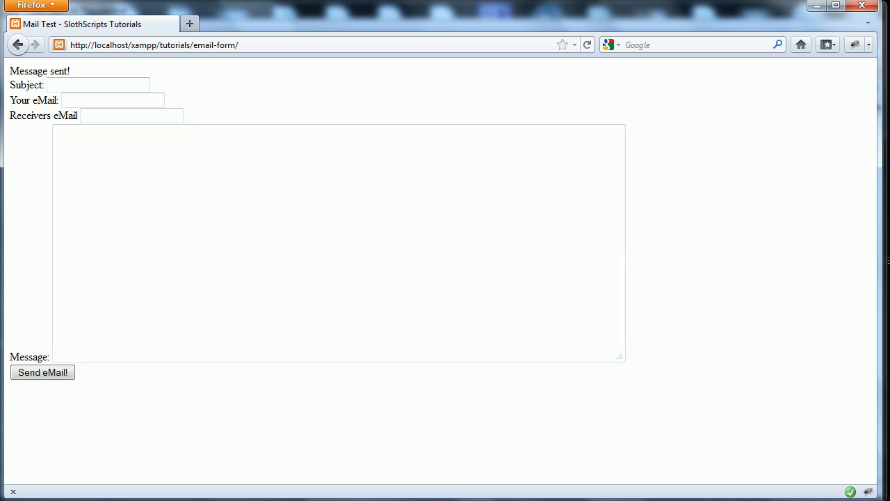
pyautogui.moveTo(456, 490)
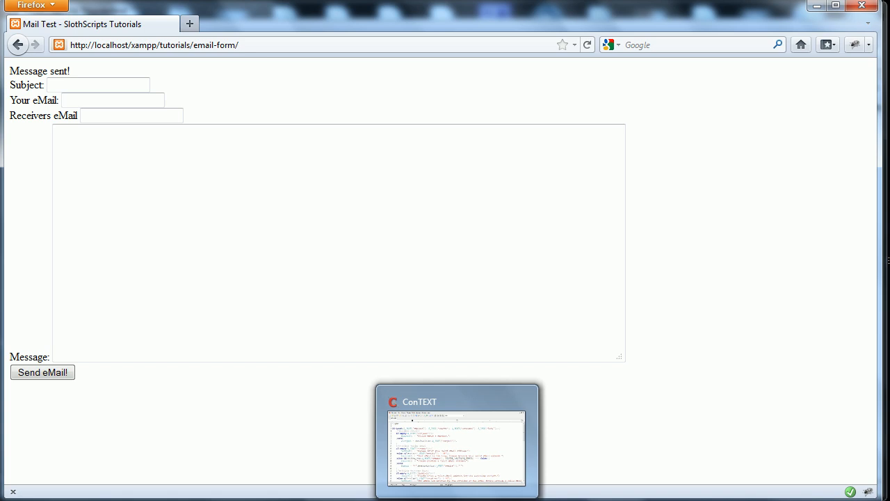